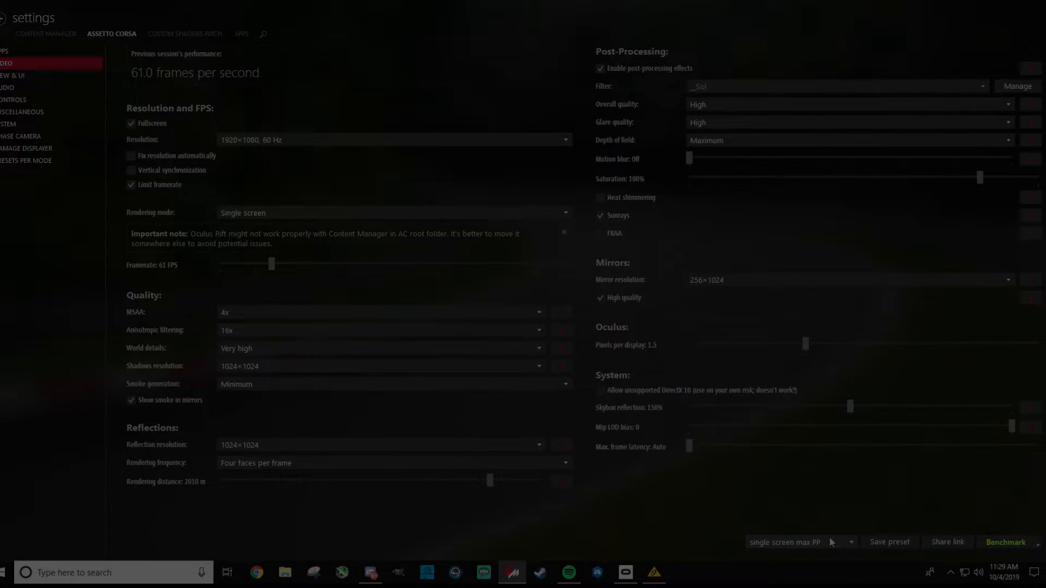
- Load the 'VR stream 2PC 8.19.19' video preset from the saved presets list
click(851, 542)
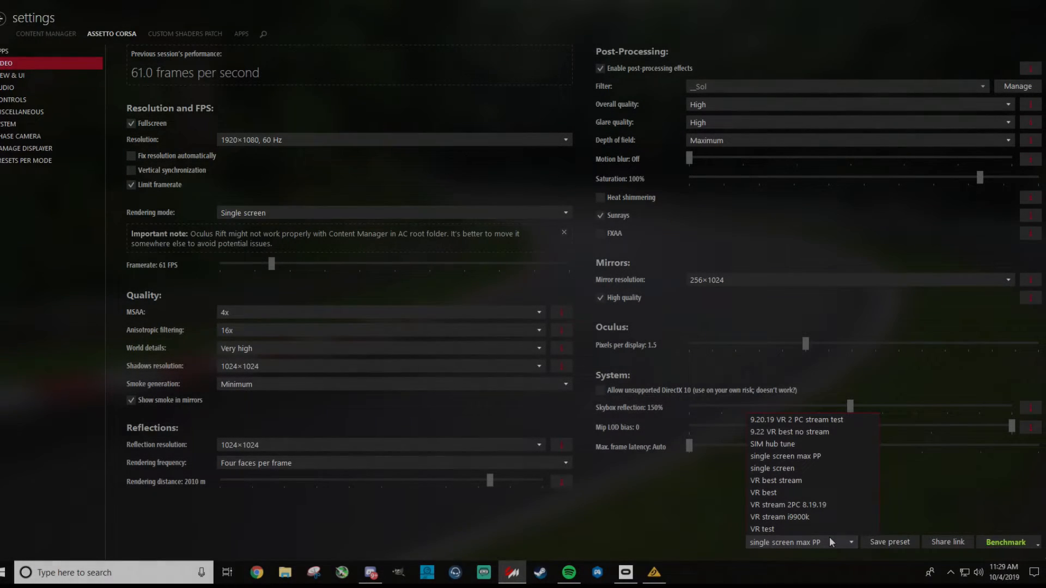
mouse_move(811, 504)
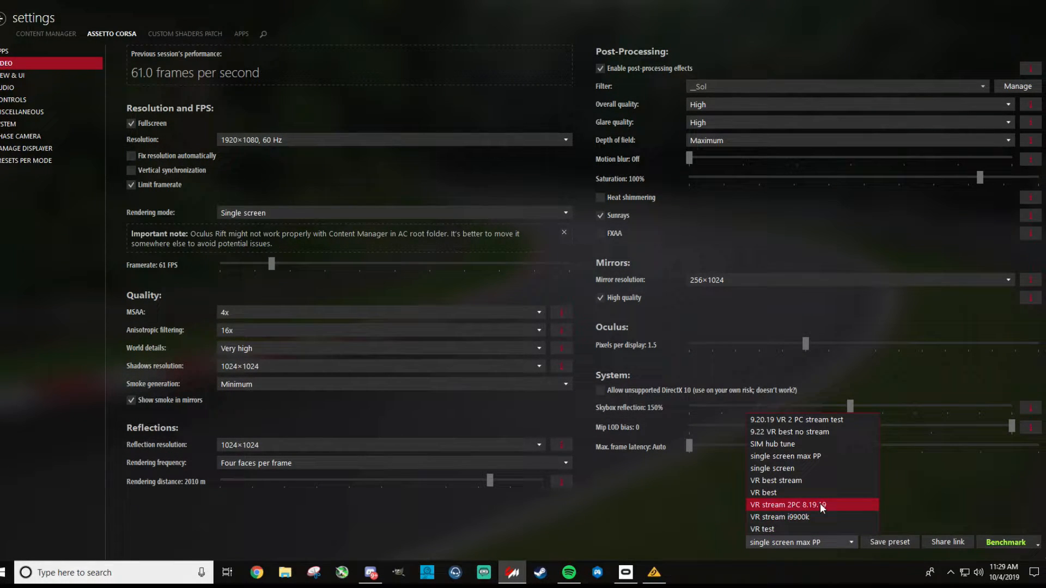
click(789, 504)
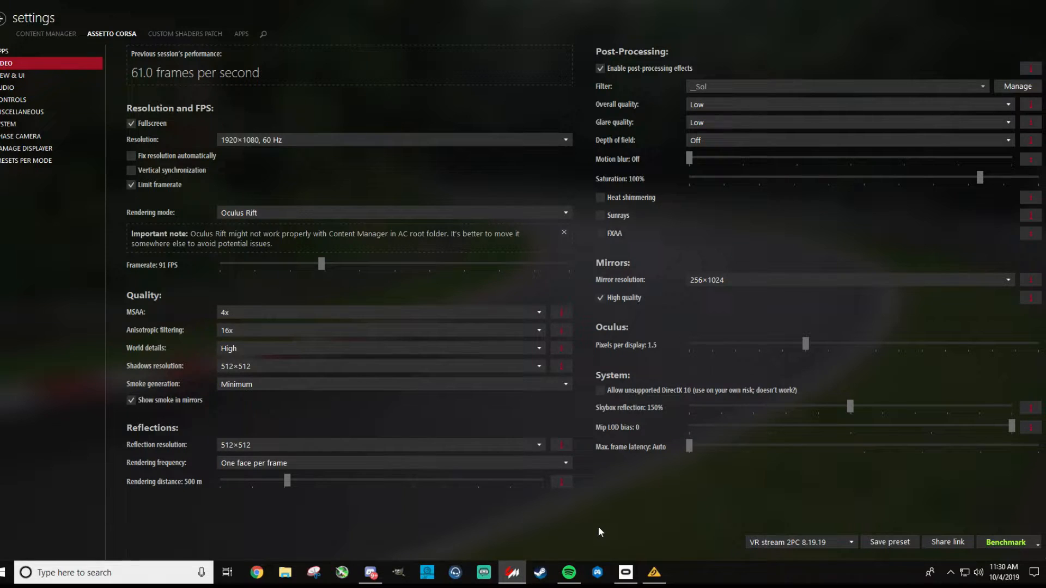
mouse_move(487, 430)
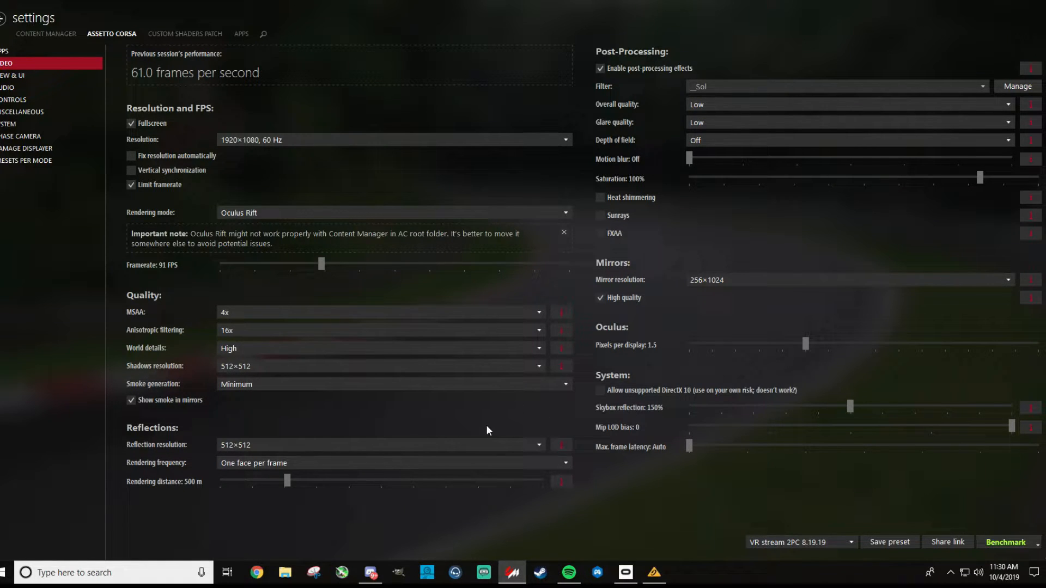
mouse_move(483, 421)
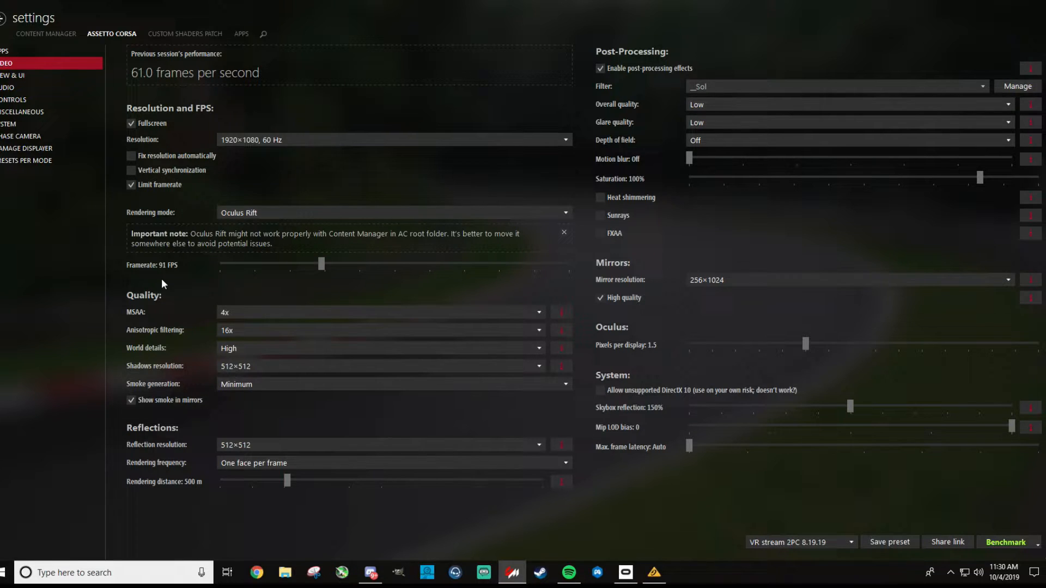
mouse_move(173, 323)
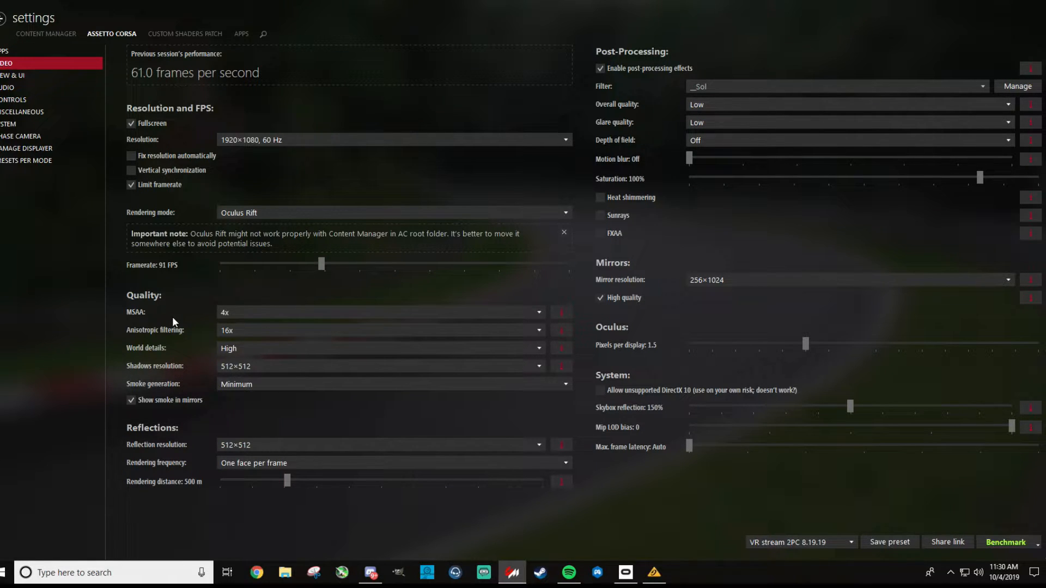
mouse_move(171, 334)
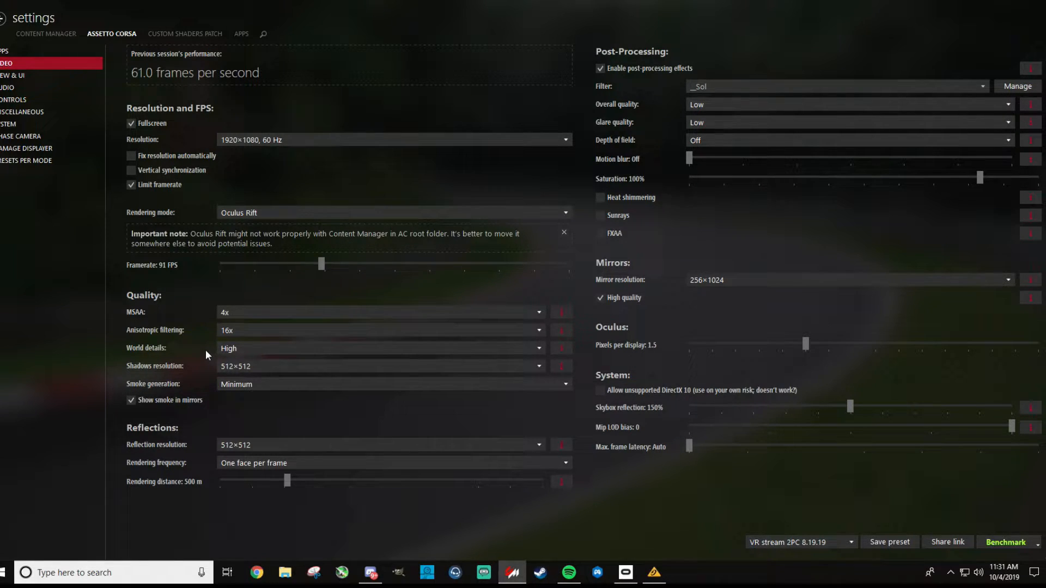
mouse_move(215, 378)
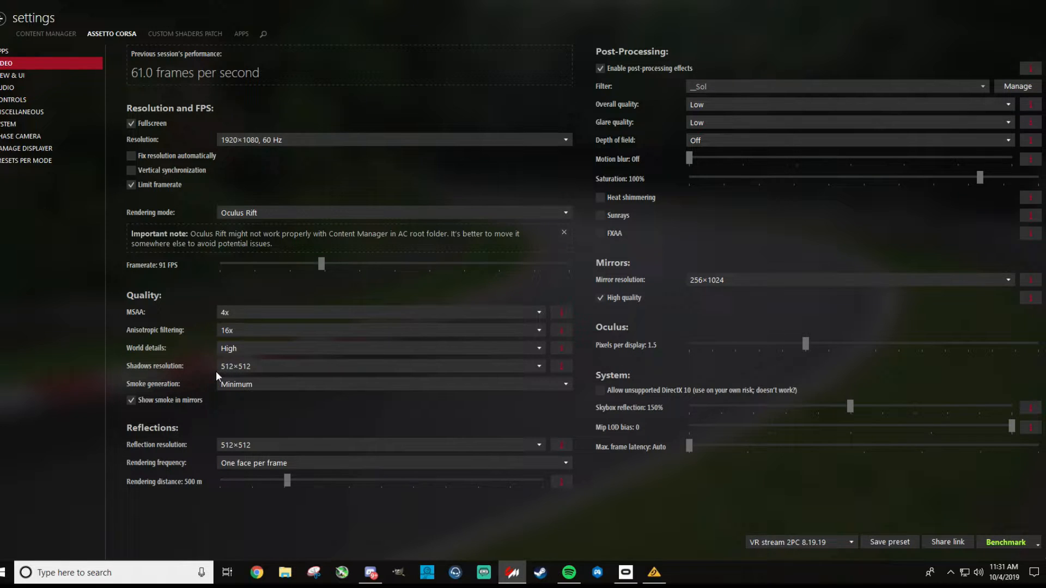
mouse_move(190, 377)
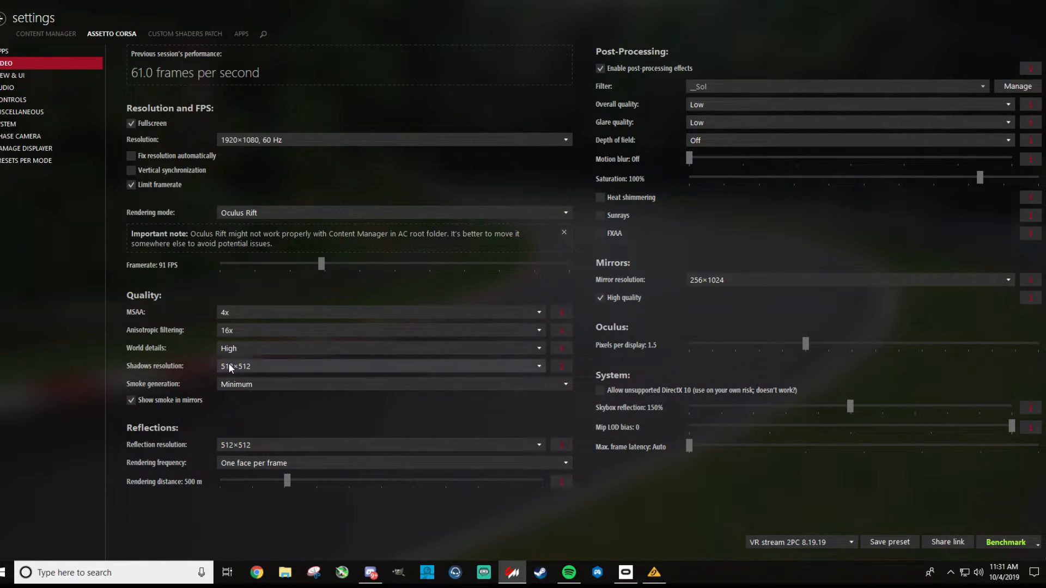
click(380, 366)
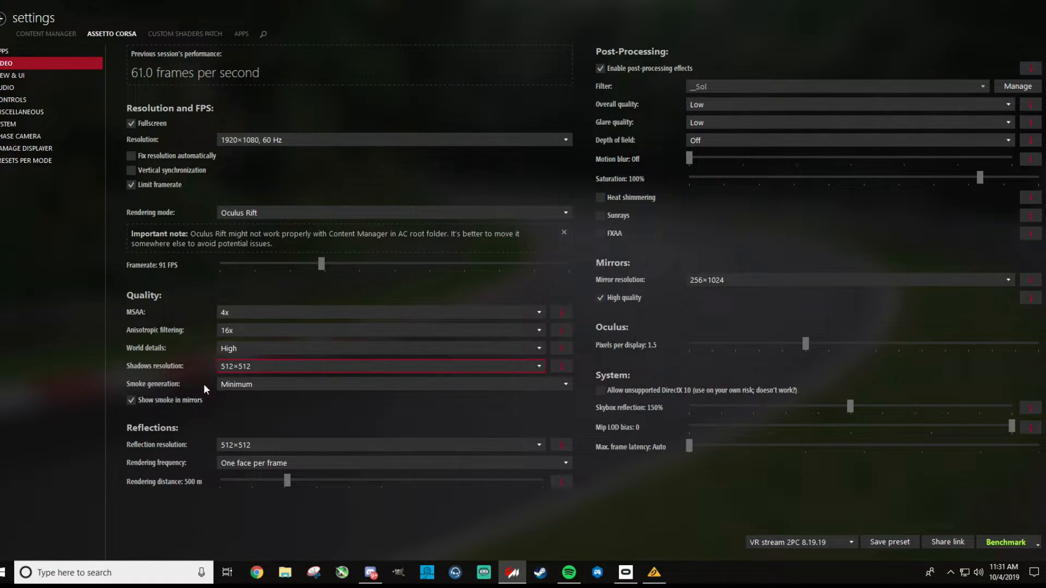
mouse_move(195, 397)
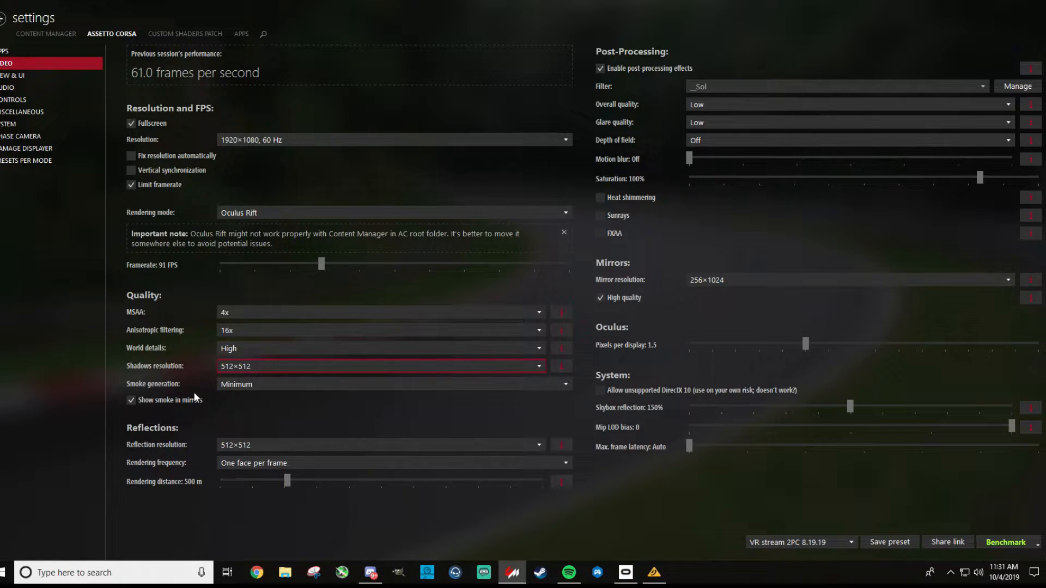
mouse_move(216, 403)
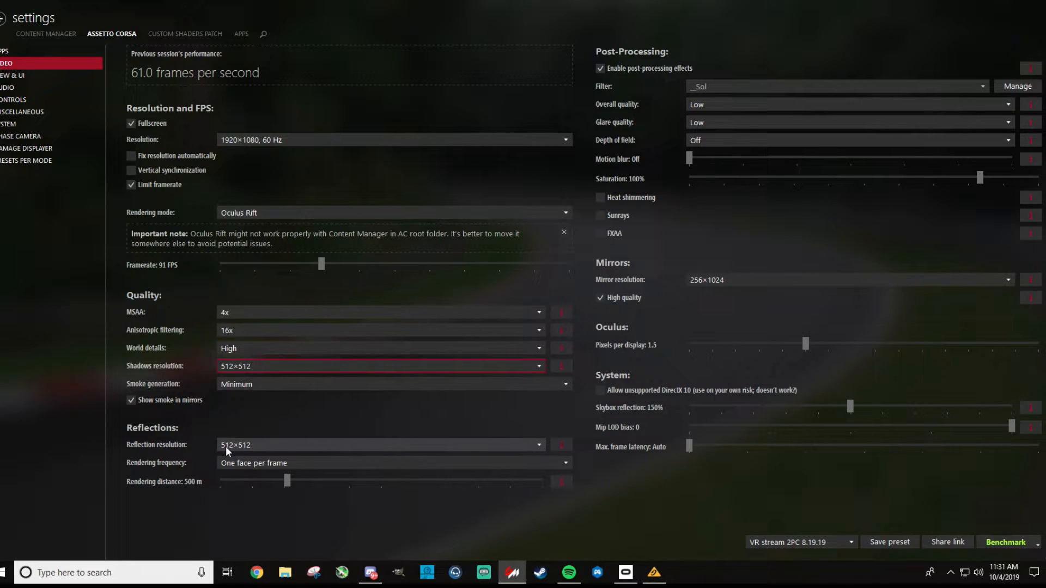
click(380, 445)
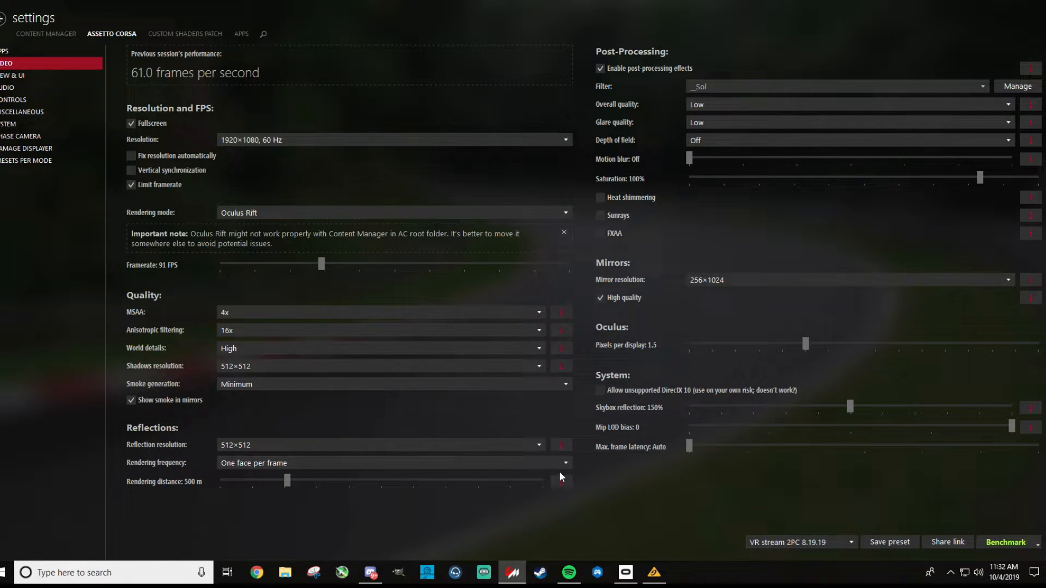
- Keep reflection frequency at one face per frame and set rendering distance to about 1290 m
click(393, 462)
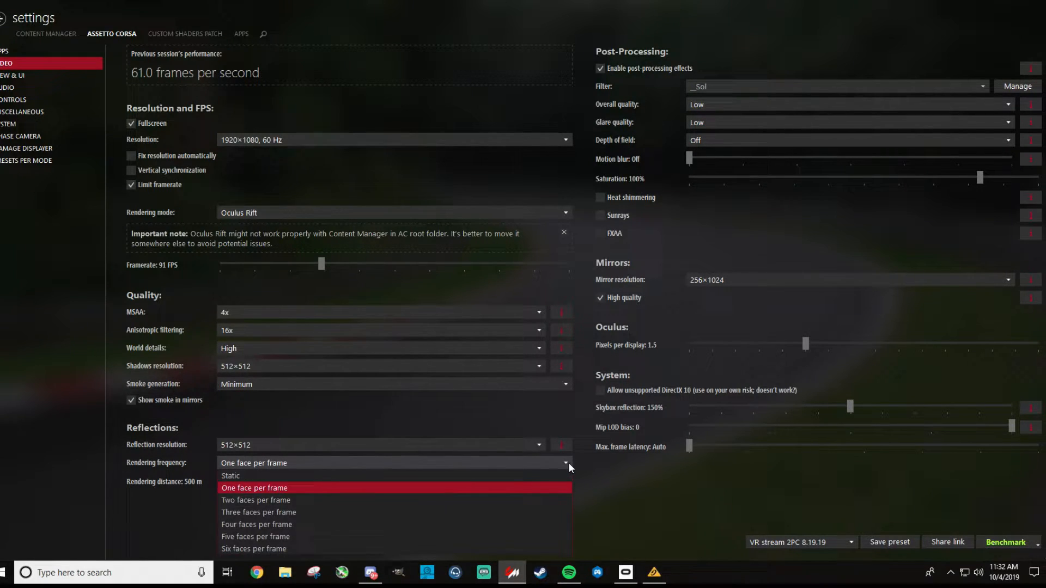
click(254, 489)
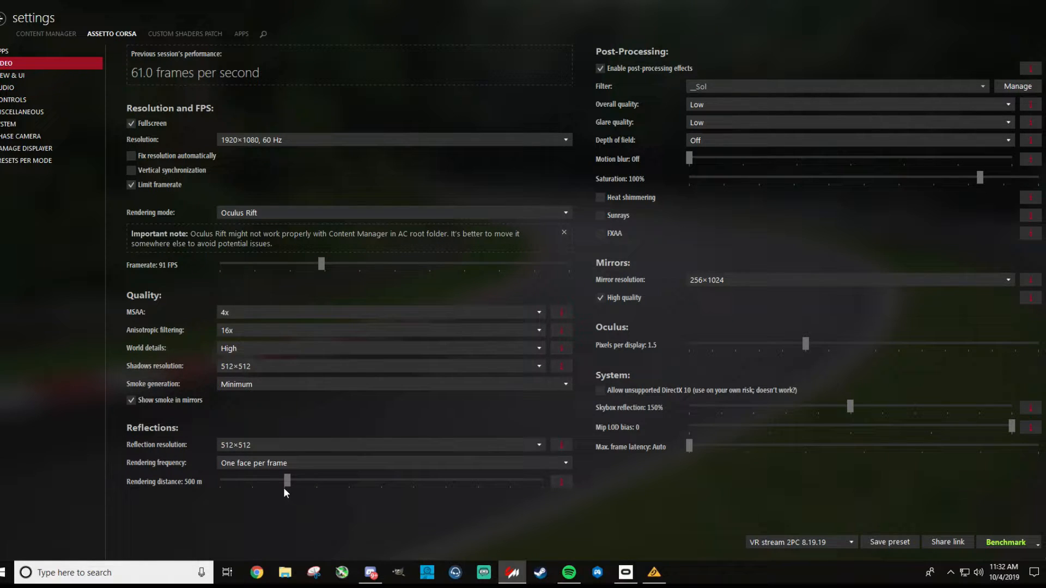
drag(270, 481, 448, 481)
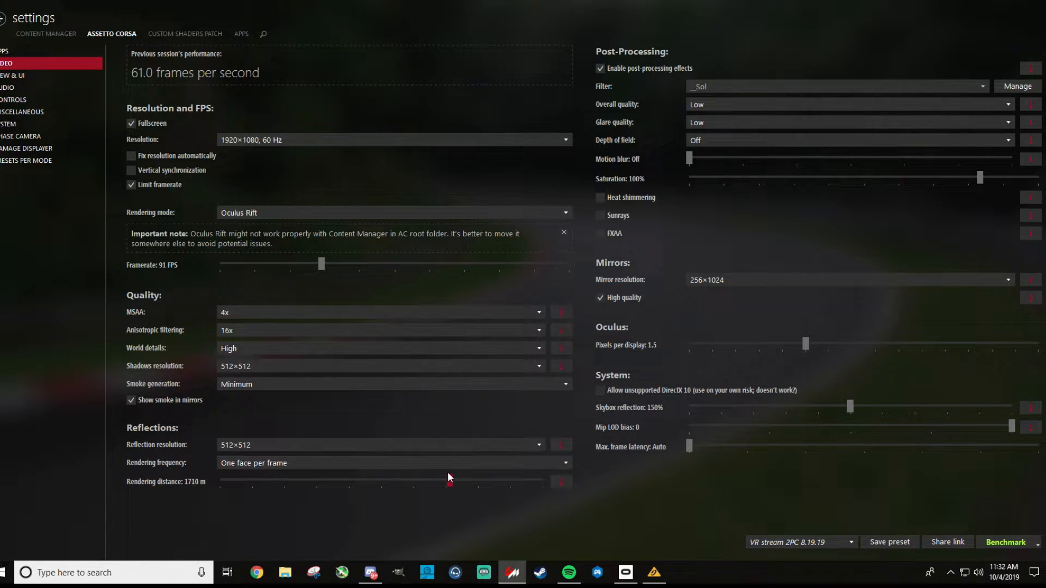
drag(448, 479, 422, 480)
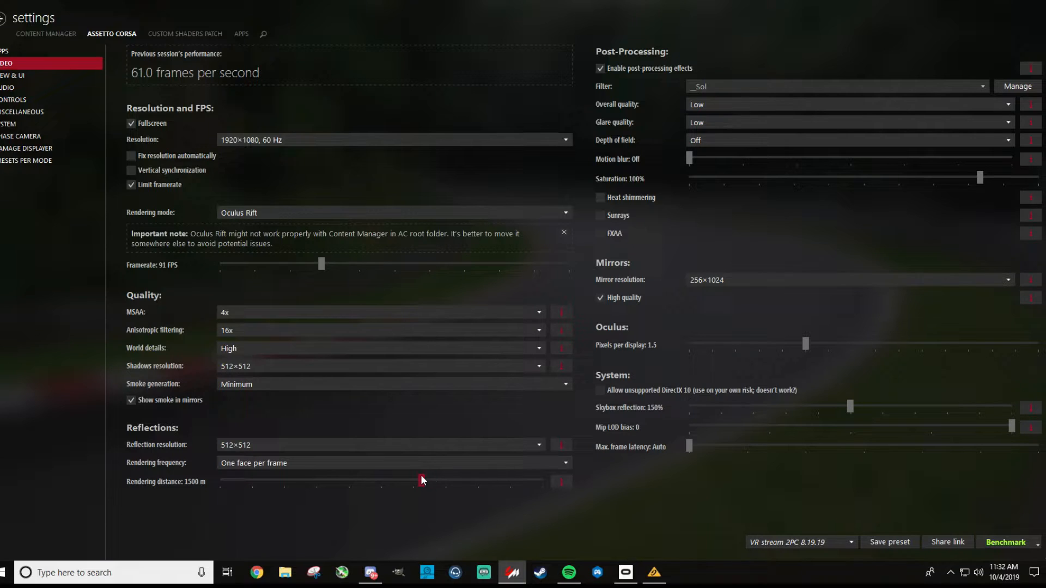
drag(421, 479, 412, 479)
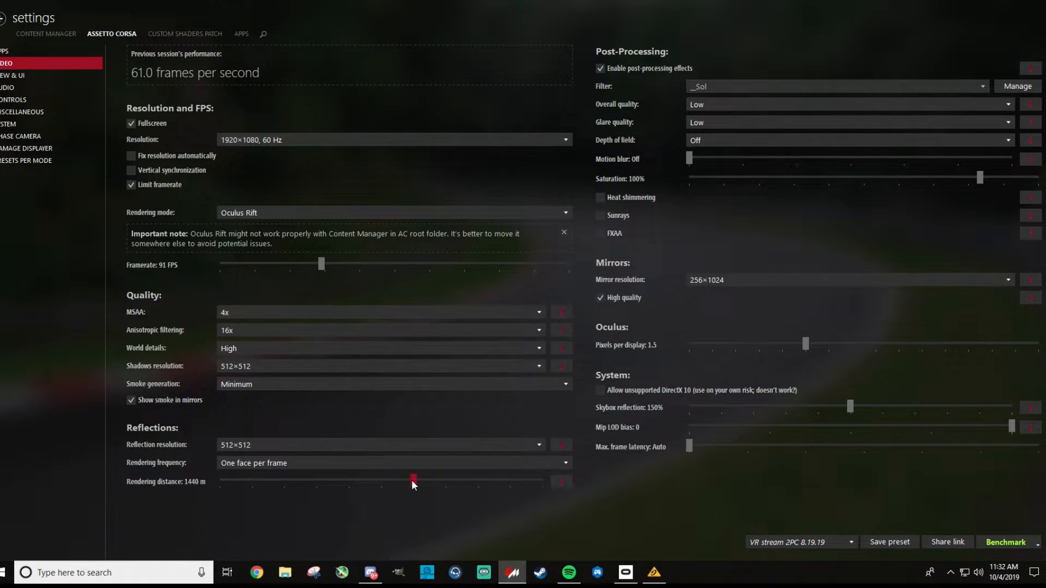
drag(412, 480, 398, 479)
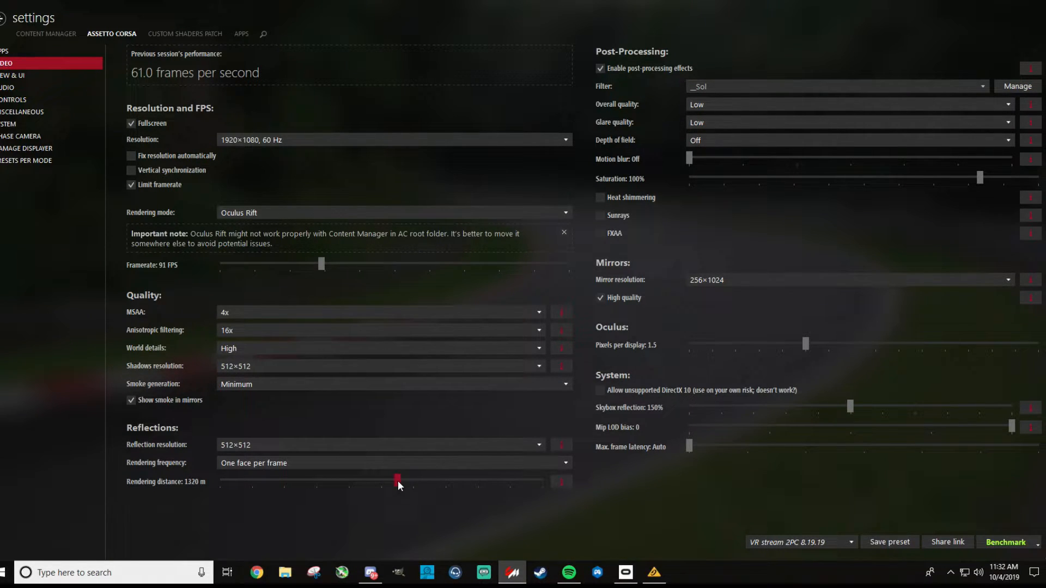
drag(397, 480, 392, 481)
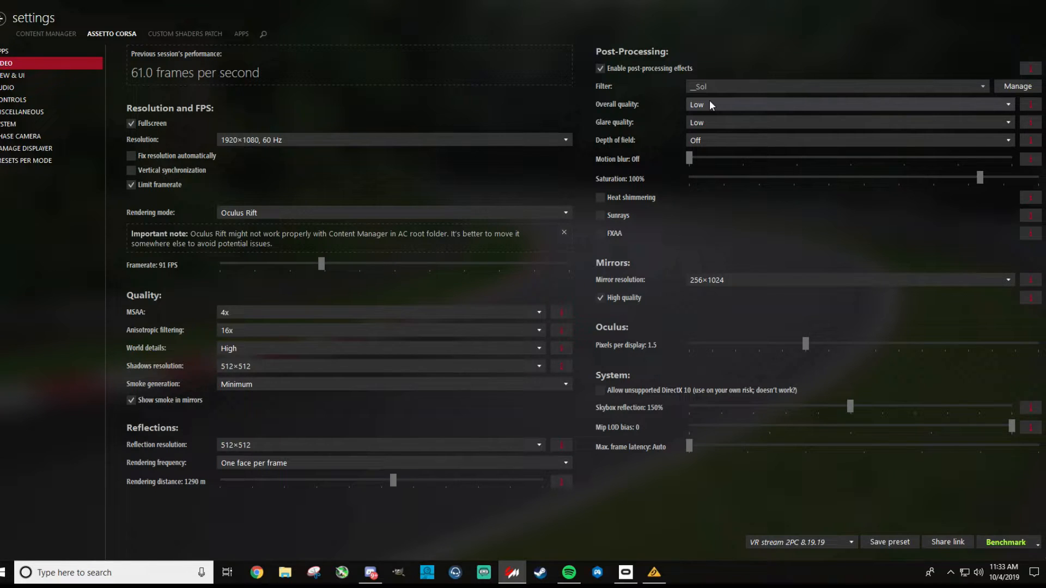
mouse_move(719, 127)
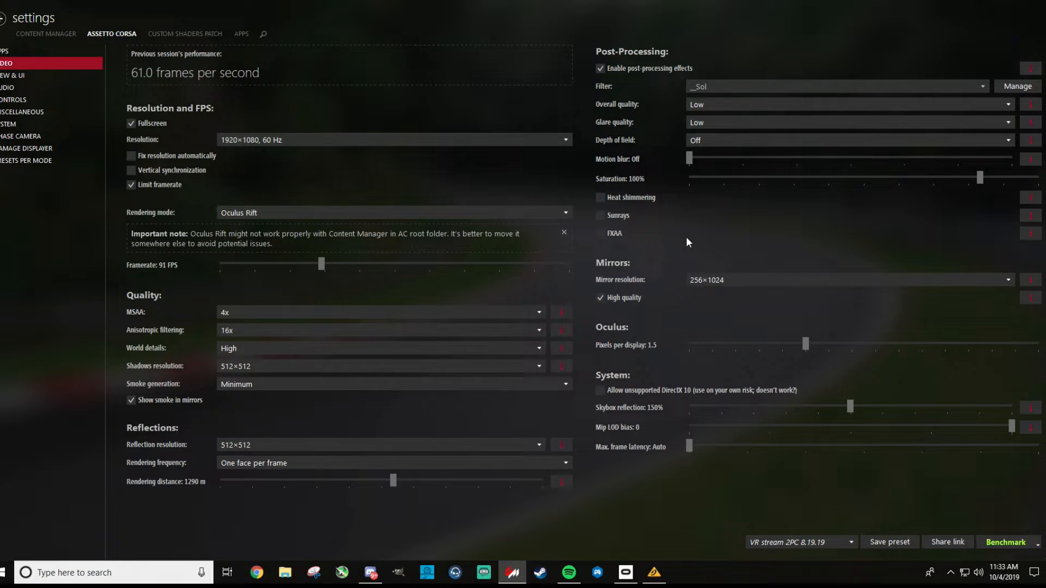
mouse_move(709, 296)
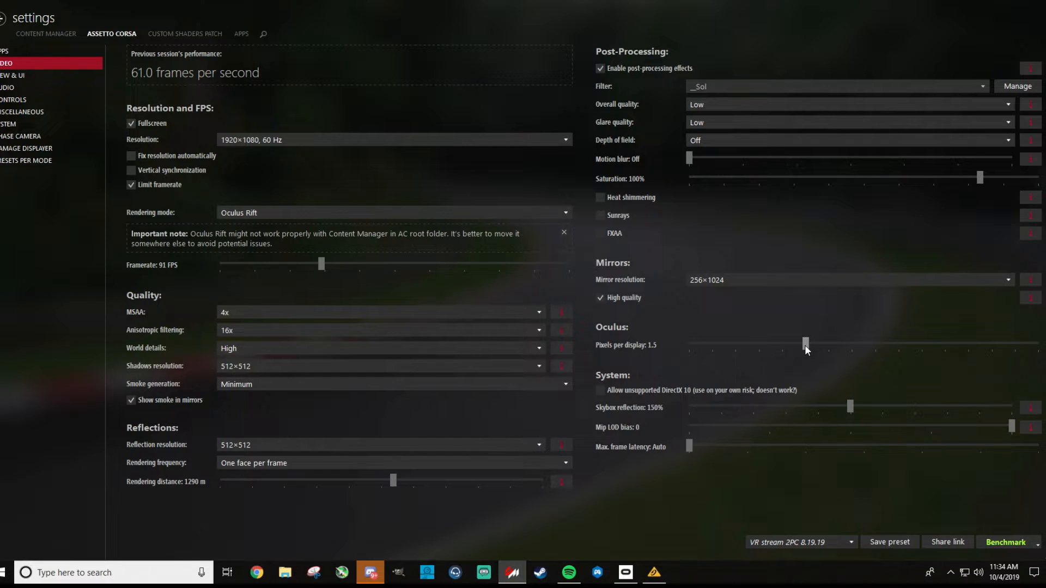
- Try Oculus pixels per display down to 1.0, then bring it back up to about 1.5
drag(805, 345, 783, 345)
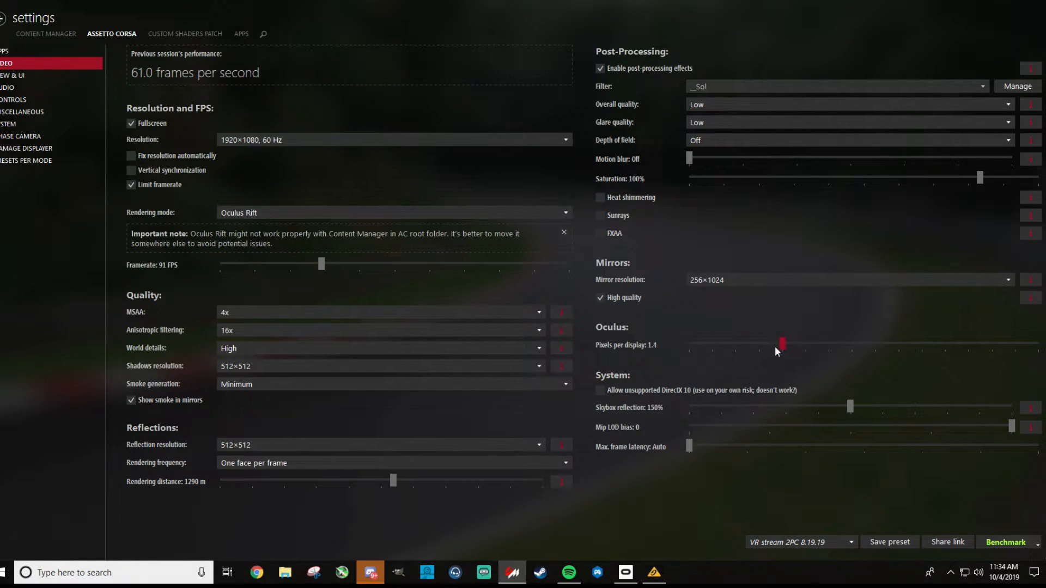
drag(782, 343, 712, 344)
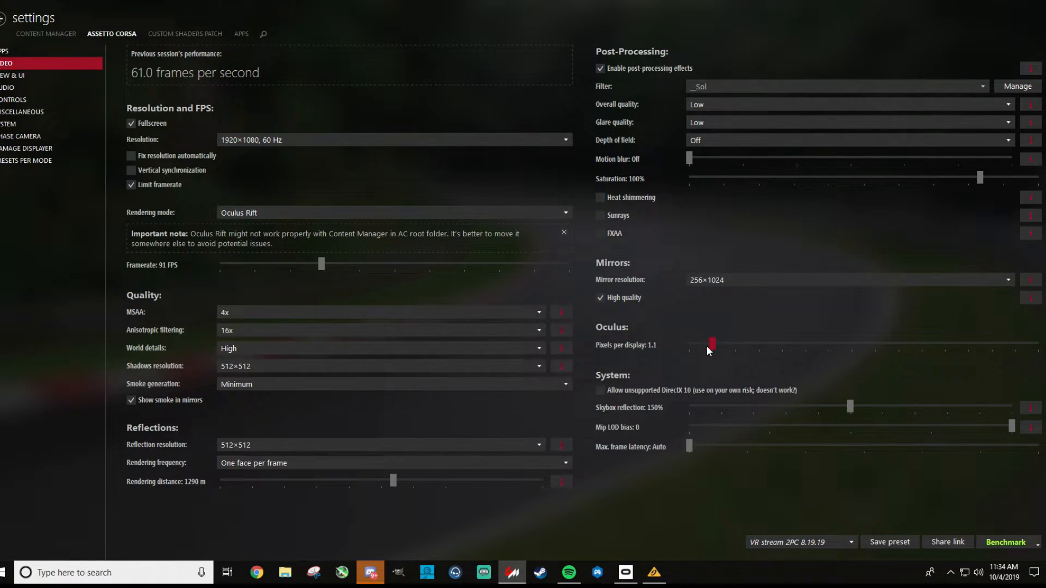
drag(711, 343, 689, 343)
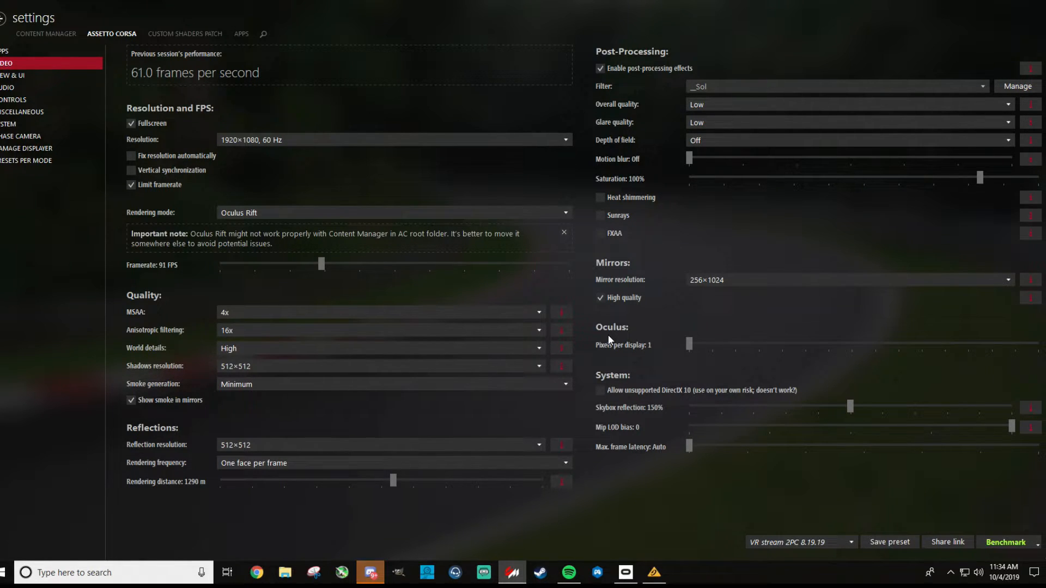
mouse_move(612, 355)
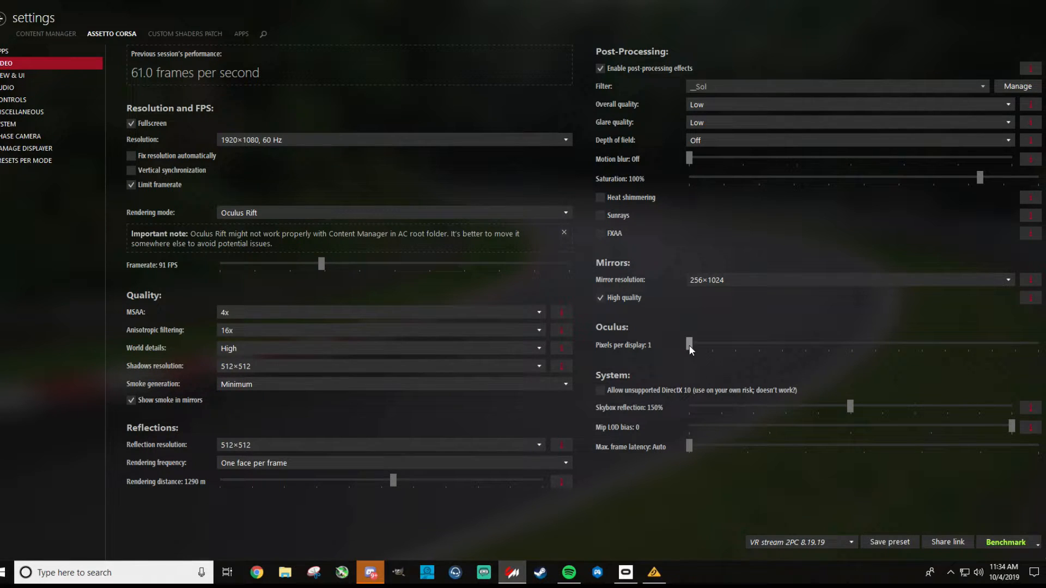
drag(690, 343, 784, 343)
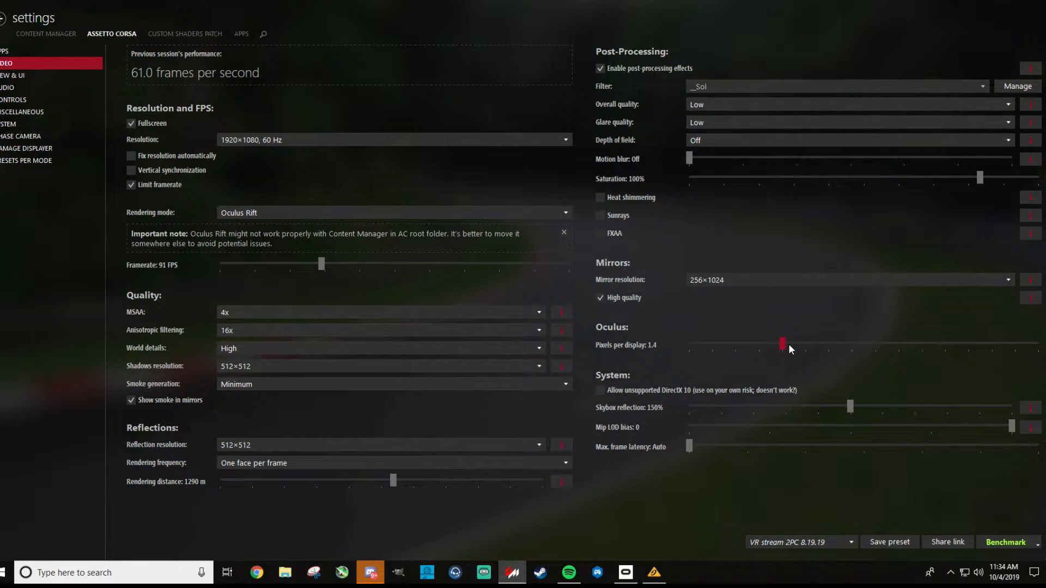
drag(783, 344, 805, 343)
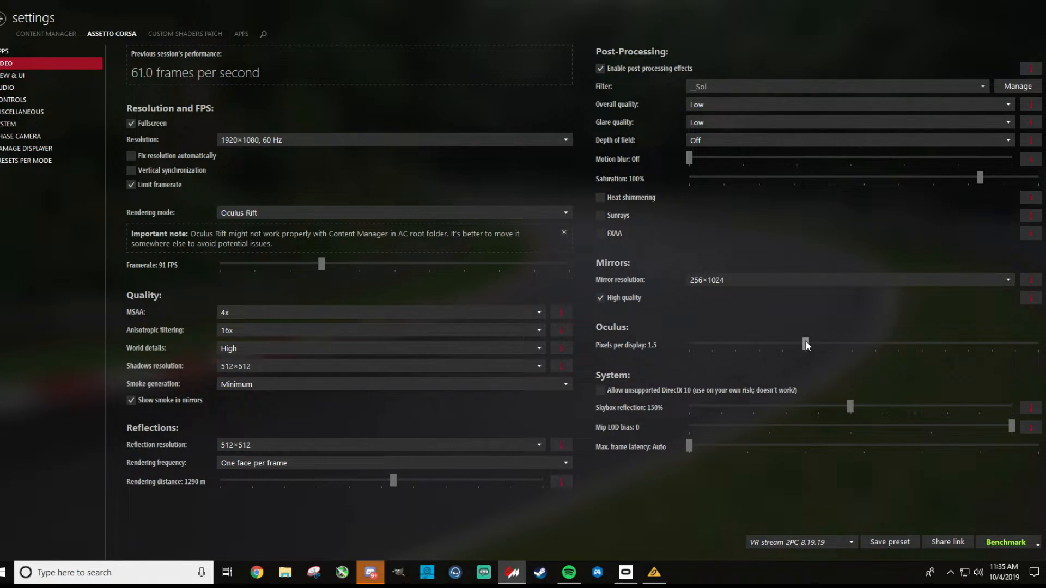
- Trial pixels per display at 1.2 and 1.3, then settle on 1.5 and move to Custom Shaders Patch
drag(805, 344, 735, 343)
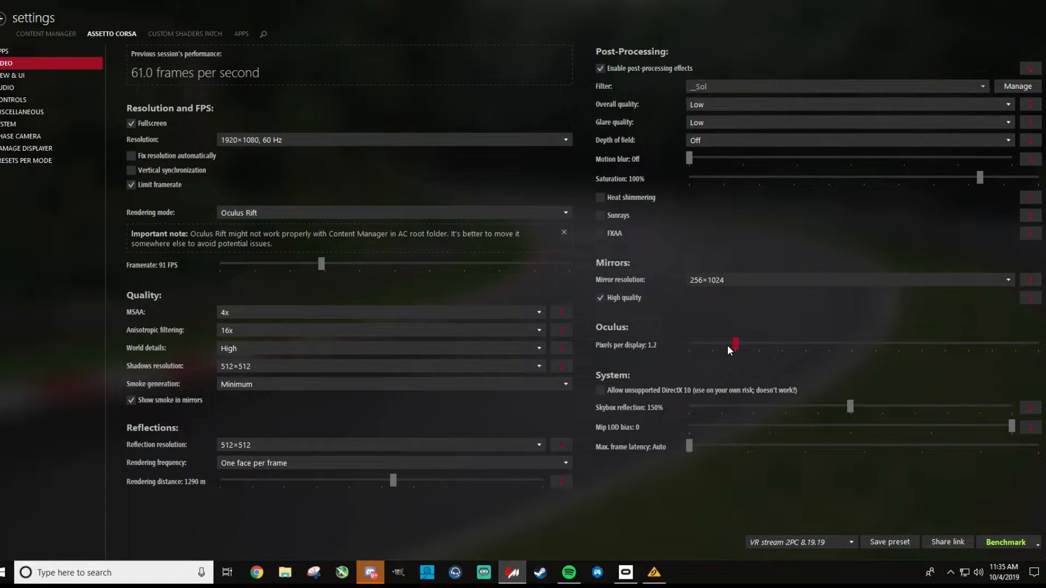
drag(735, 344, 760, 345)
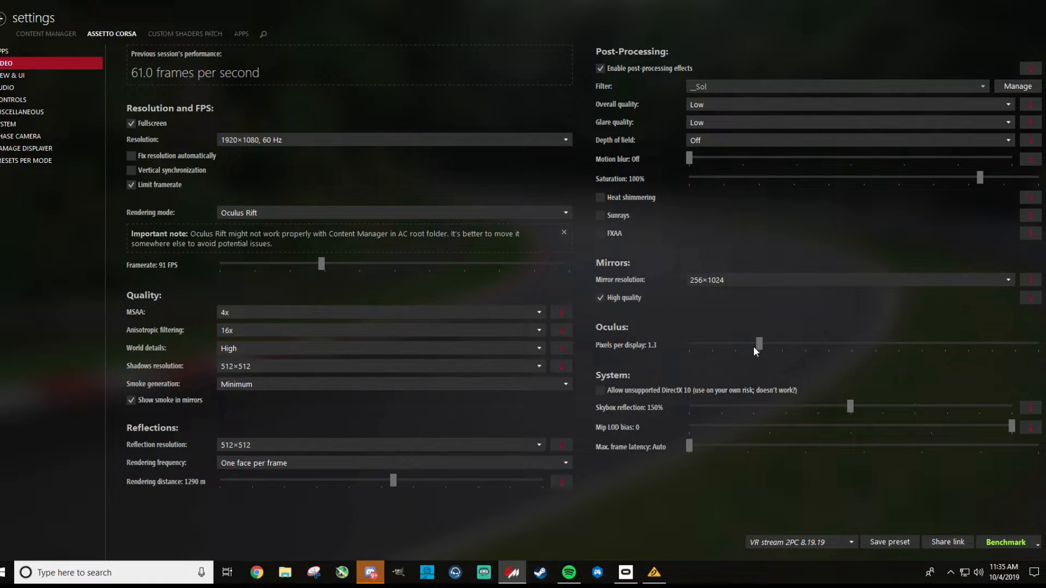
mouse_move(760, 353)
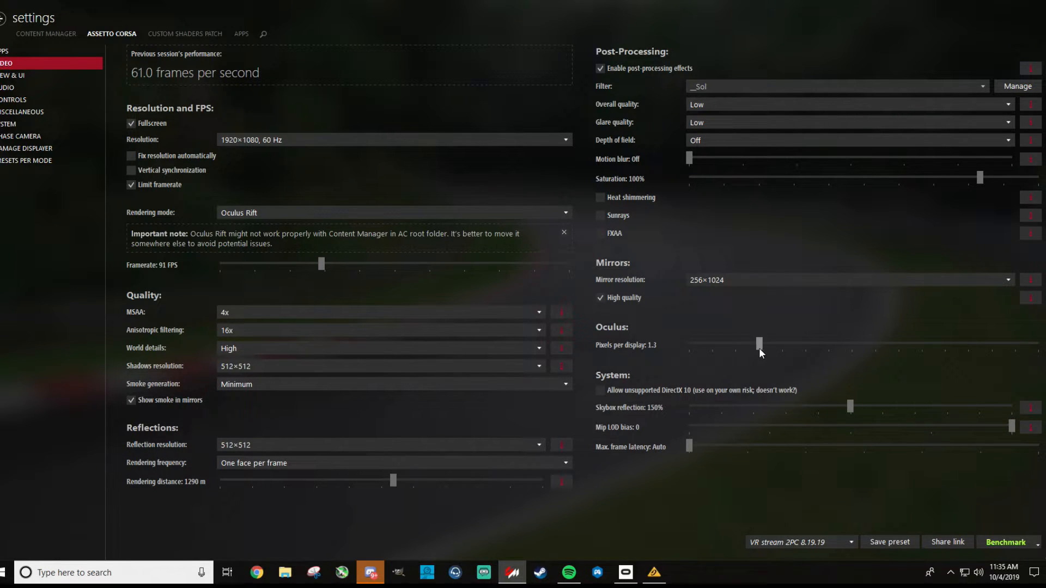
drag(759, 343, 806, 344)
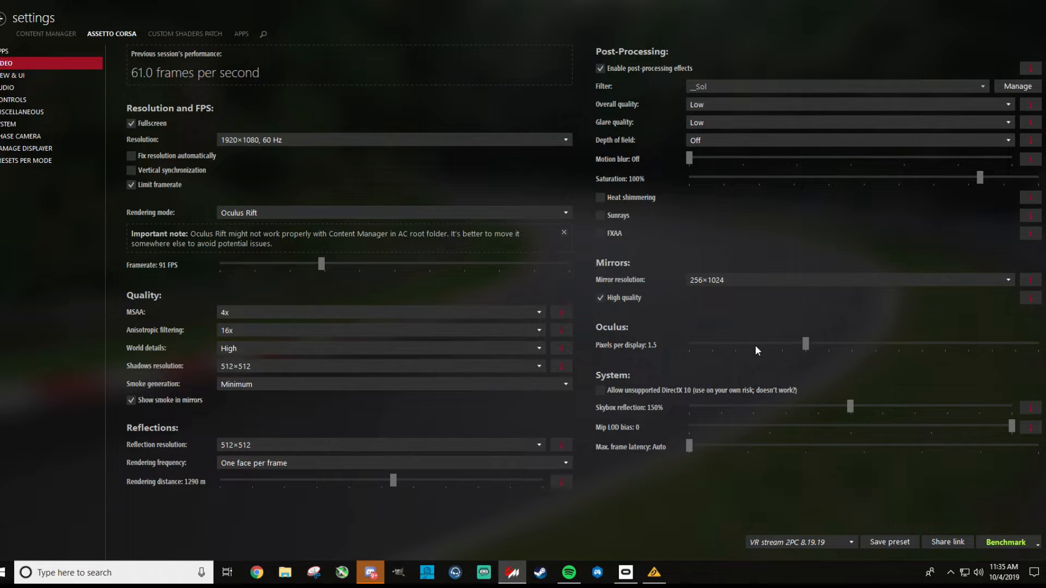
mouse_move(745, 374)
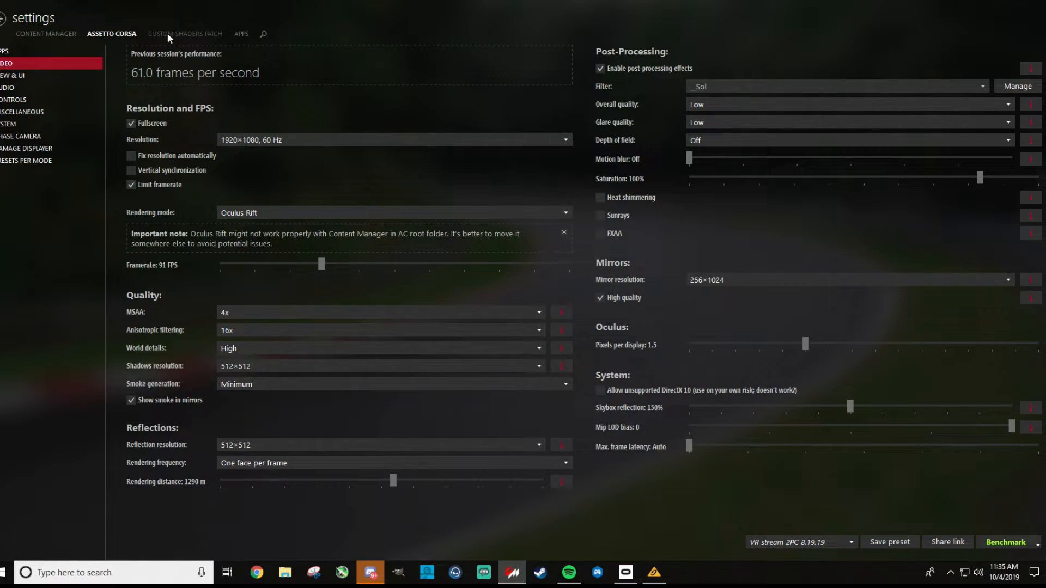
click(184, 33)
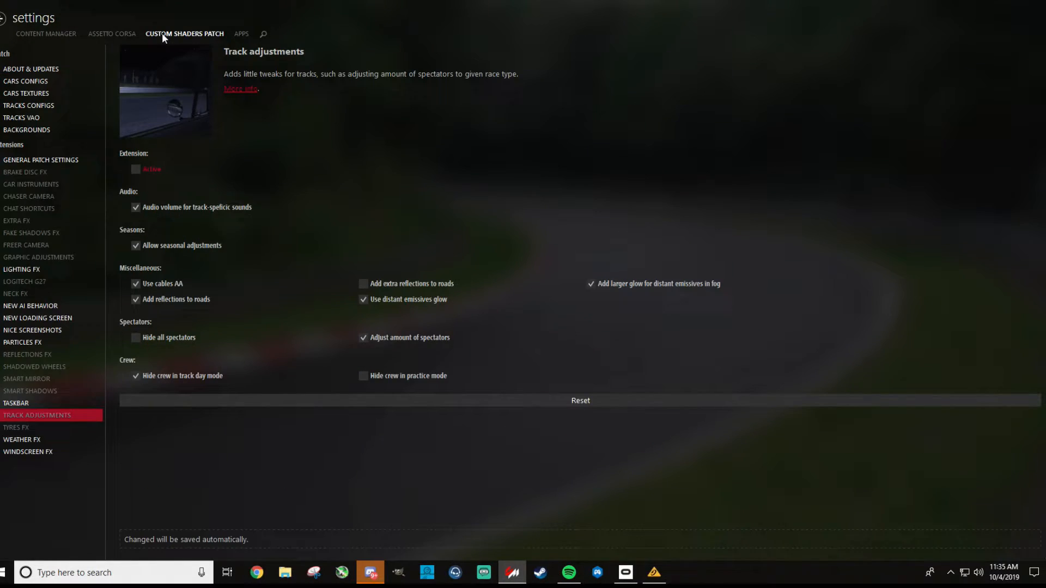
- Review About & Updates and Cars Textures pages, then go to General Patch Settings
click(31, 69)
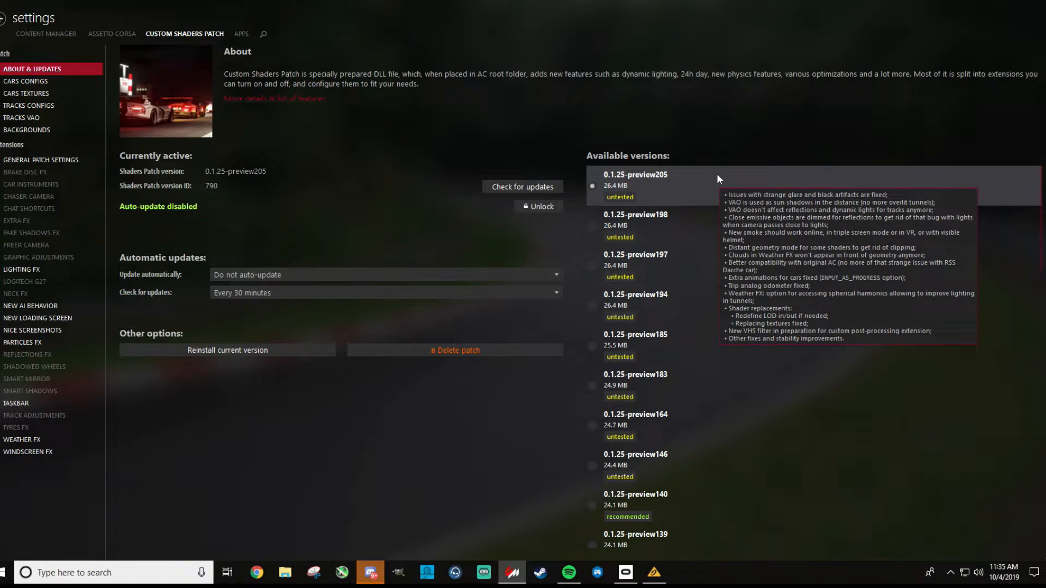
mouse_move(313, 164)
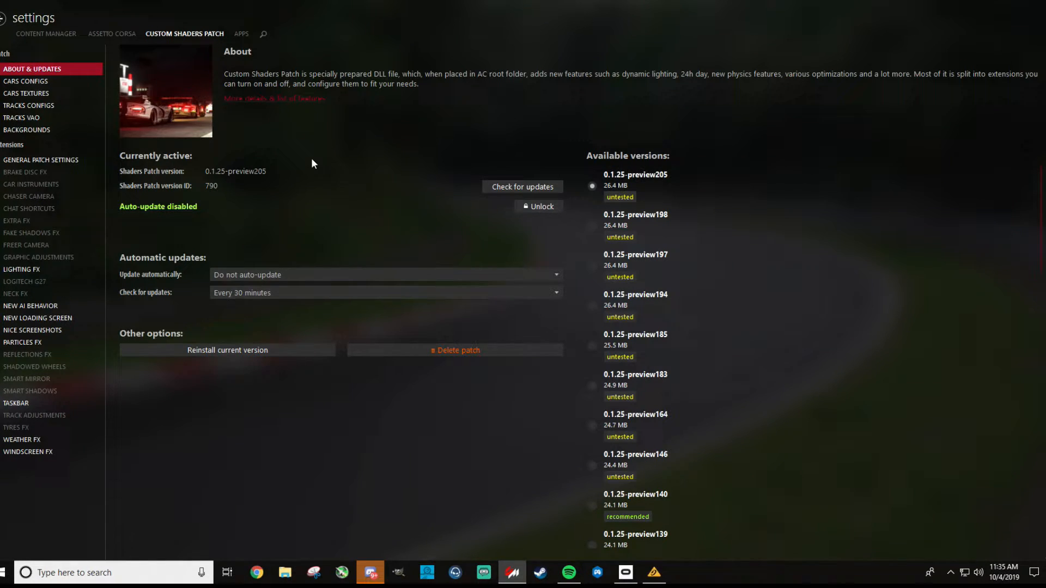
mouse_move(319, 175)
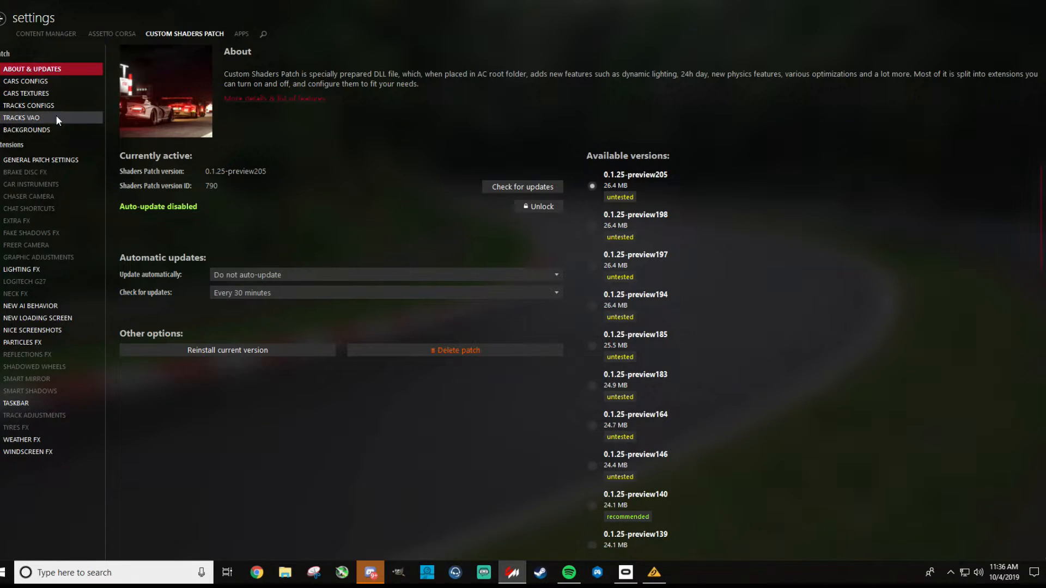
mouse_move(26, 130)
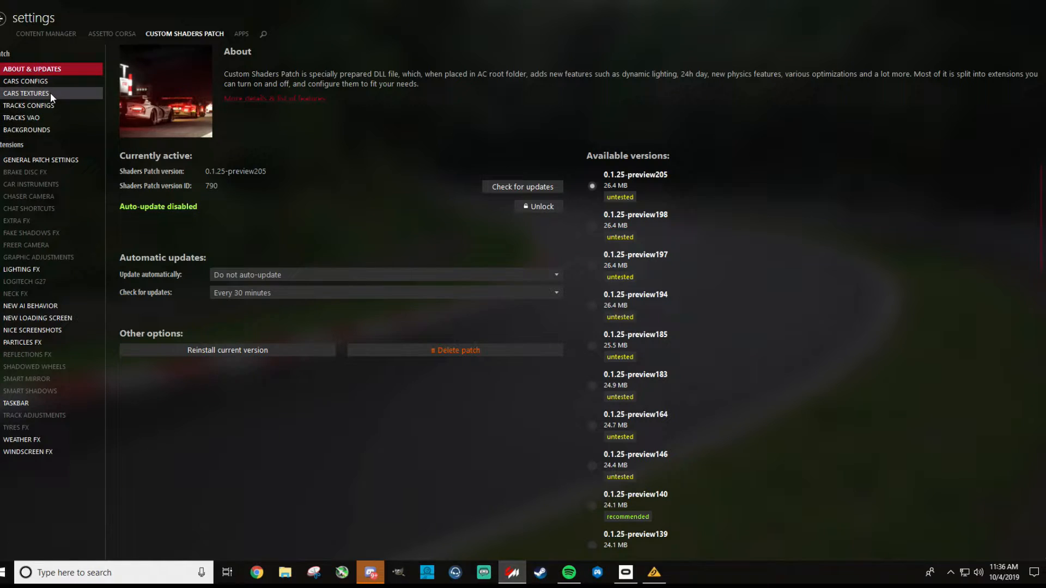
click(26, 94)
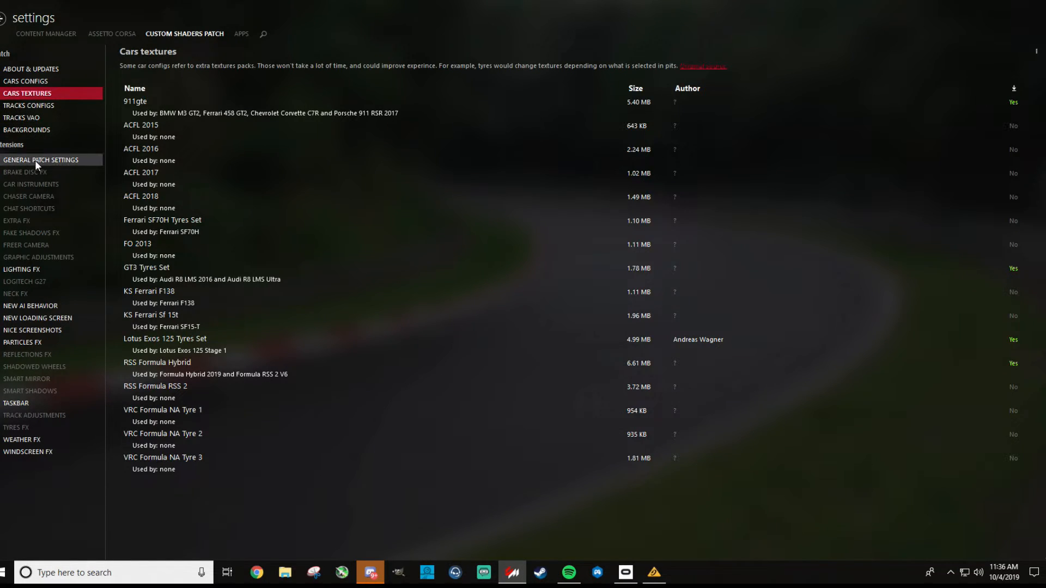
click(40, 159)
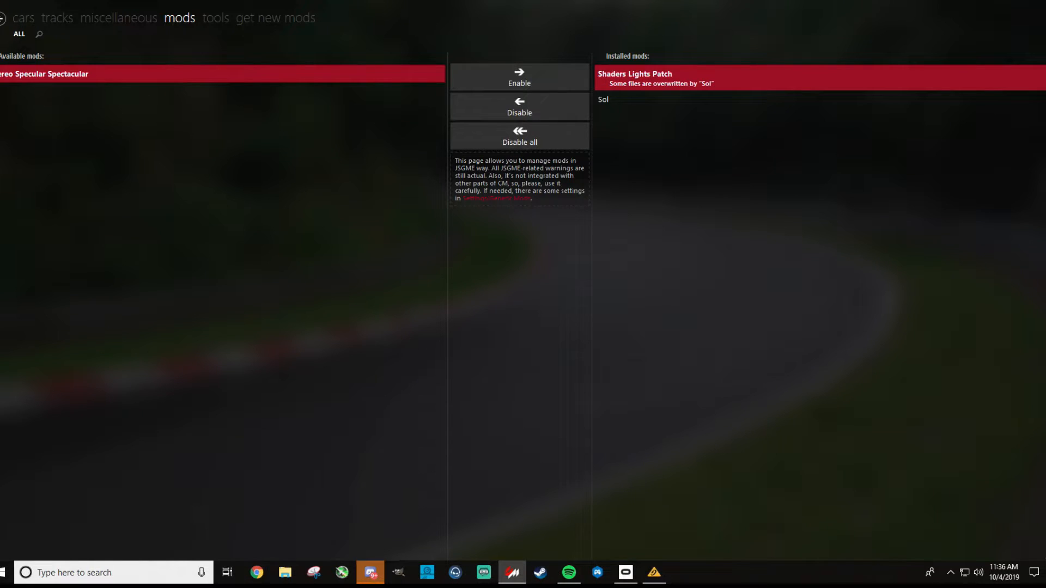
mouse_move(451, 81)
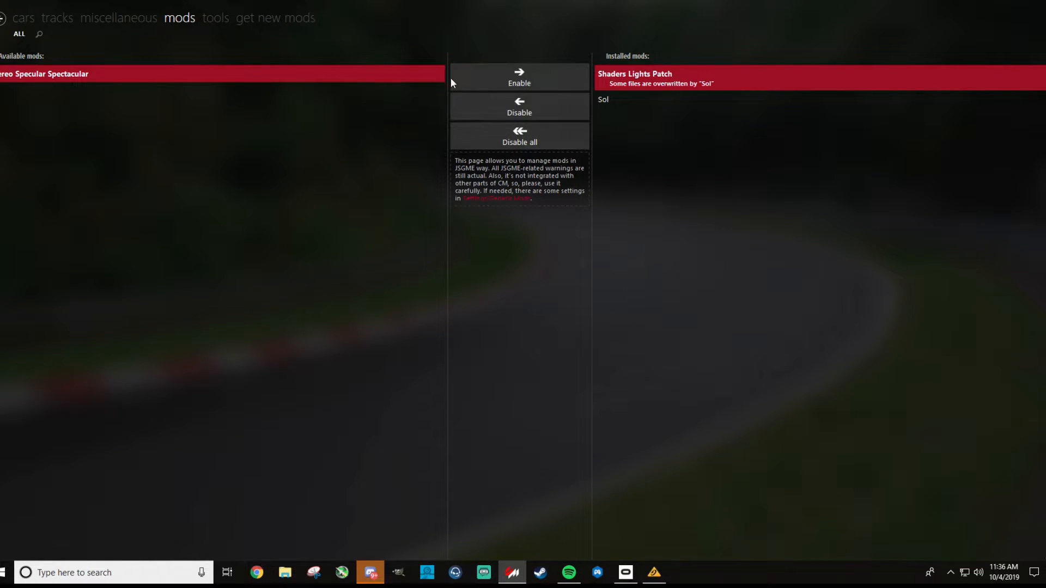
mouse_move(634, 117)
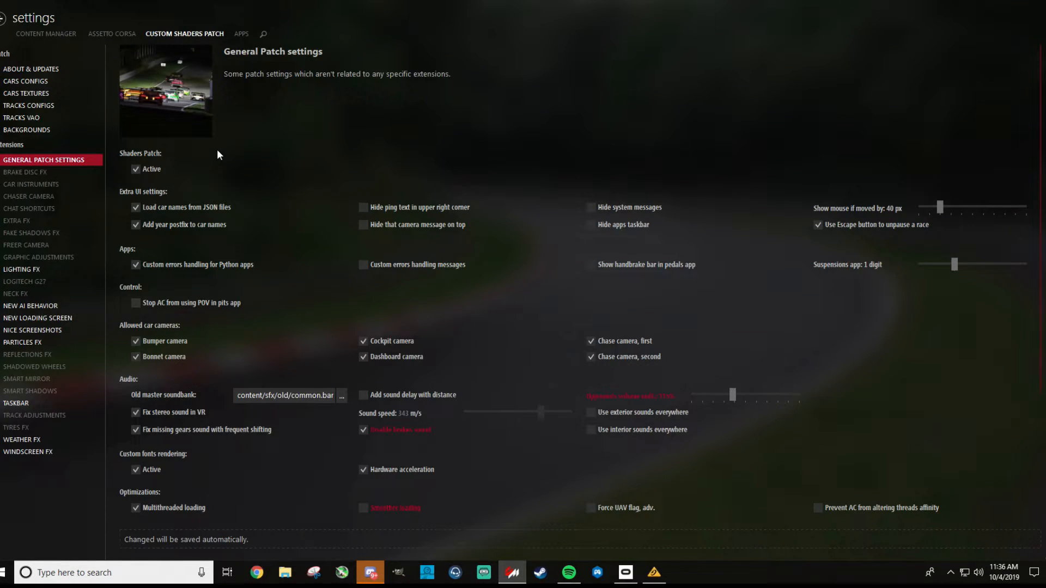
mouse_move(215, 189)
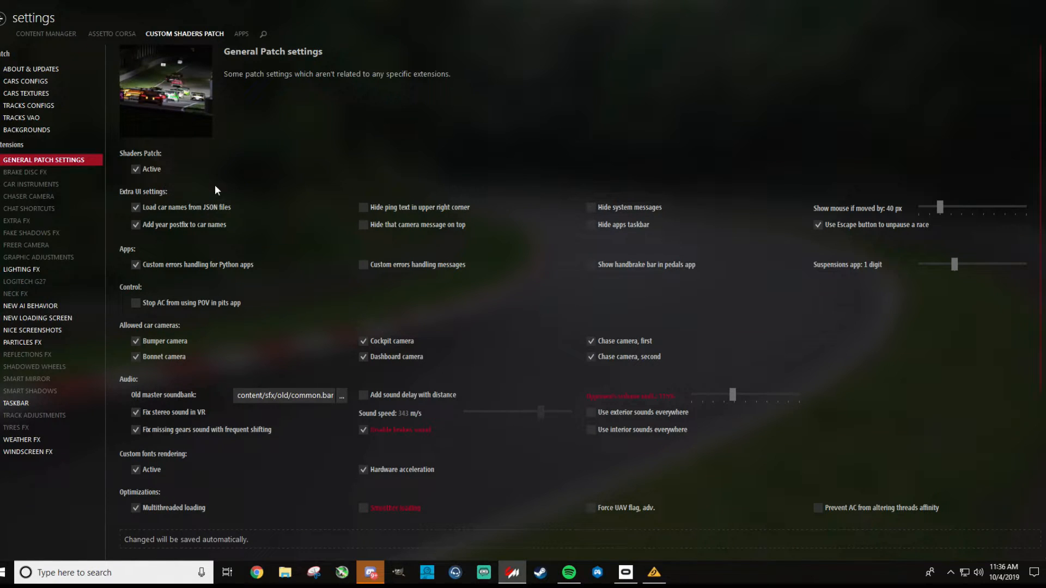
mouse_move(237, 207)
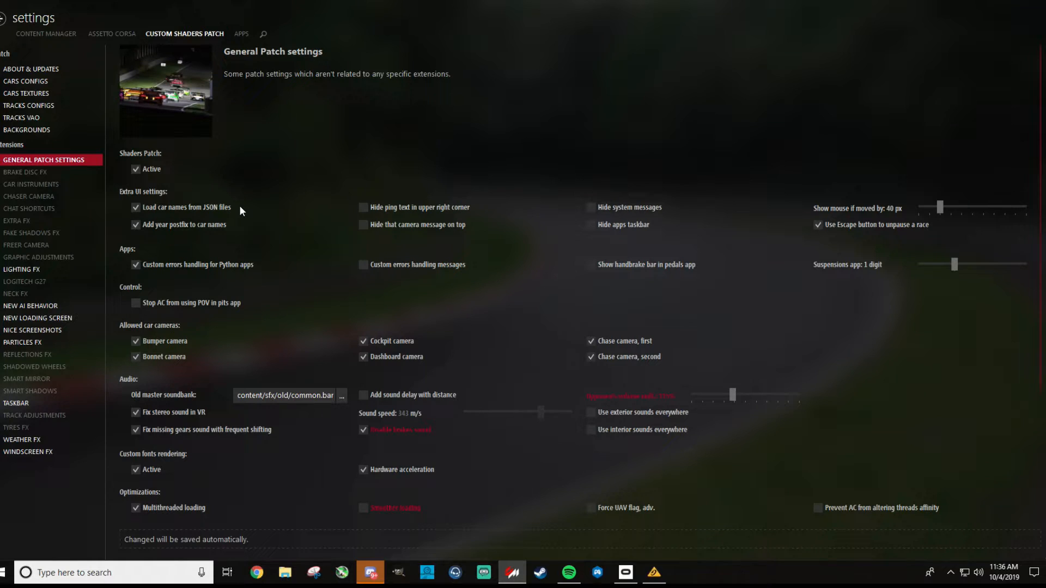
mouse_move(252, 238)
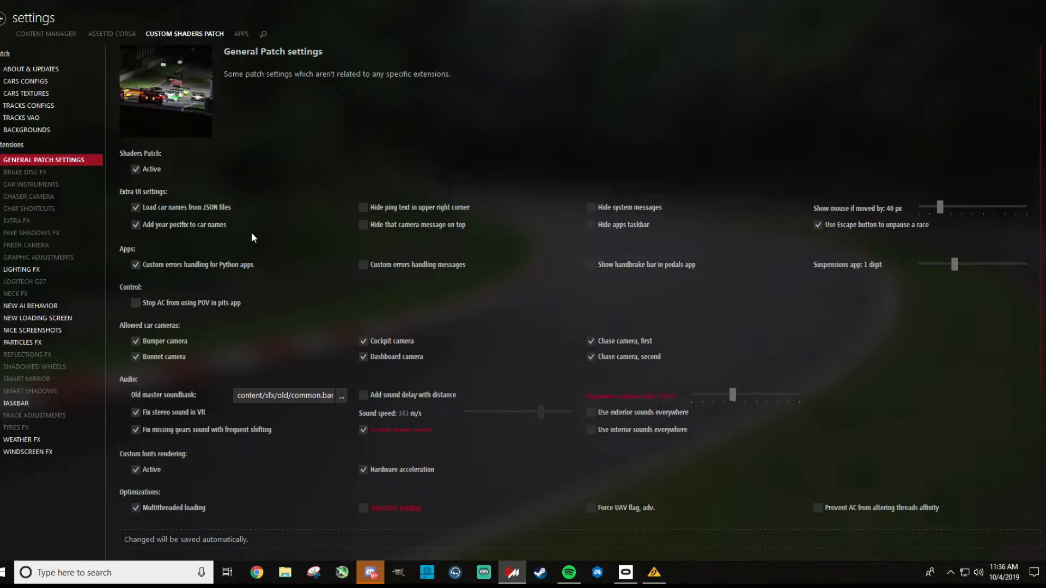
mouse_move(571, 219)
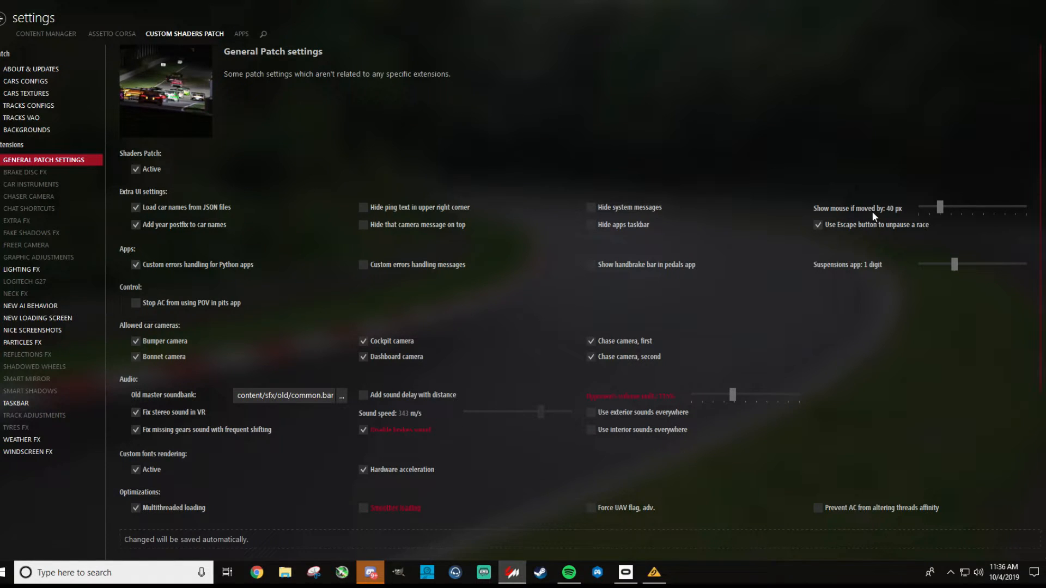
mouse_move(883, 198)
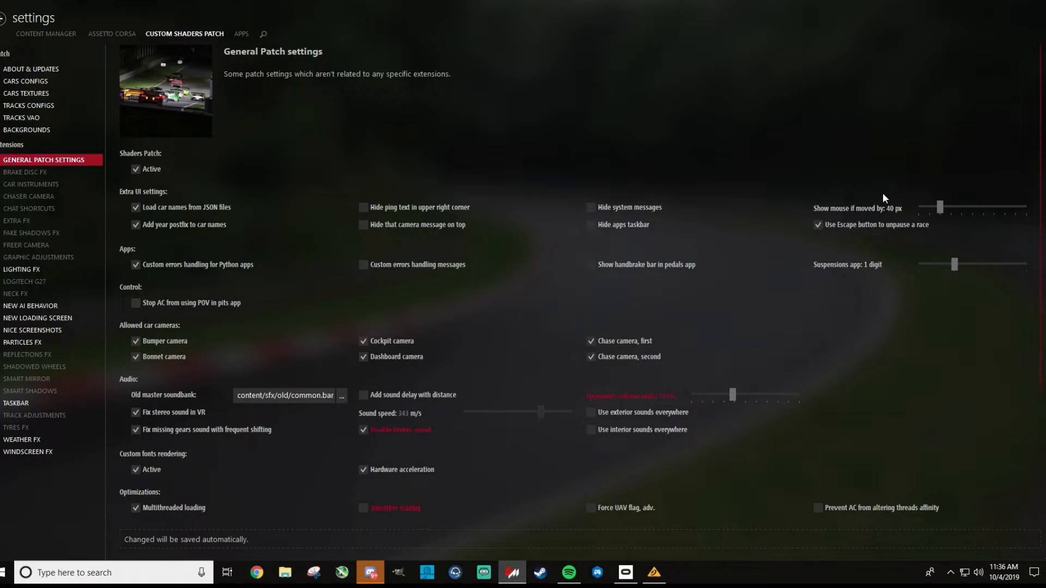
mouse_move(892, 209)
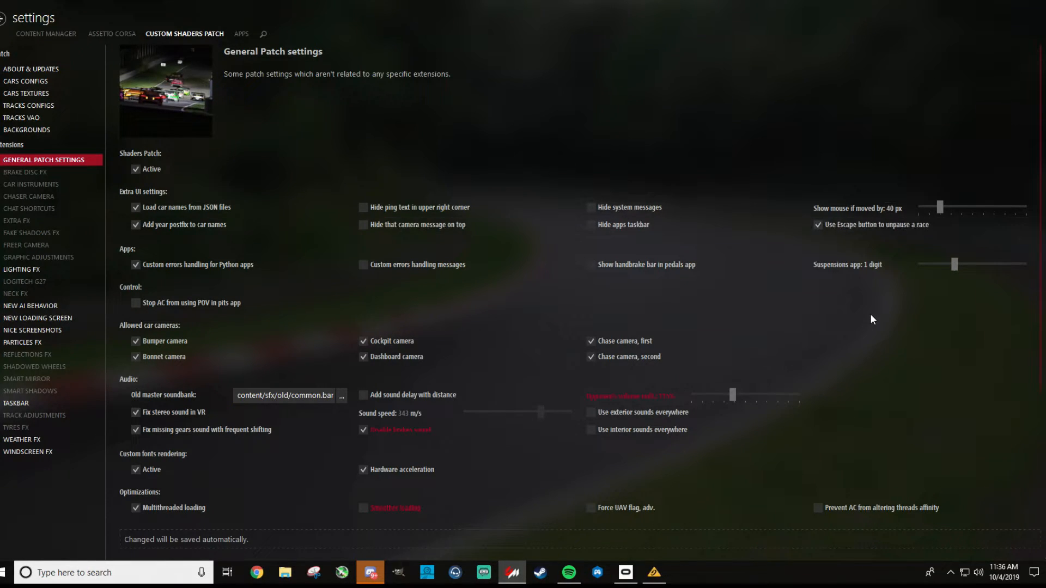
mouse_move(869, 312)
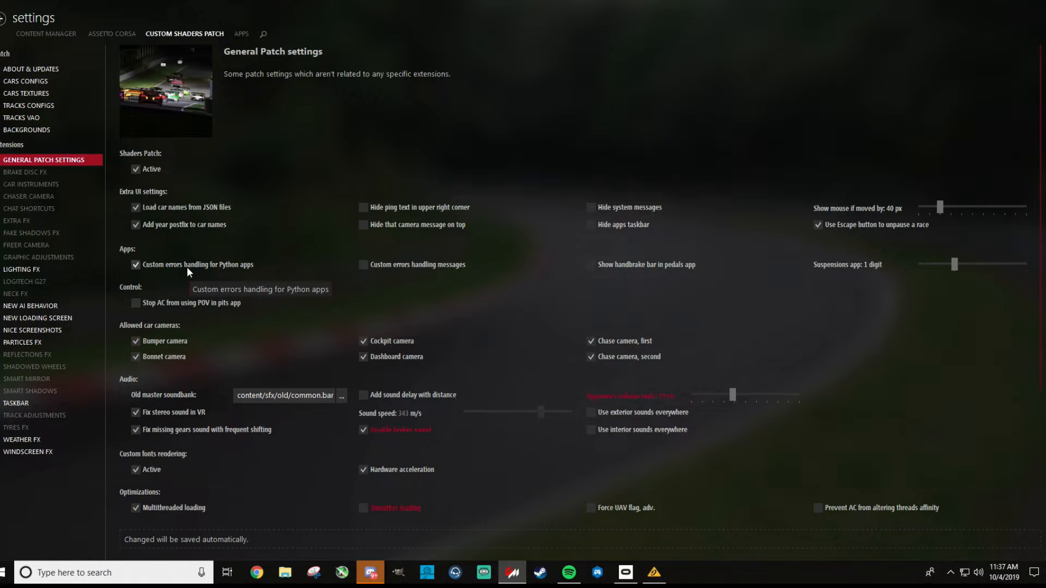
- Scroll the general patch settings to the experimental optimizations and ghost options
scroll(down, 3)
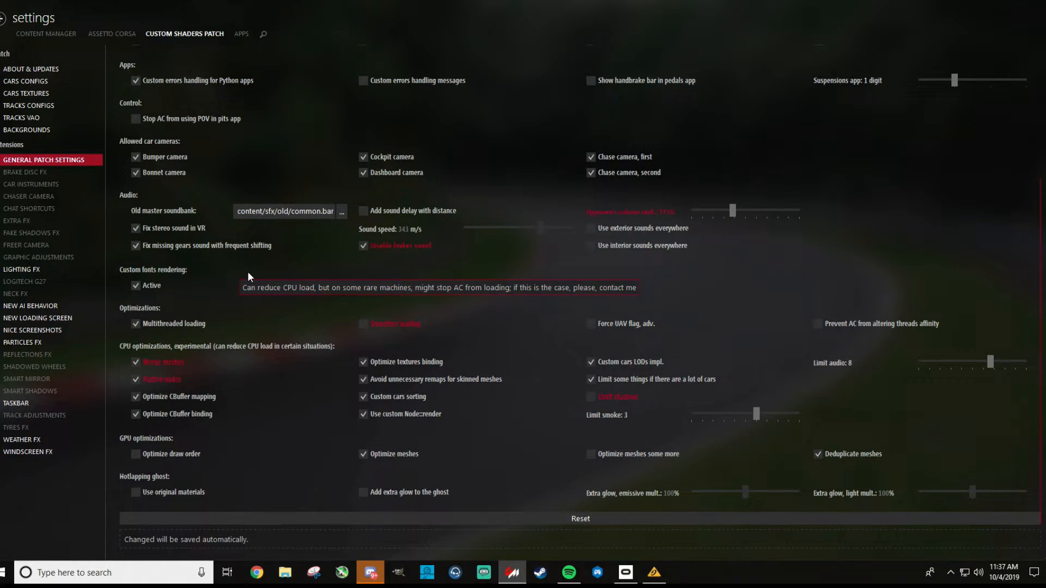
mouse_move(243, 289)
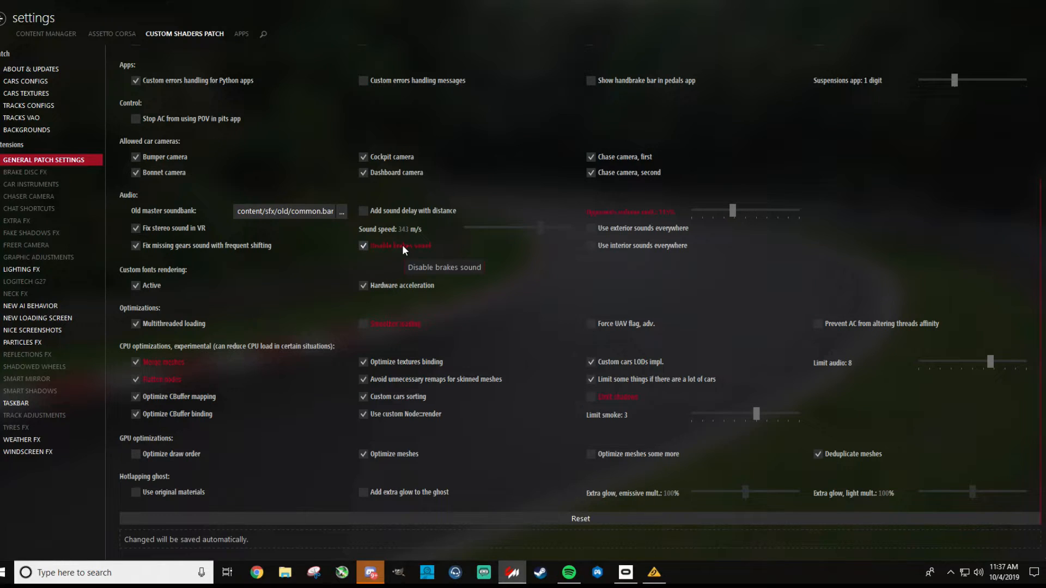
mouse_move(456, 276)
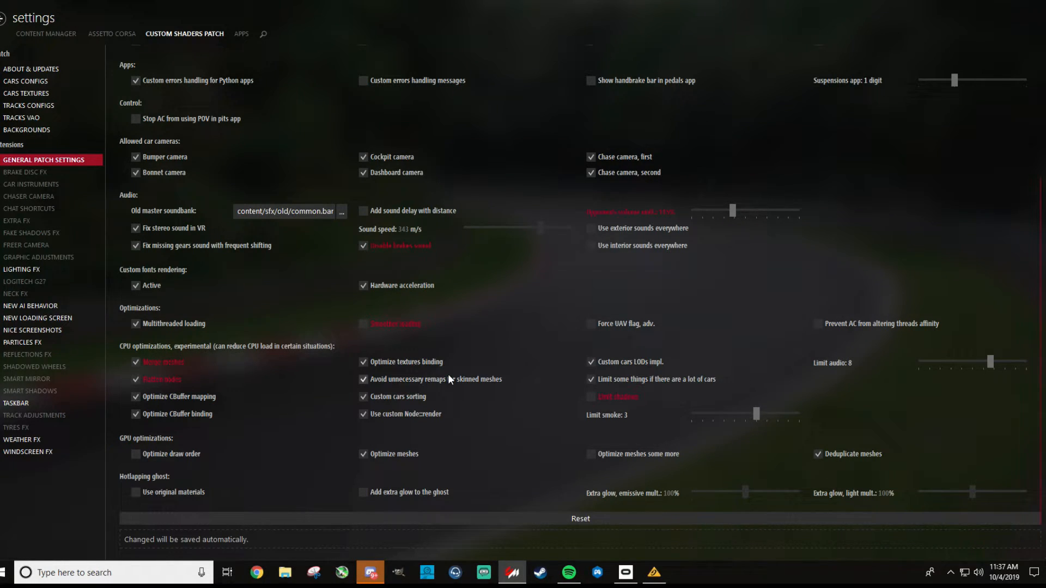
mouse_move(458, 383)
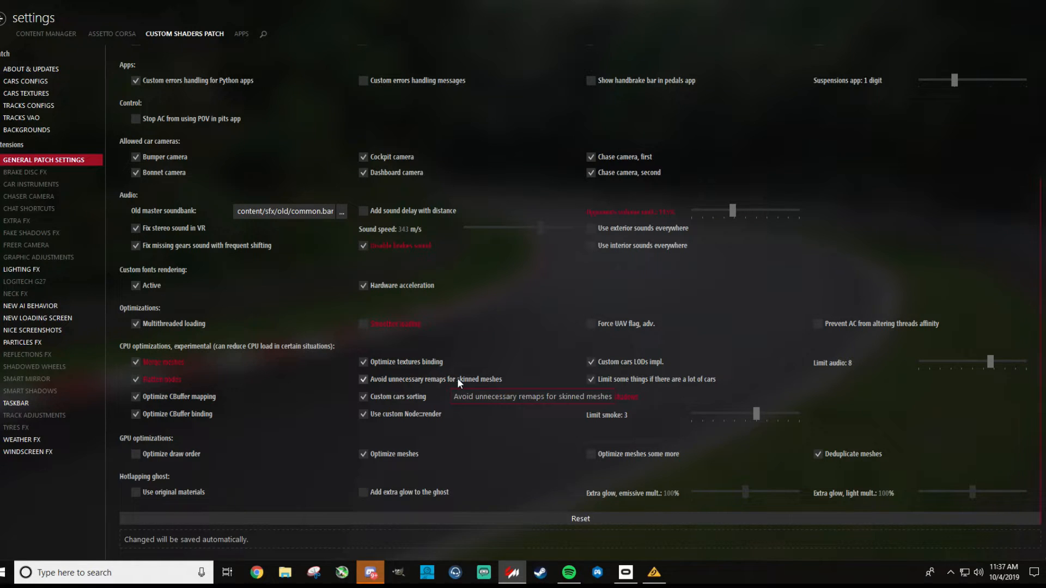
mouse_move(490, 344)
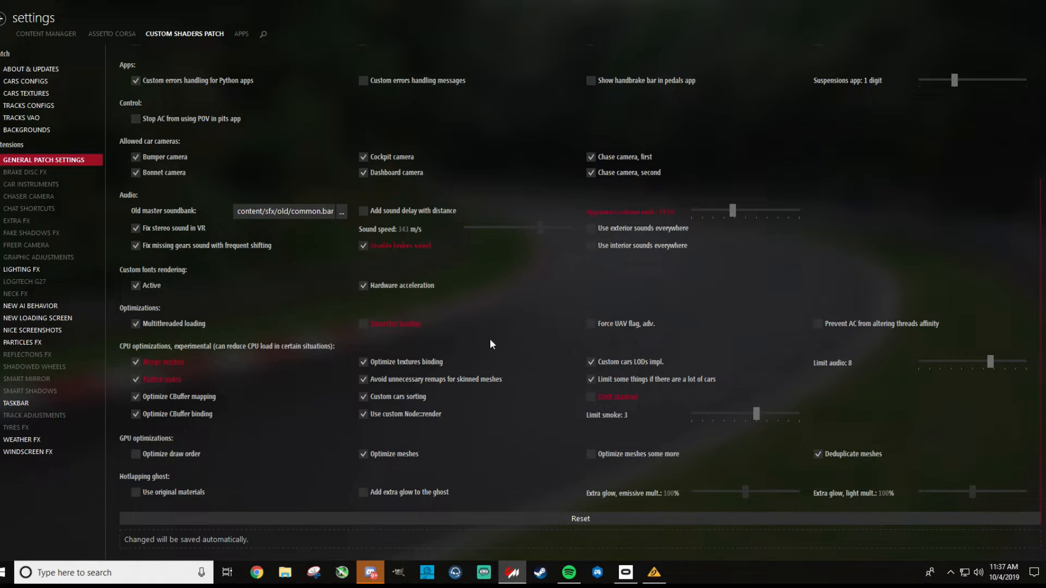
mouse_move(632, 231)
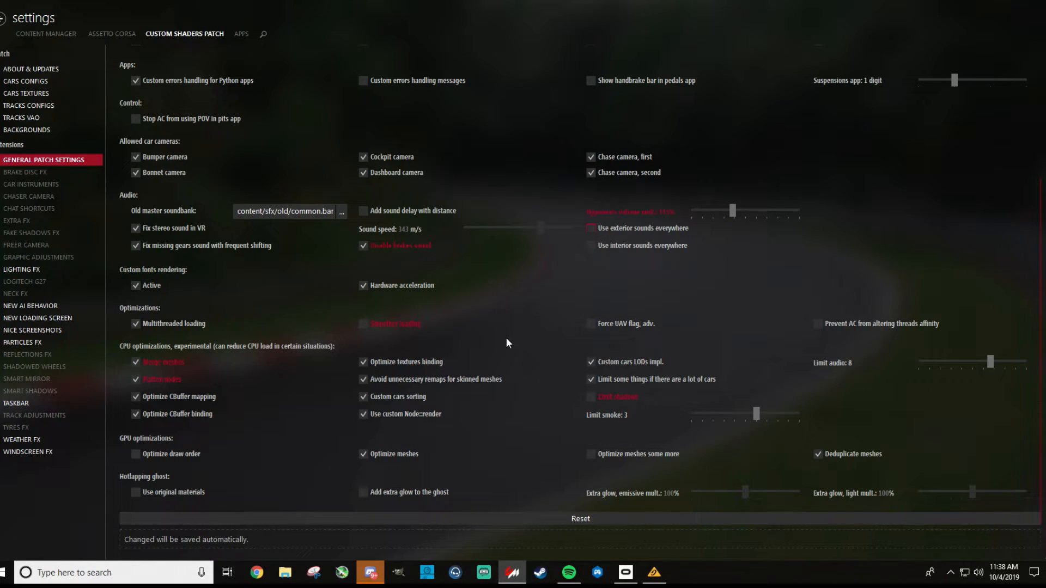
mouse_move(485, 342)
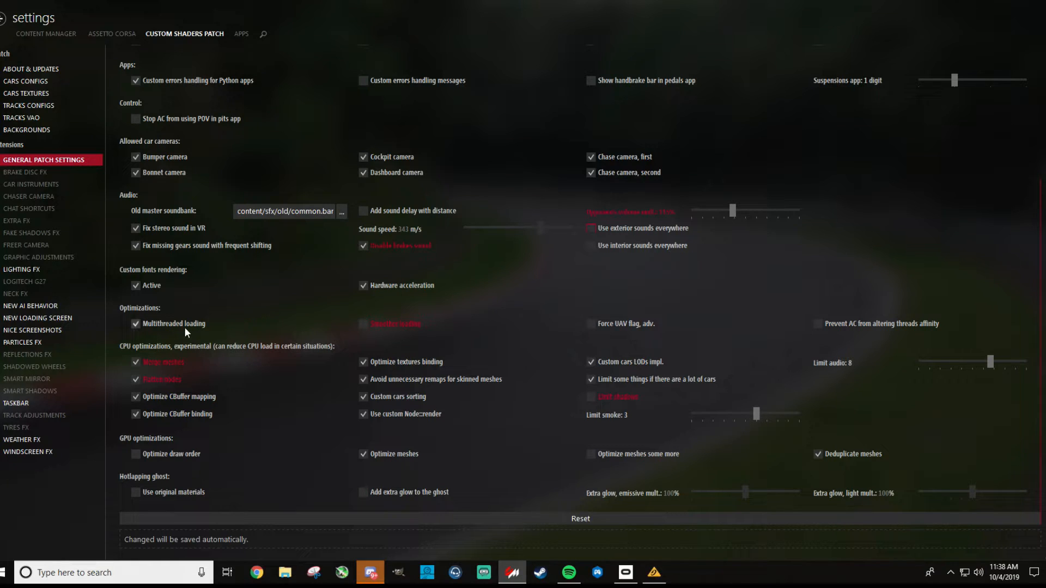
mouse_move(406, 325)
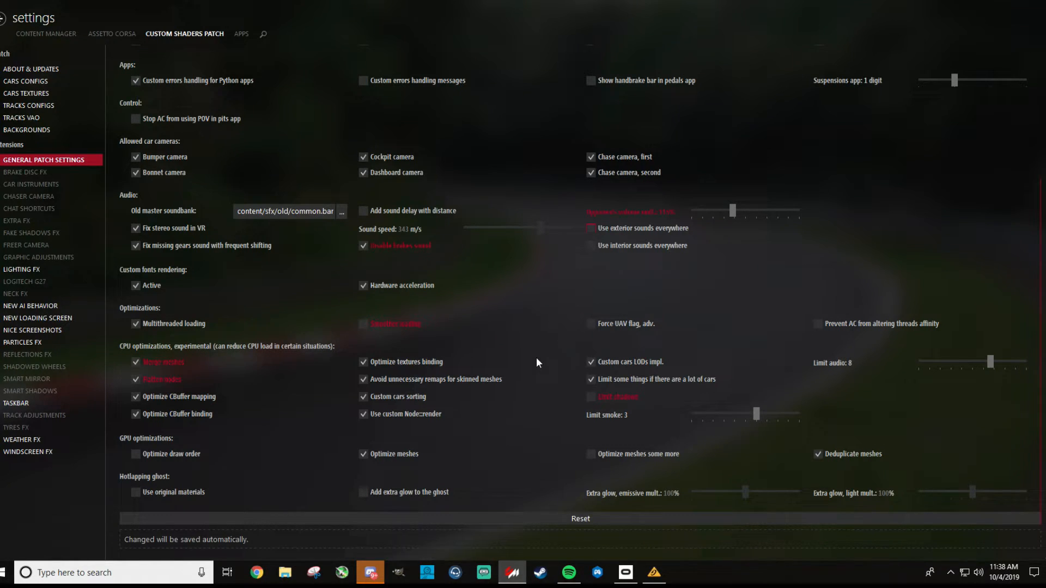
mouse_move(538, 424)
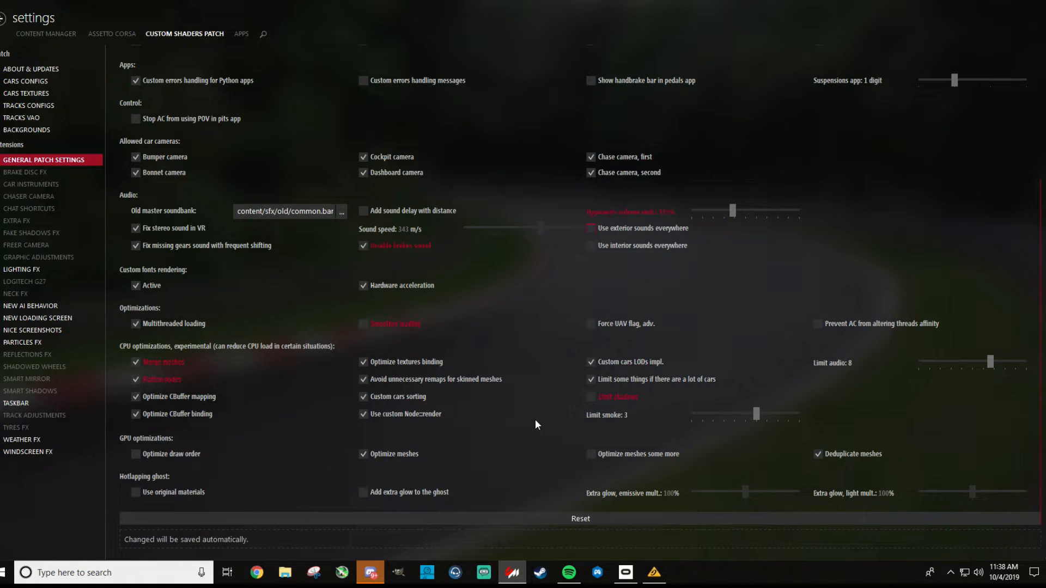
mouse_move(503, 443)
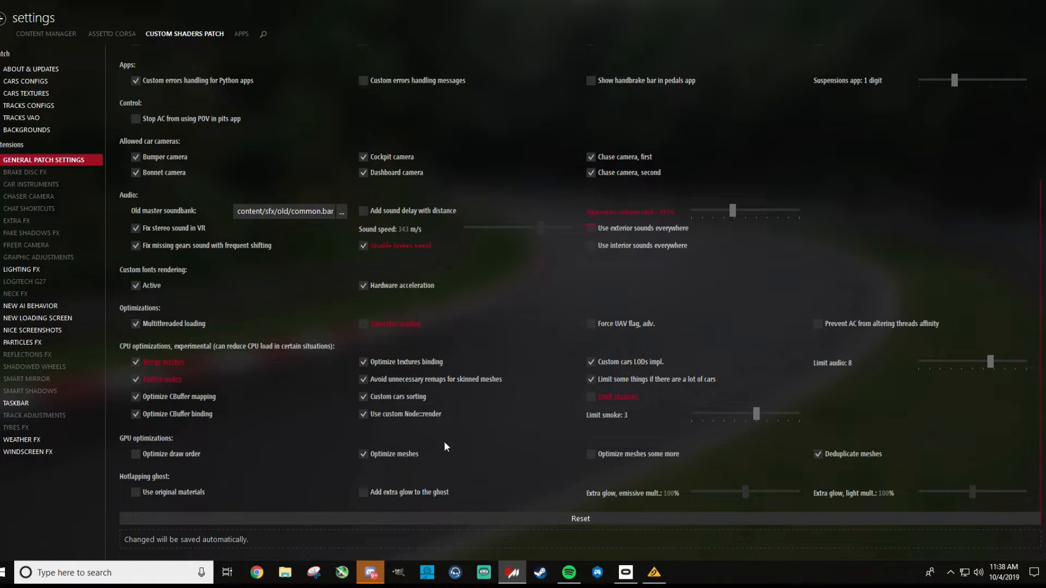
mouse_move(479, 483)
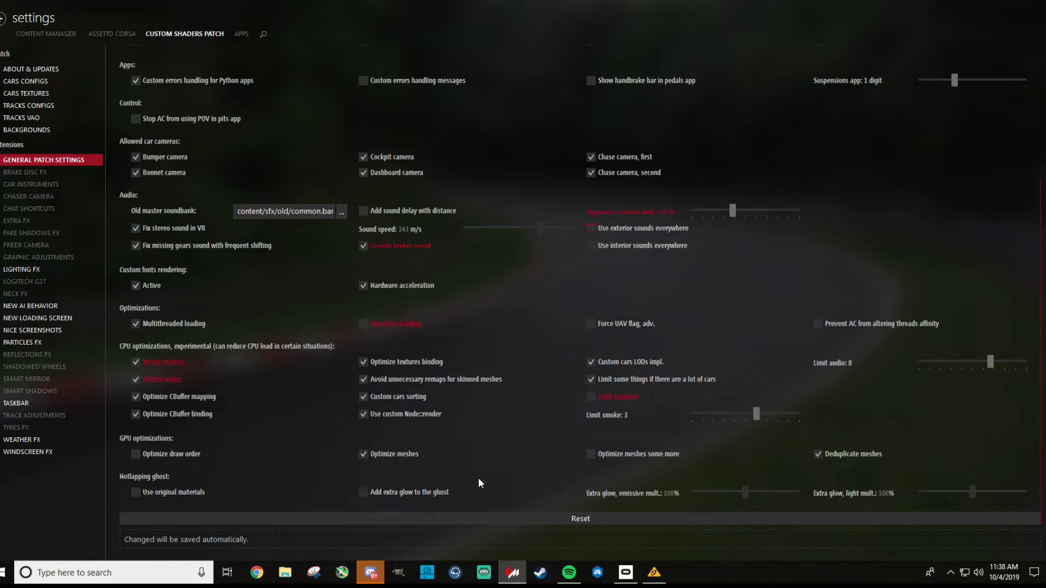
mouse_move(397, 455)
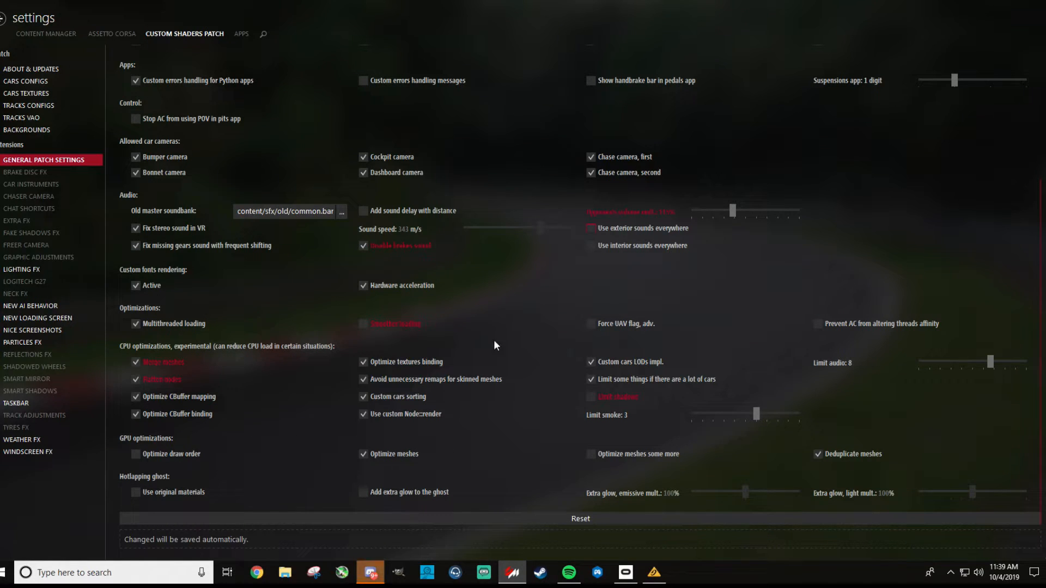
mouse_move(170, 454)
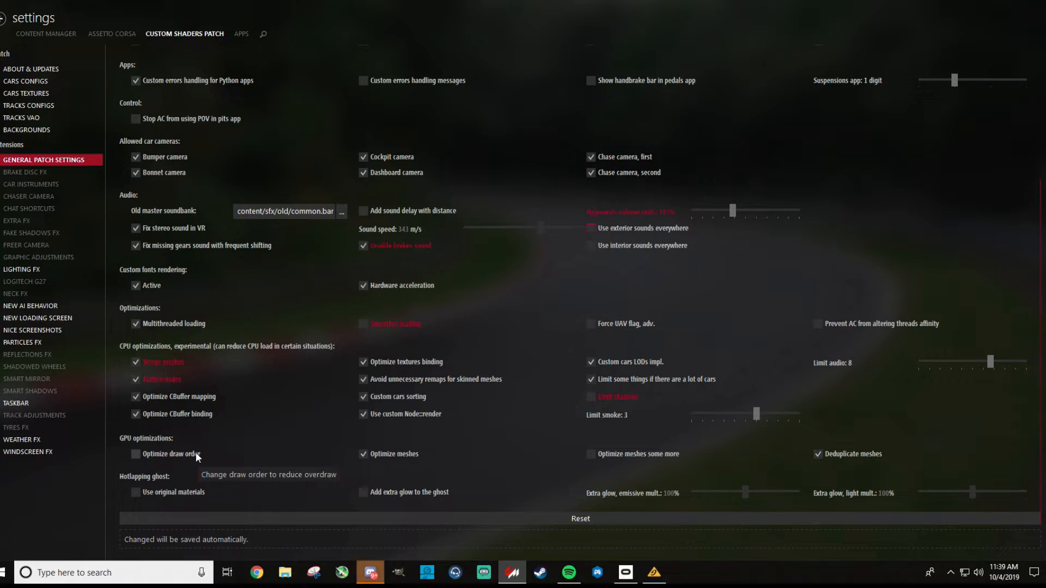
mouse_move(217, 466)
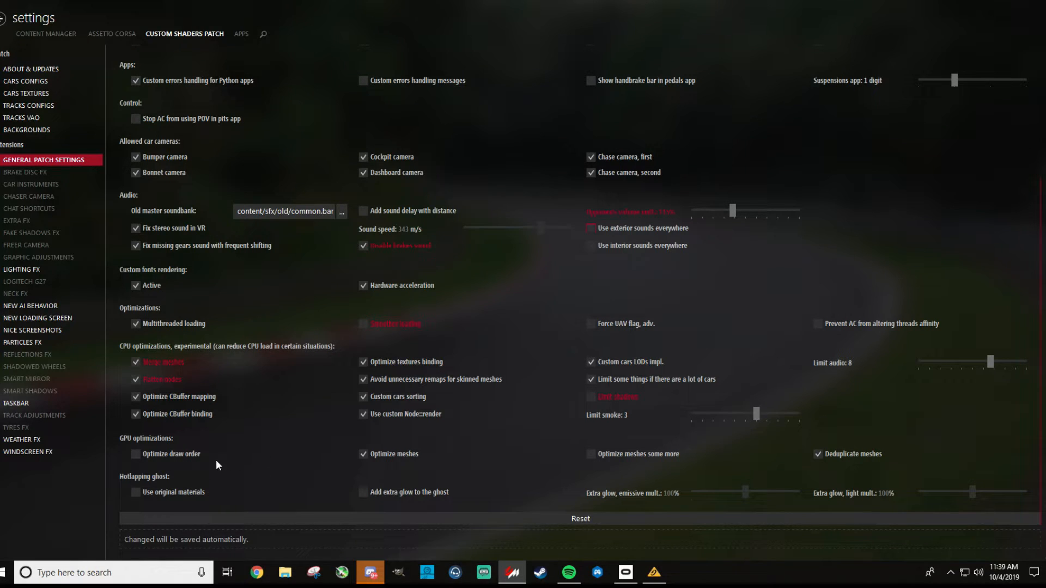
mouse_move(248, 485)
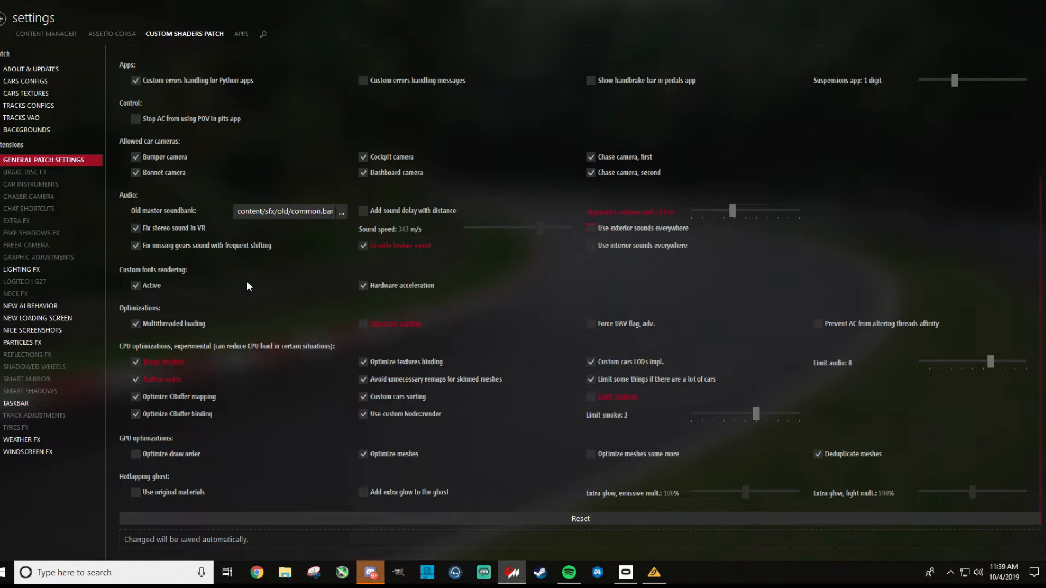
- Page through Brake Disc FX, Car Instruments and Chaser Camera, ending on Chat Shortcuts
click(25, 172)
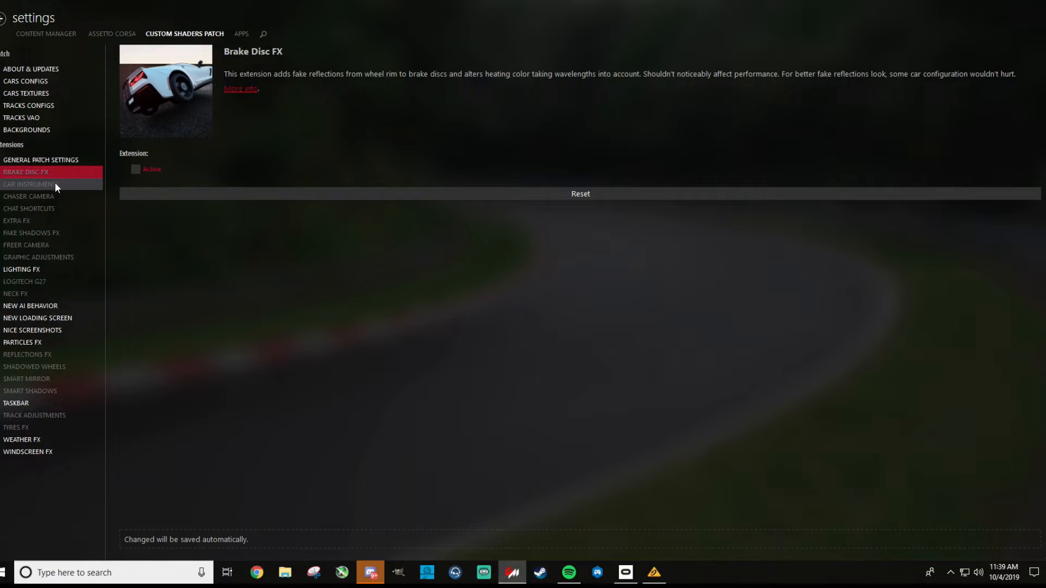
click(33, 184)
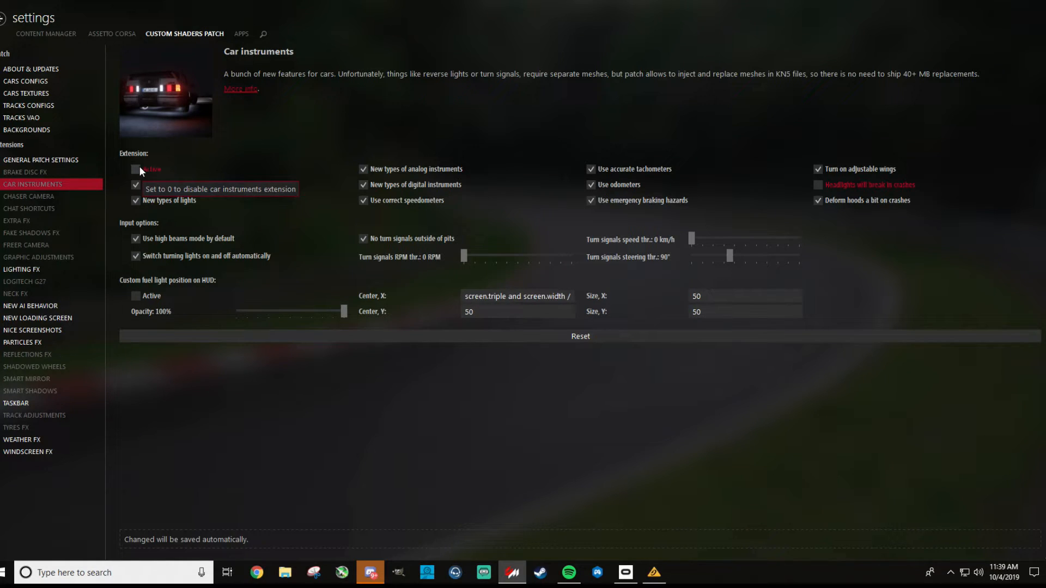
click(29, 196)
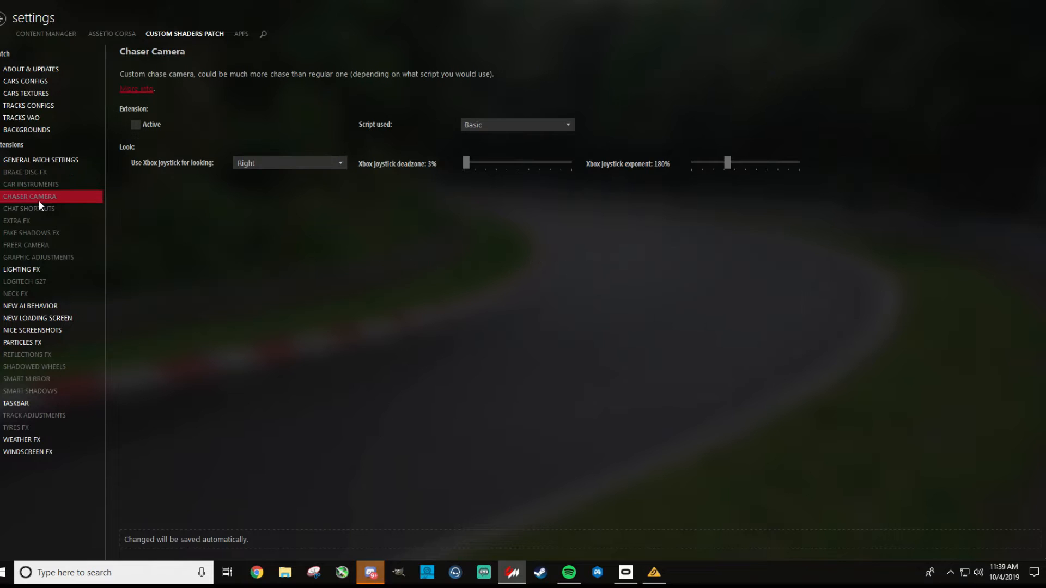
click(28, 208)
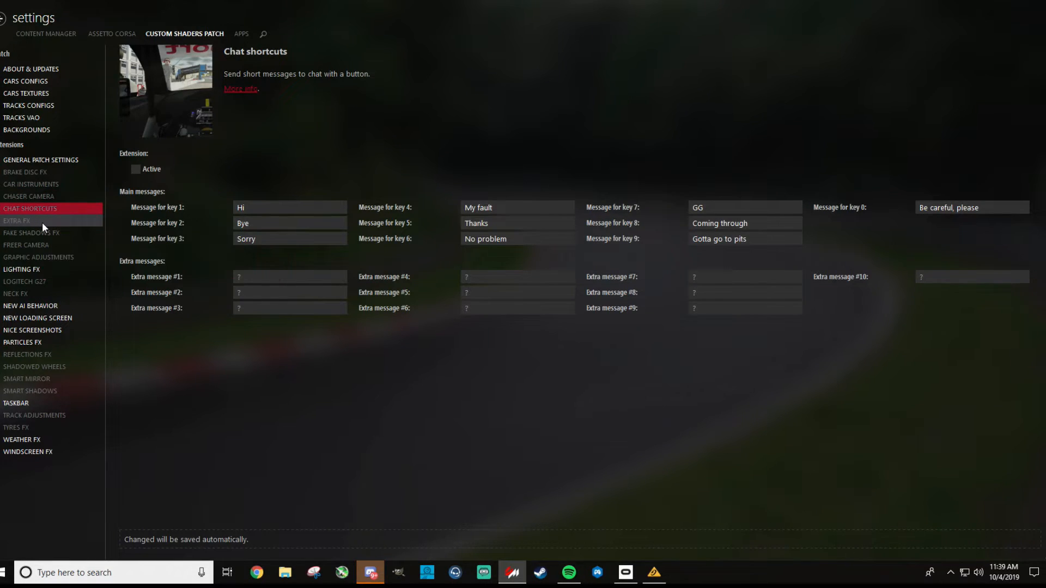
- Review the inactive Extra FX options, then show the Fake Shadows FX extension page
click(16, 220)
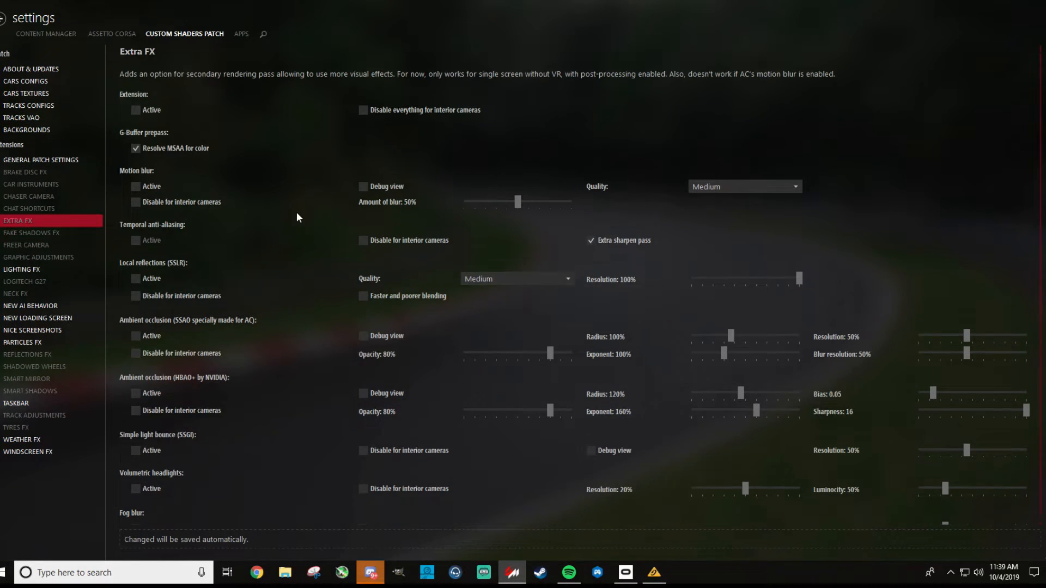
mouse_move(136, 110)
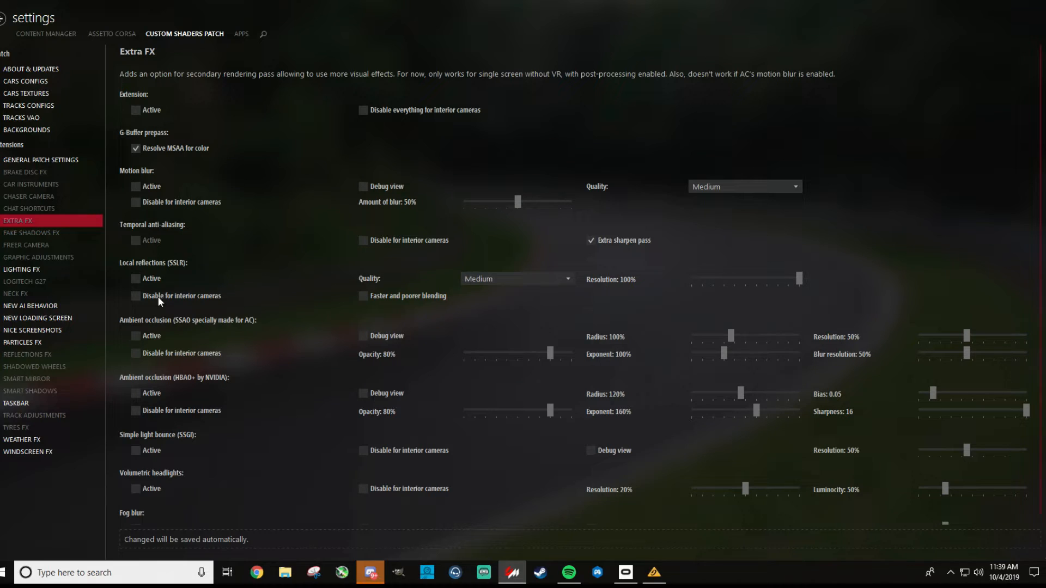
mouse_move(172, 478)
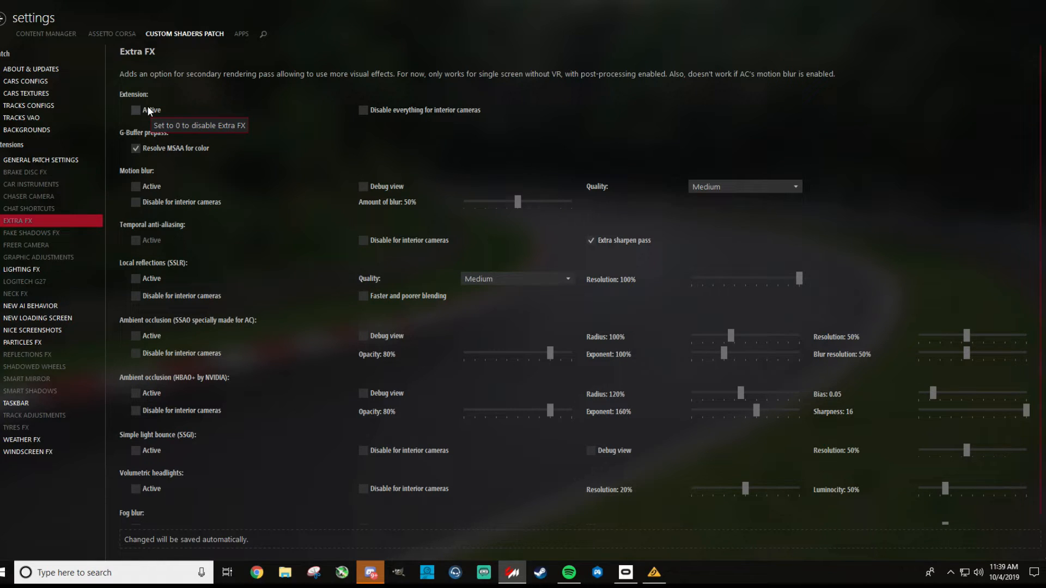
click(32, 233)
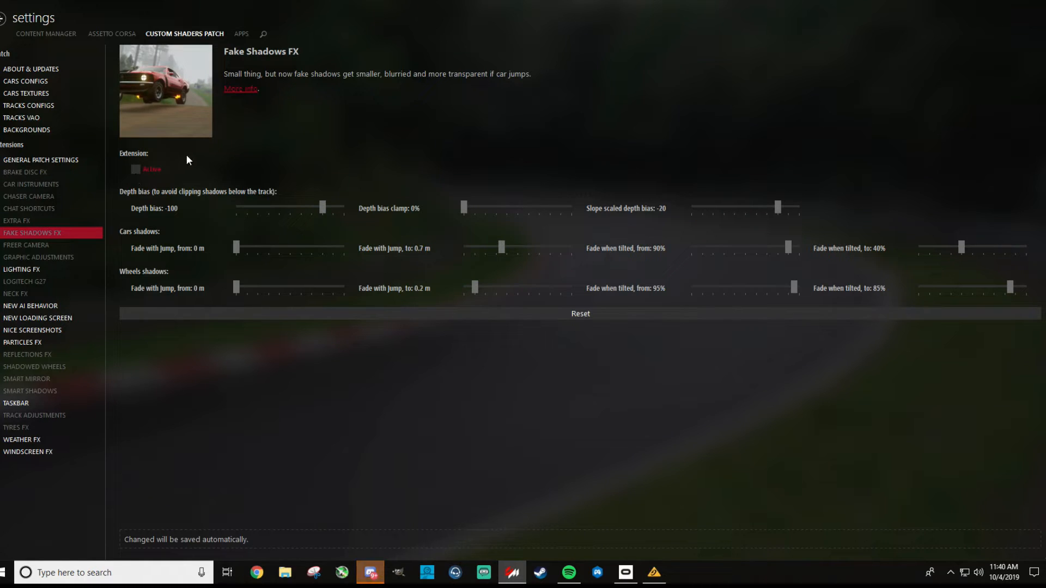
mouse_move(152, 169)
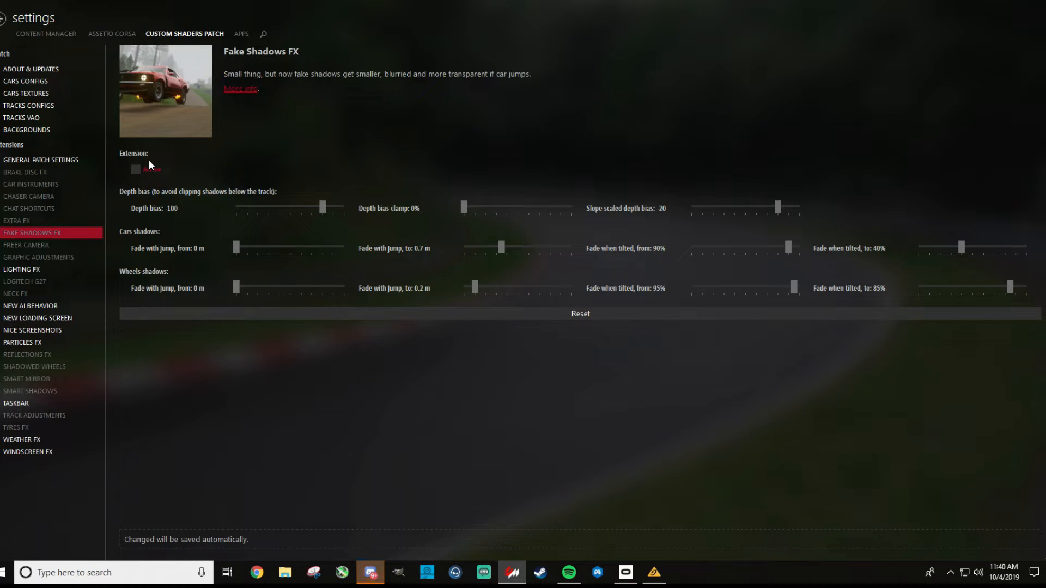
- Glance at Freer Camera settings, then show the Graphic Adjustments extension page
click(27, 245)
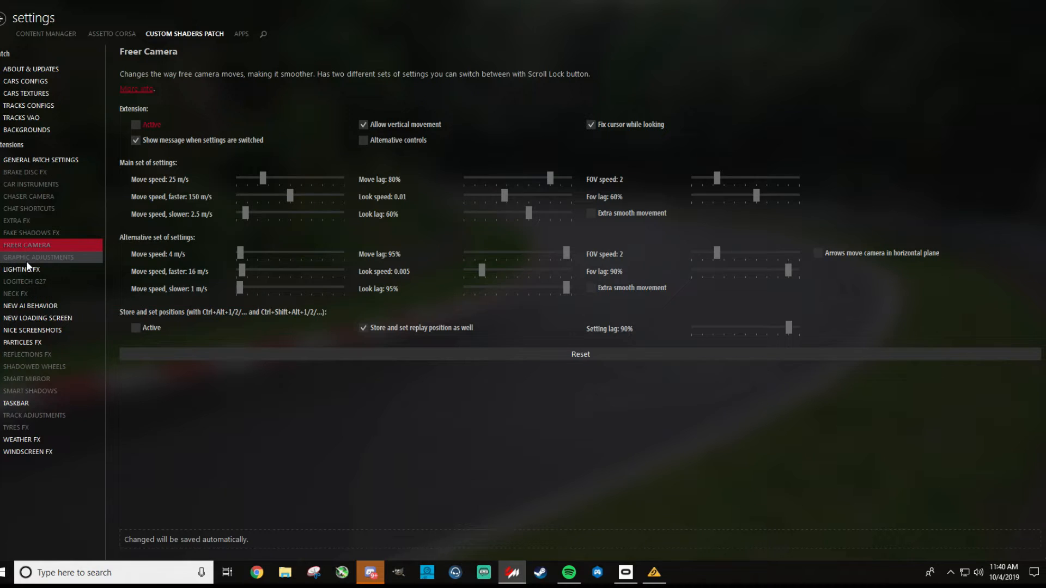
click(38, 257)
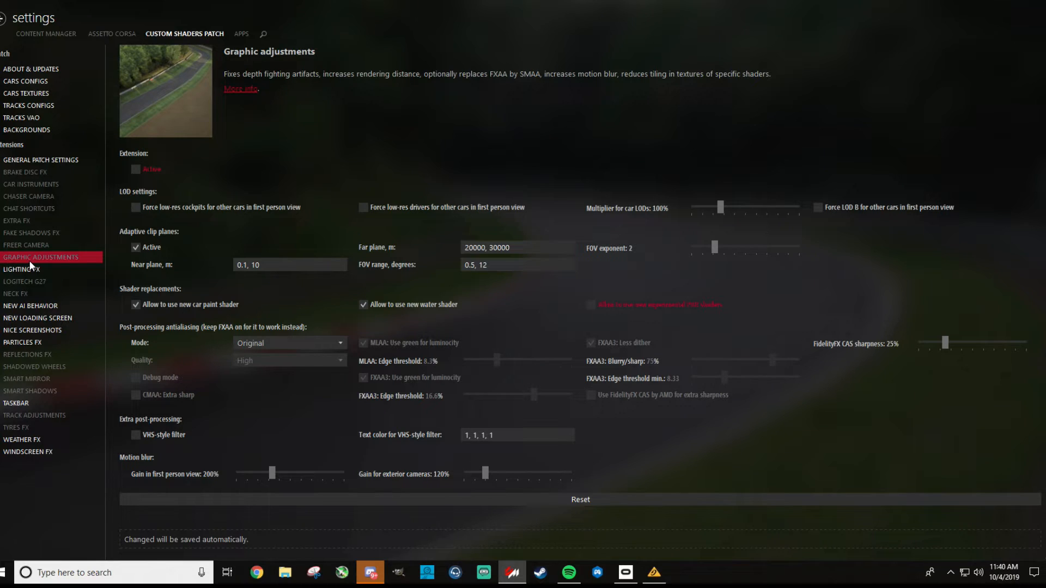
mouse_move(168, 224)
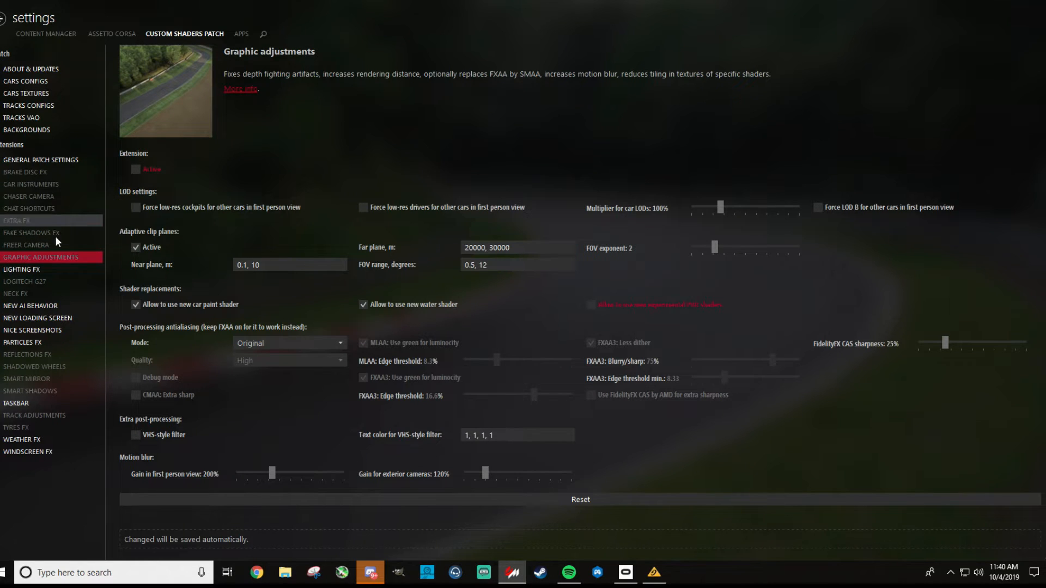
- Show the active Lighting FX extension page with its brightness and range options
click(22, 270)
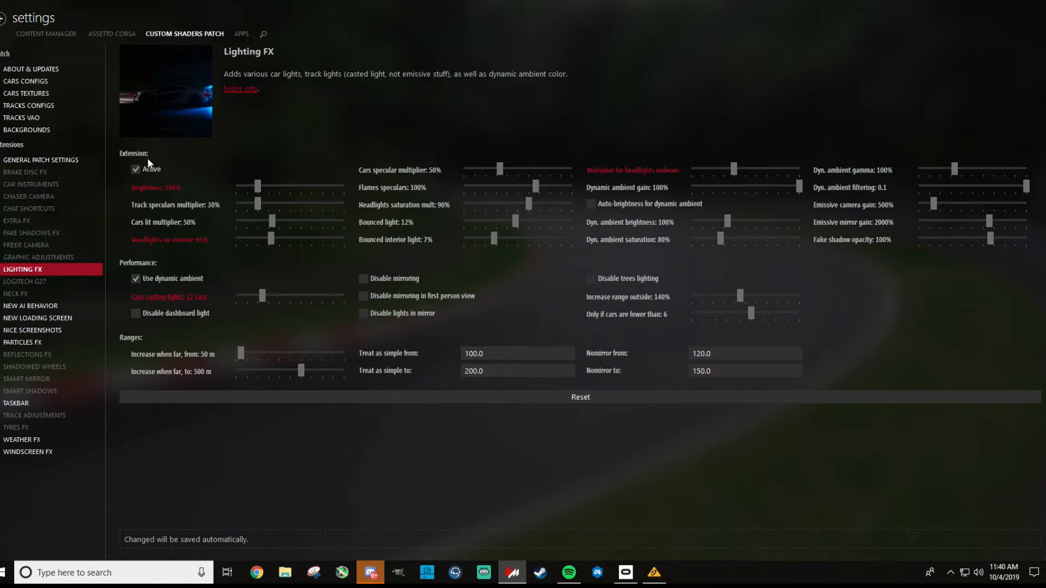
mouse_move(256, 190)
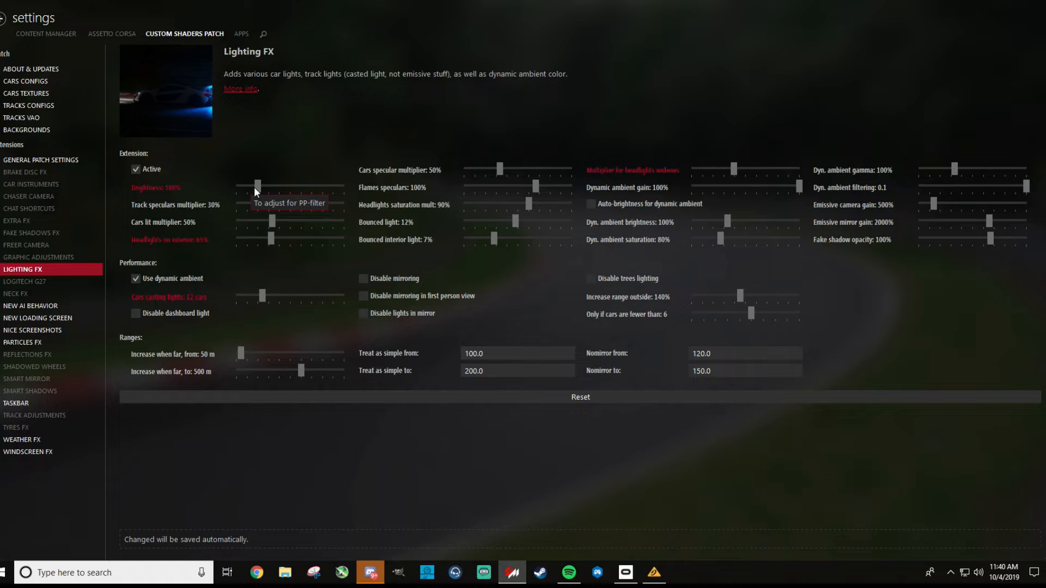
mouse_move(396, 265)
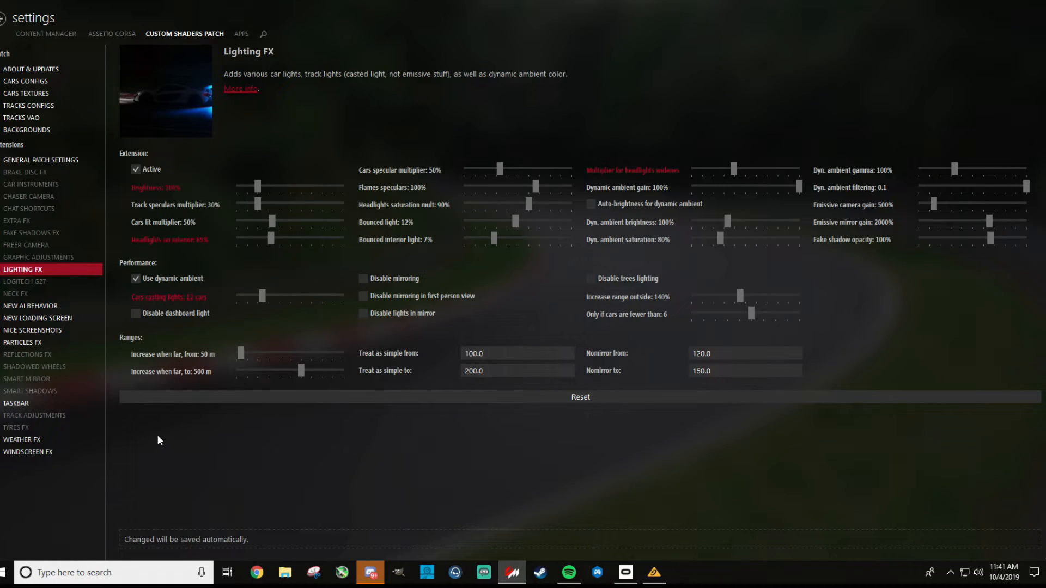
- Page through Logitech G27 and Neck FX, ending on the active New AI Behavior settings
click(26, 281)
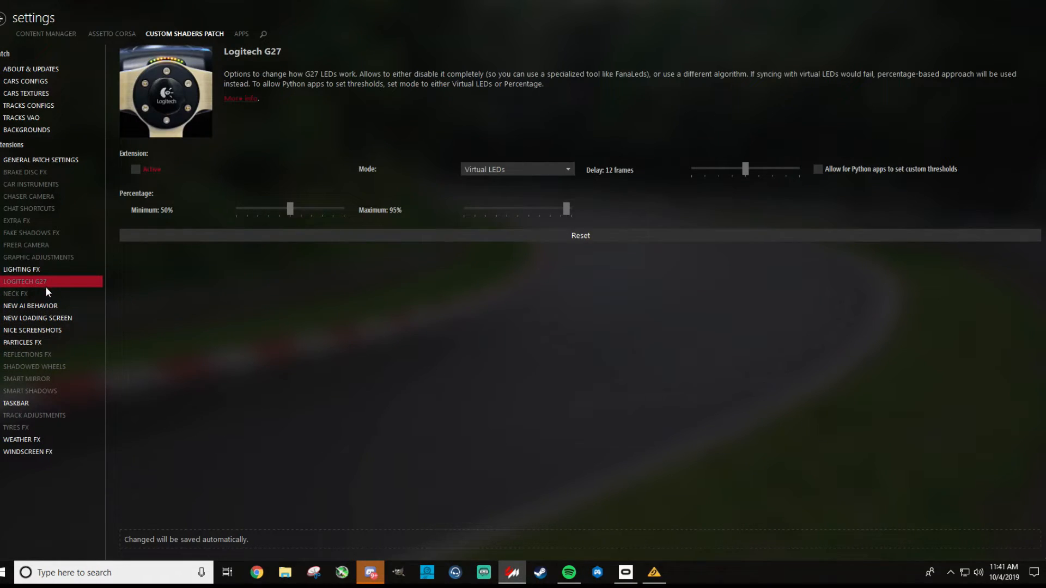
mouse_move(47, 297)
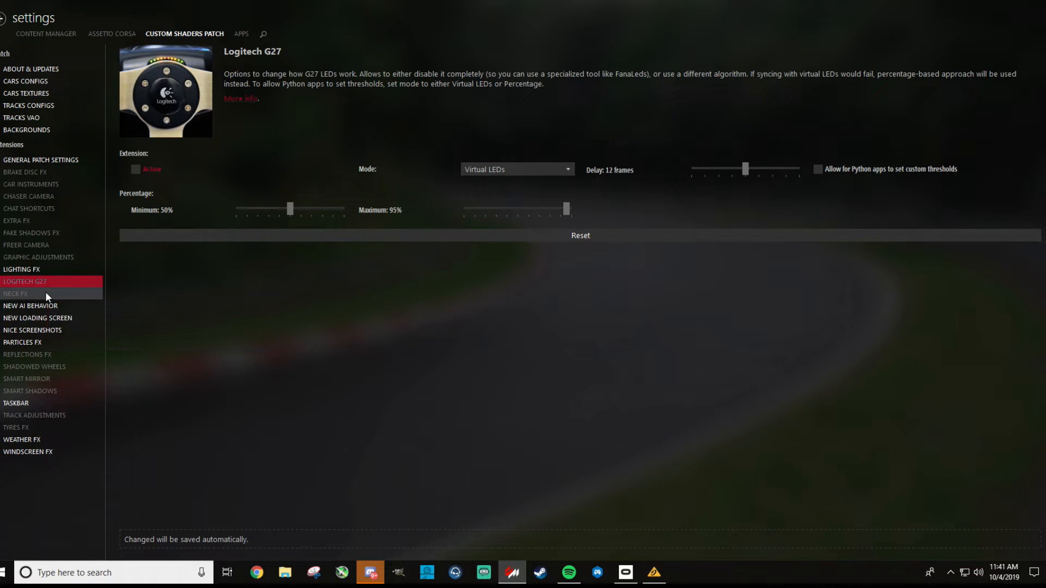
click(14, 293)
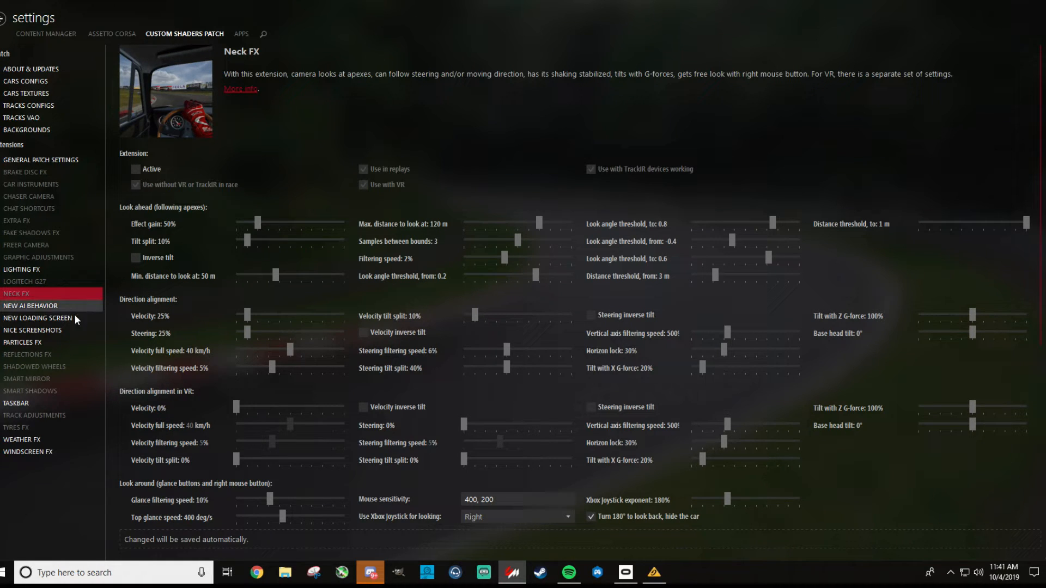
mouse_move(30, 305)
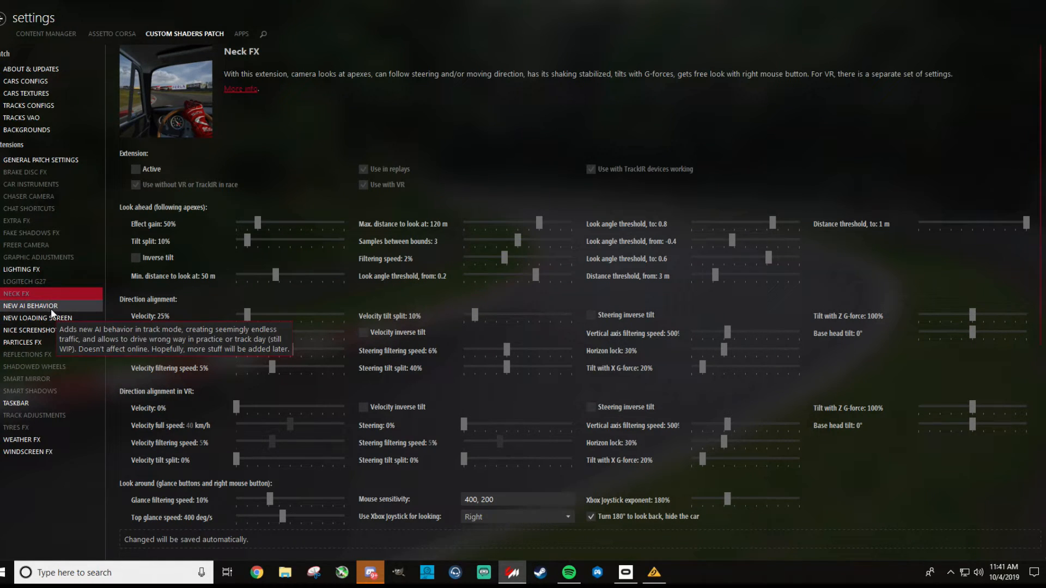
click(31, 305)
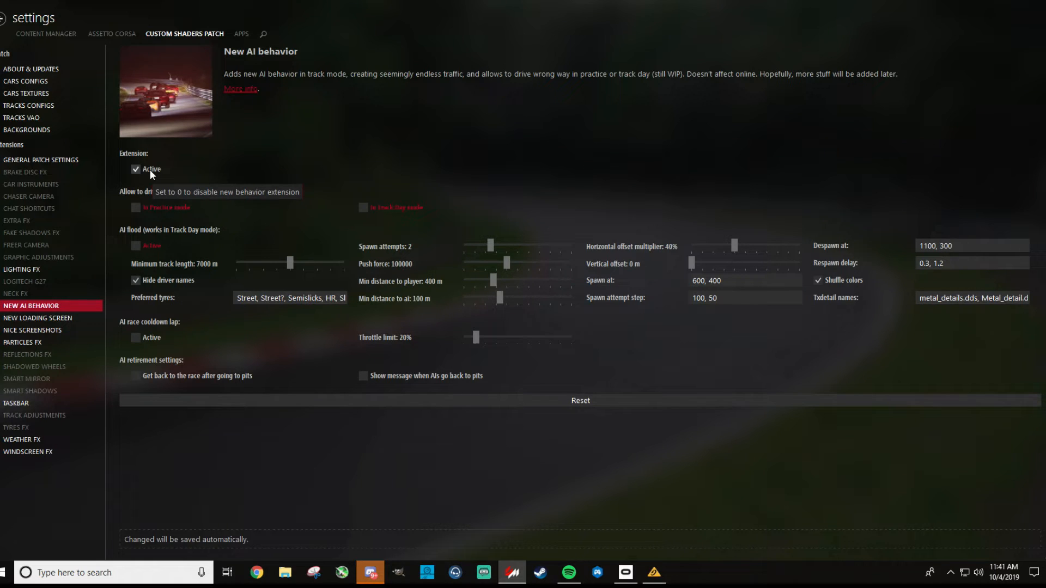
mouse_move(230, 176)
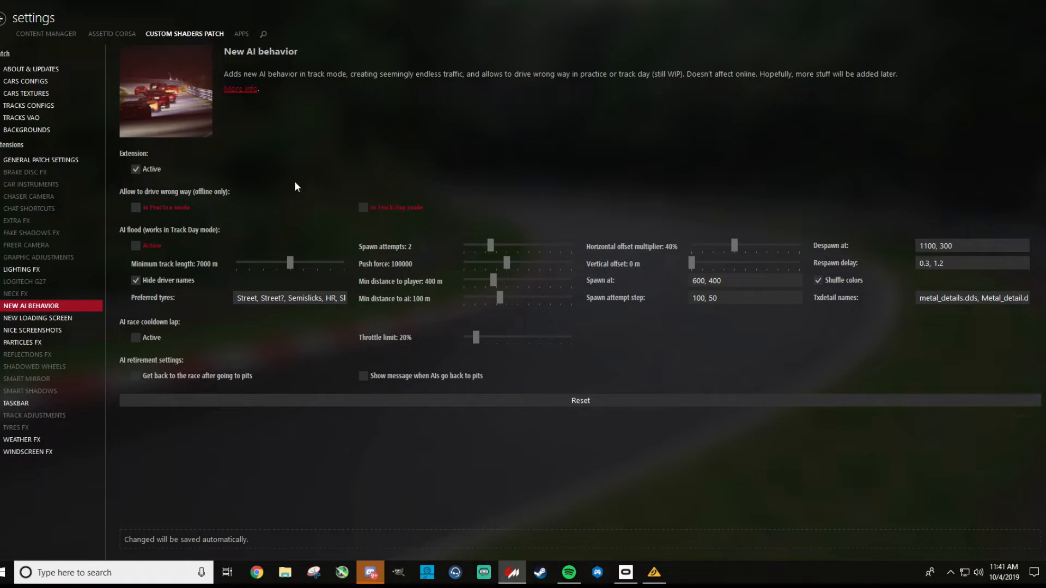
mouse_move(359, 163)
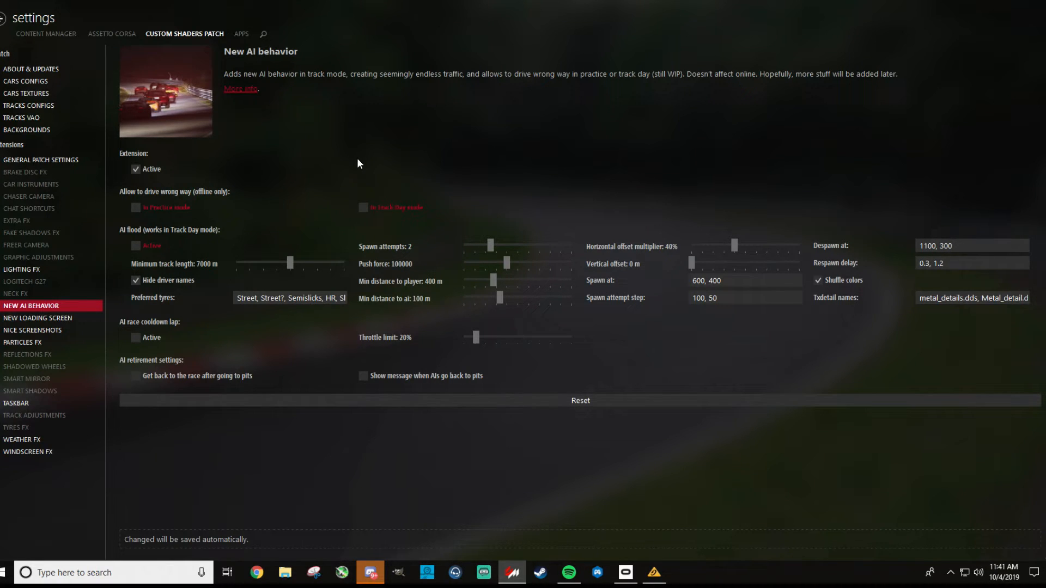
mouse_move(232, 240)
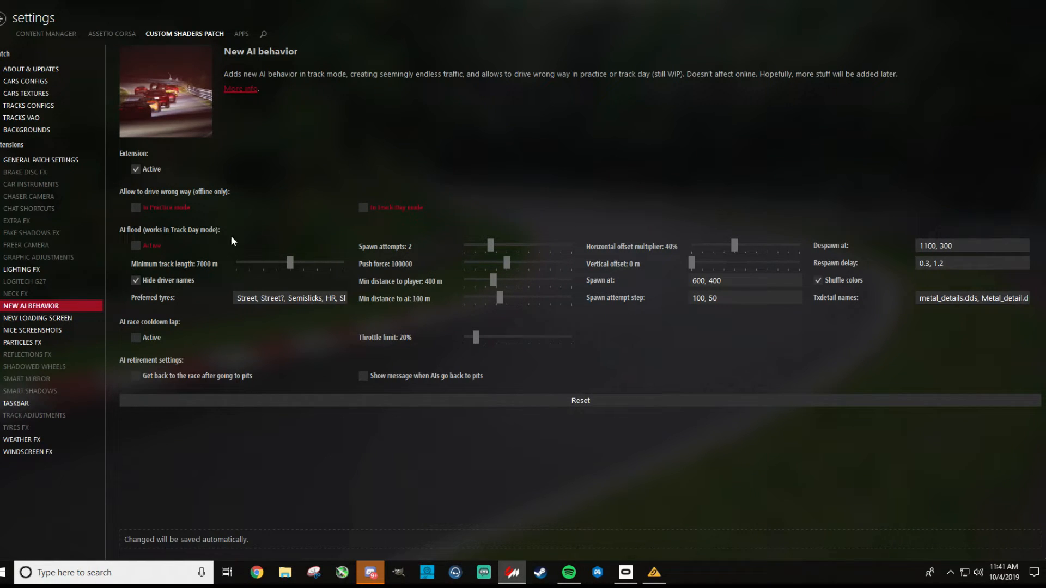
mouse_move(323, 164)
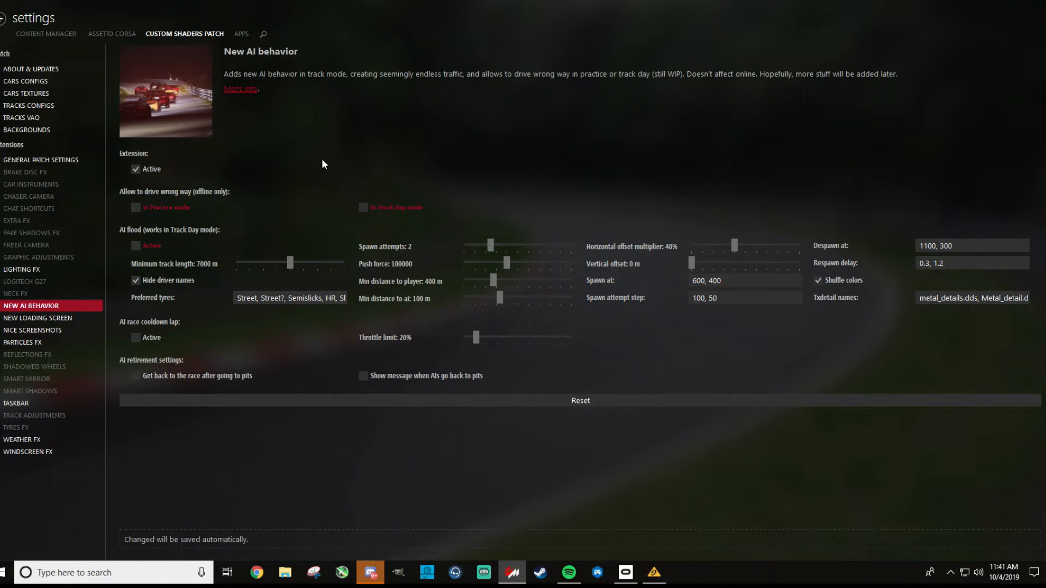
mouse_move(310, 173)
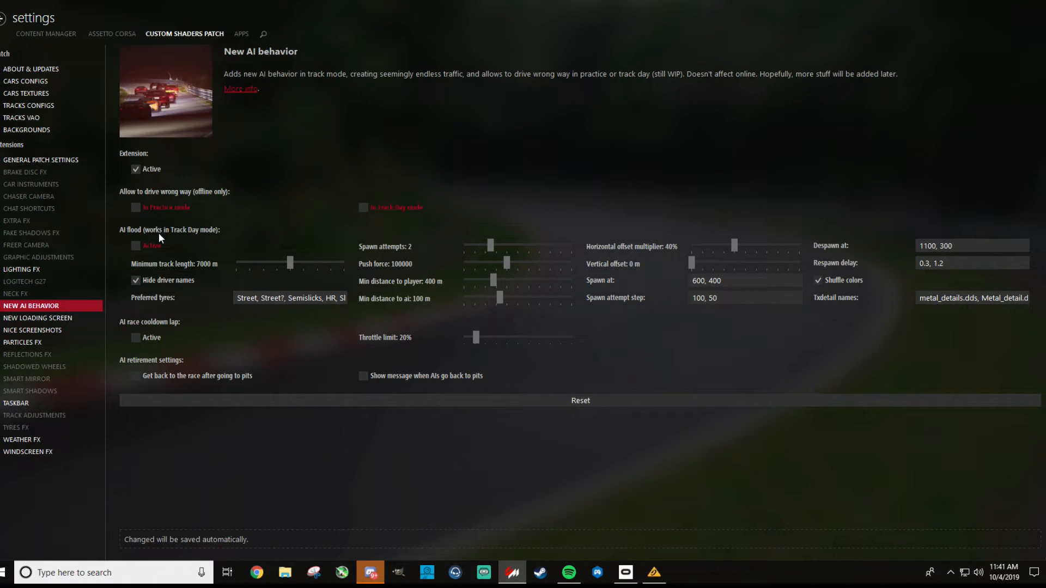
mouse_move(34, 330)
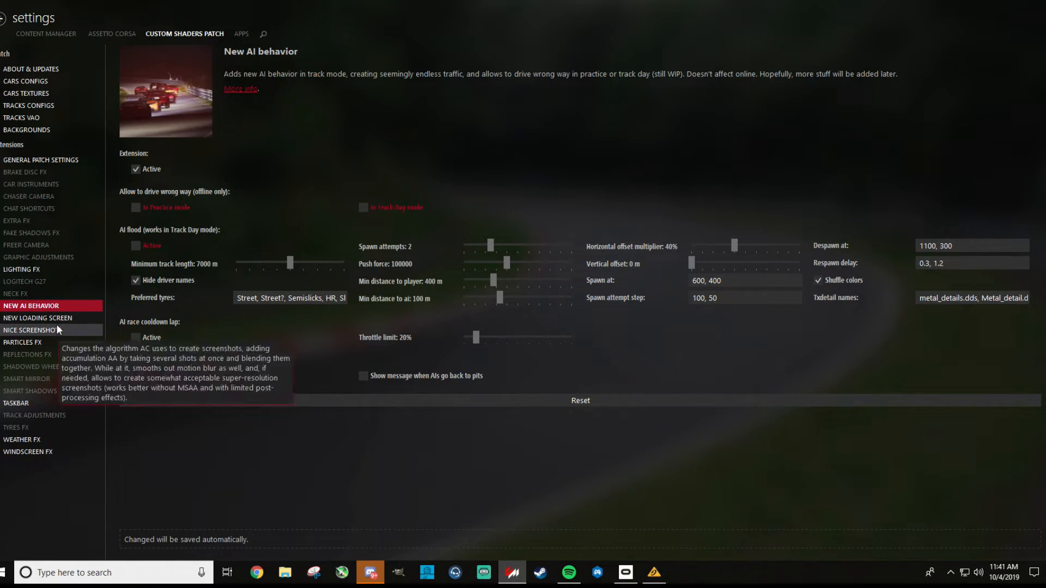
- Review the New Loading Screen options, then show the Nice Screenshots extension page
click(40, 317)
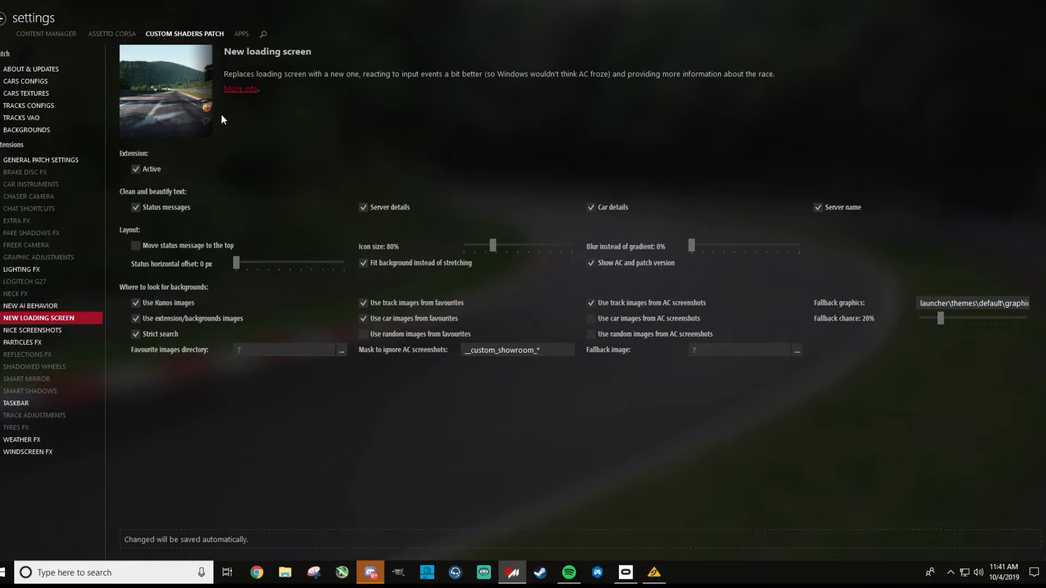
click(32, 329)
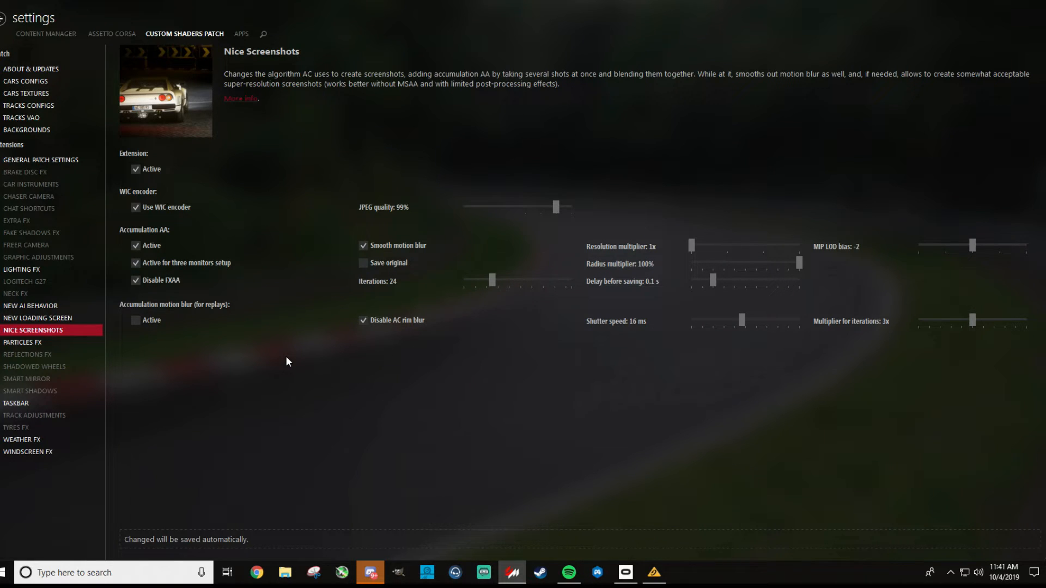
mouse_move(204, 213)
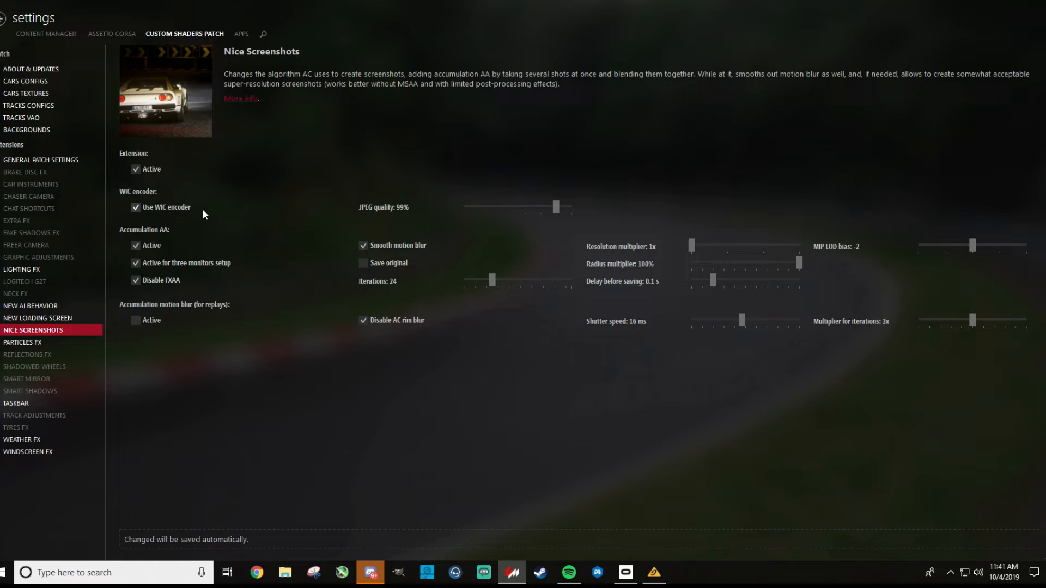
mouse_move(280, 259)
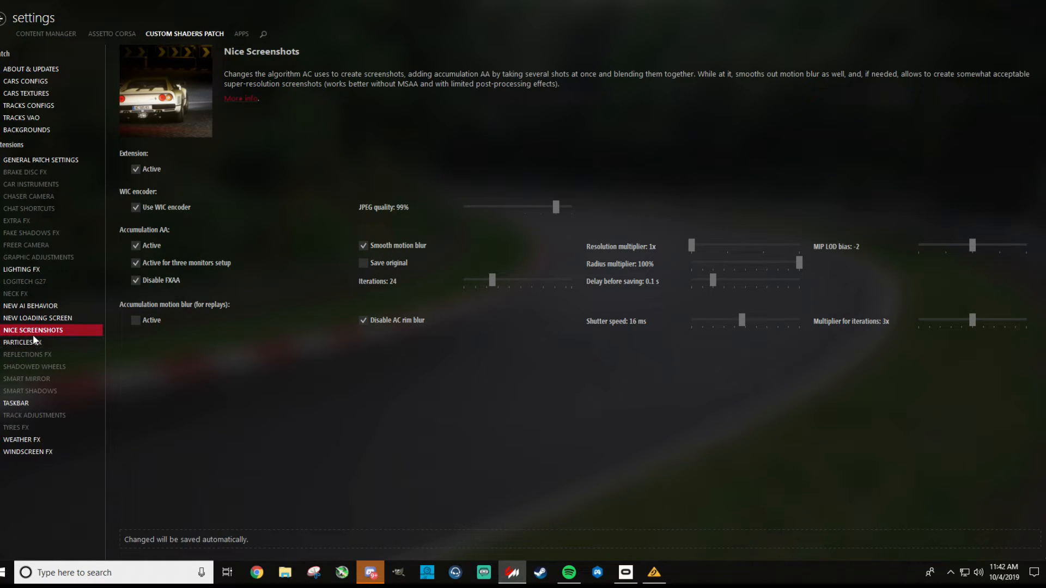
- Show the Particles FX extension page with its sparks, smoke and brake-light trace options
click(24, 342)
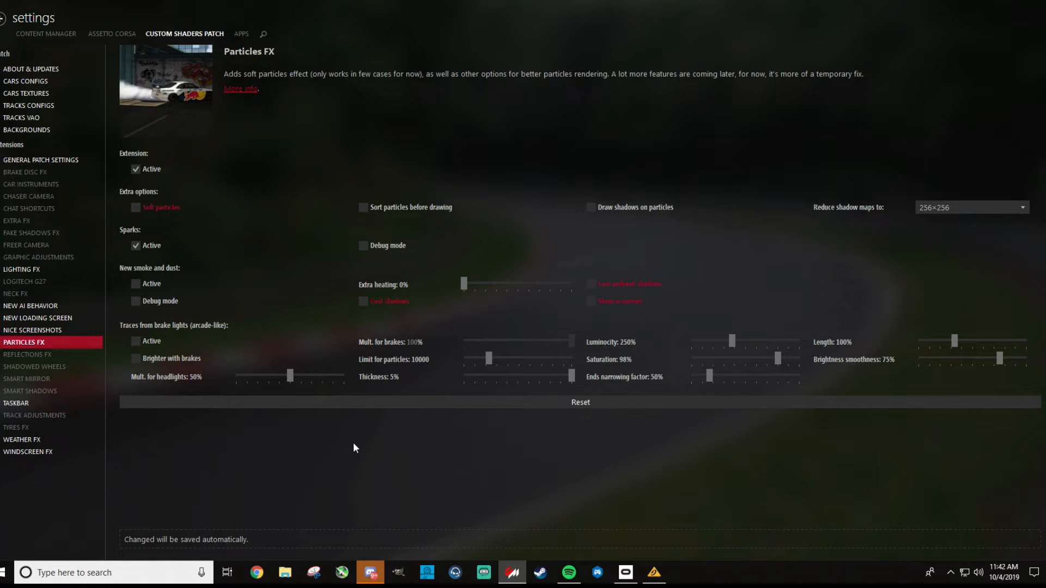
mouse_move(177, 265)
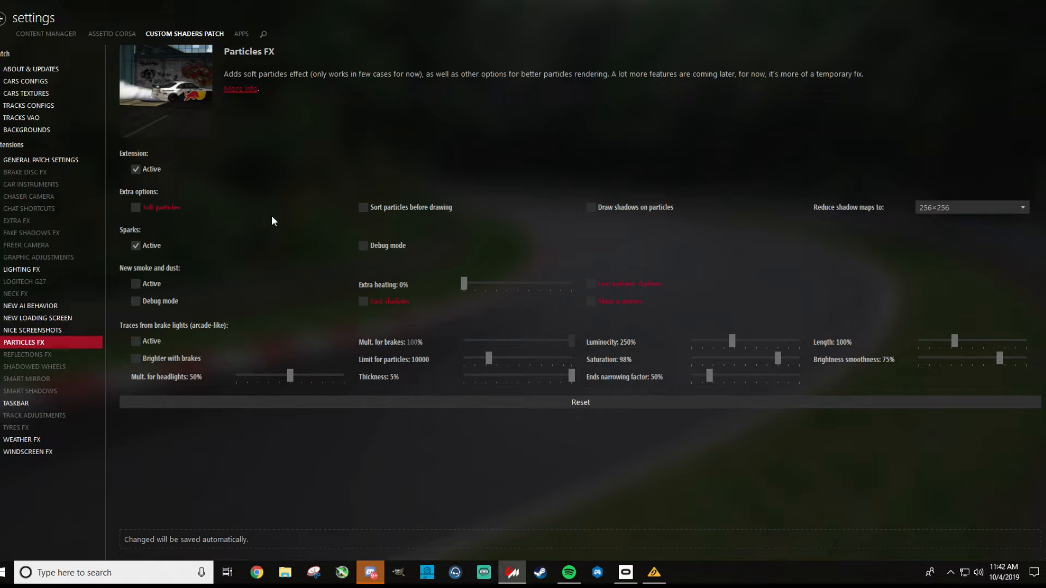
mouse_move(279, 247)
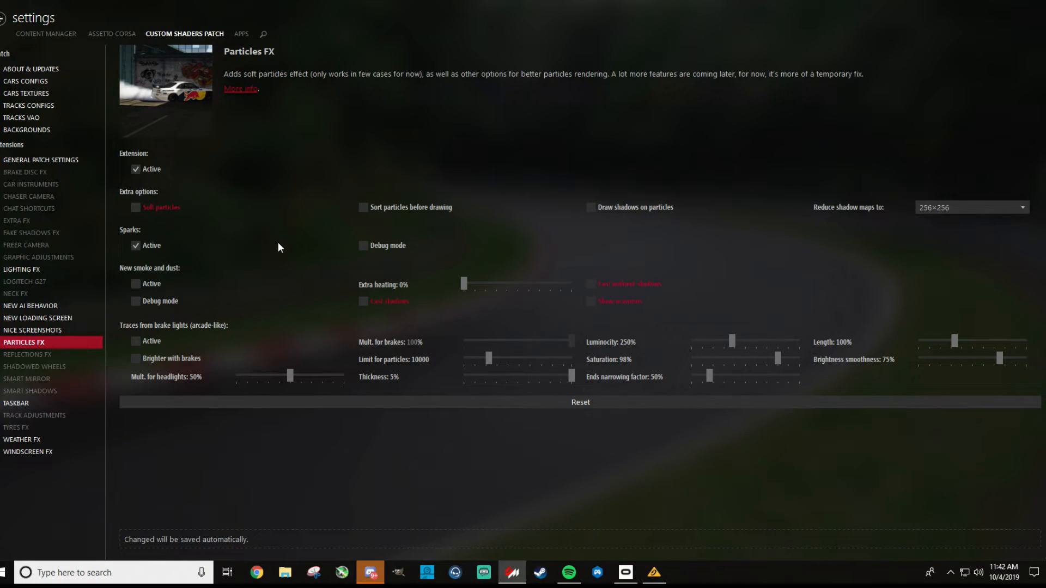
mouse_move(453, 201)
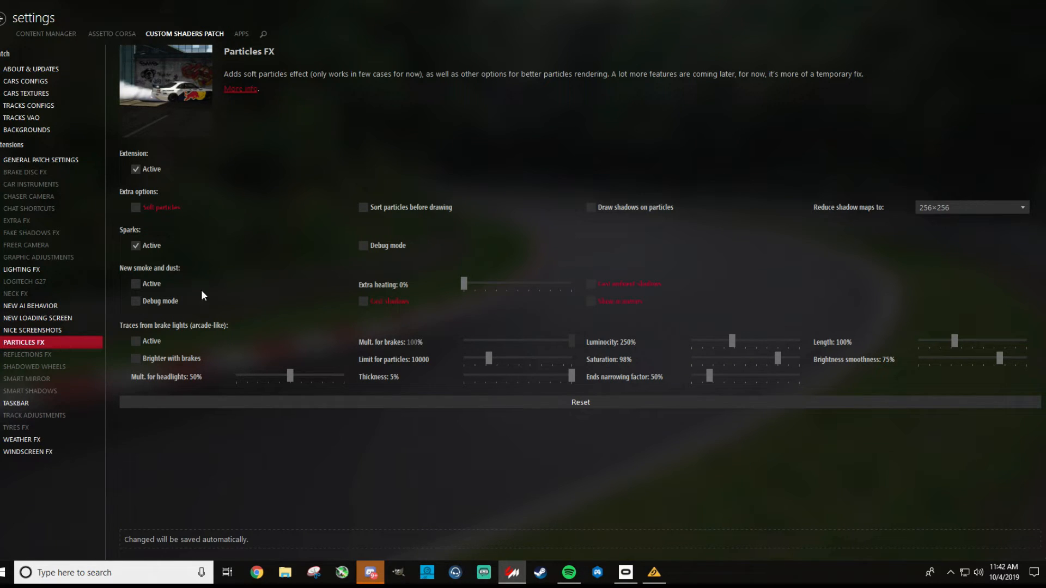
mouse_move(153, 285)
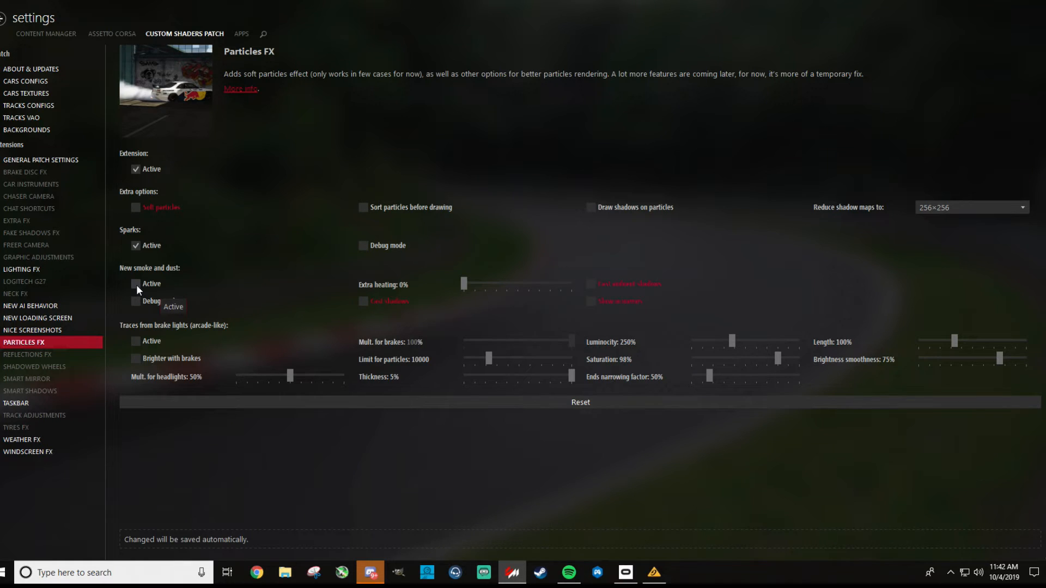
- Glance at Shadowed Wheels and Reflections FX, ending on the inactive Smart Mirror page
click(35, 366)
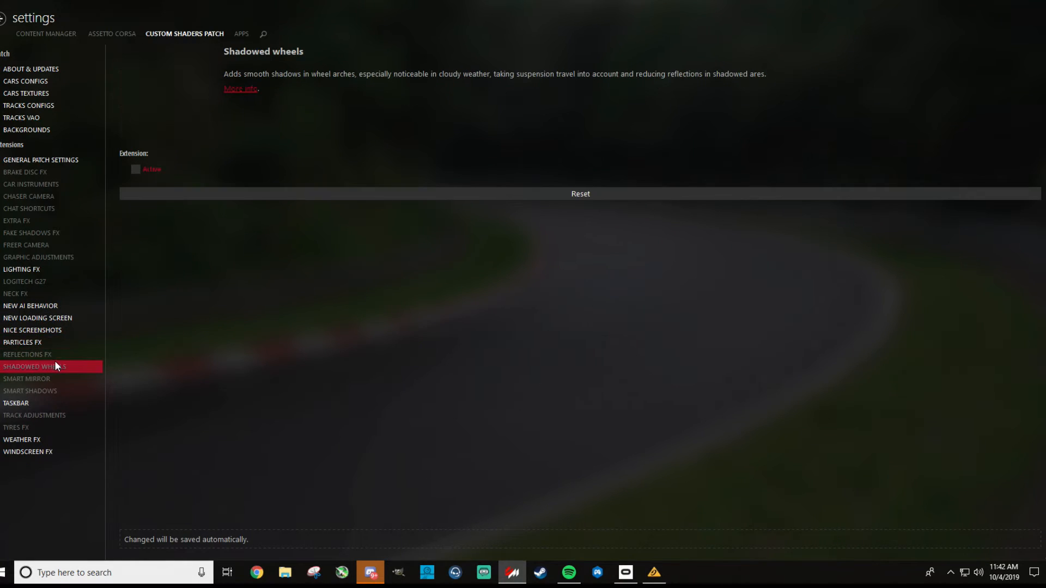
click(27, 354)
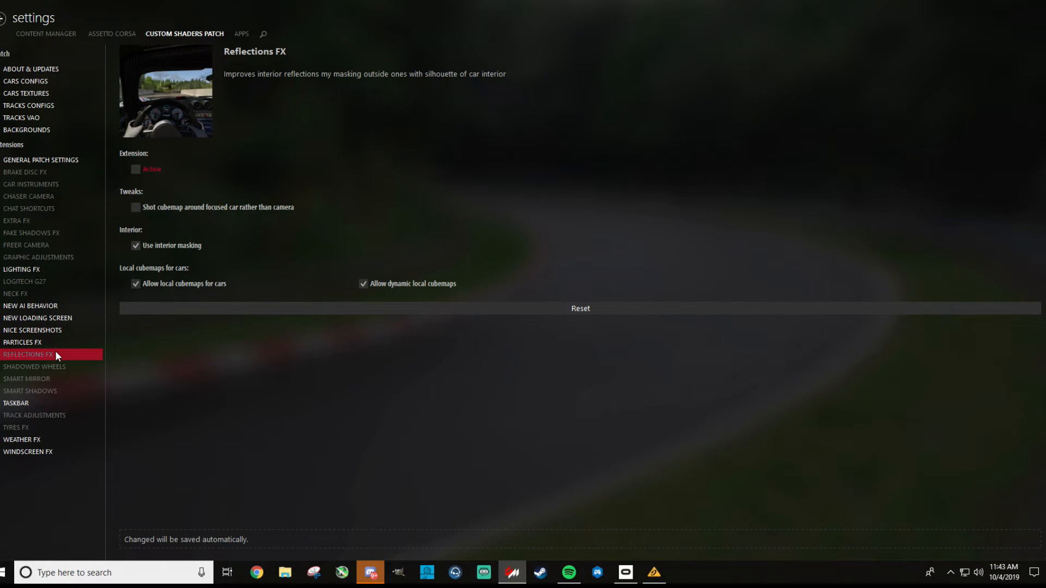
mouse_move(54, 366)
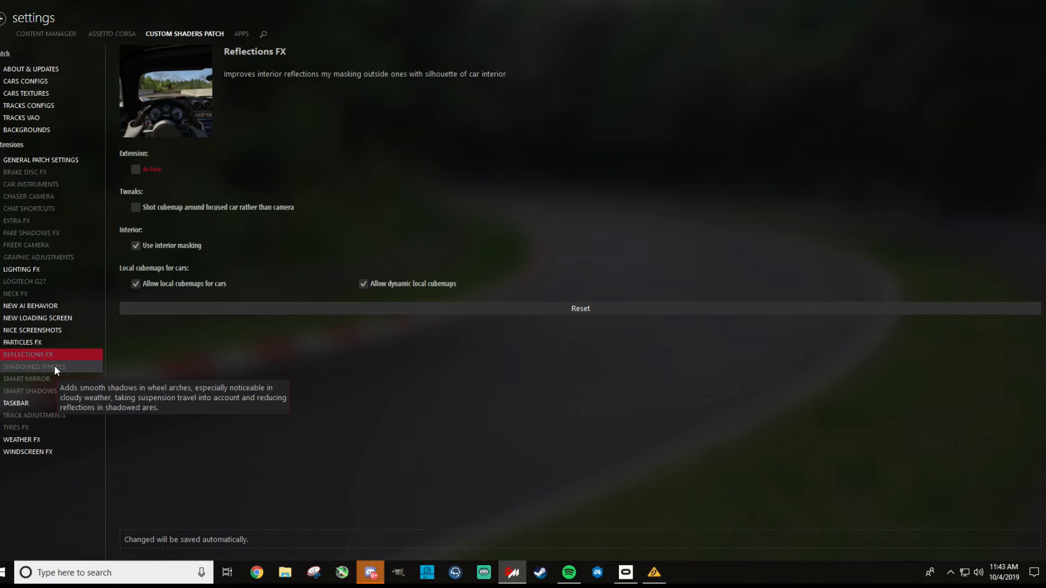
click(28, 379)
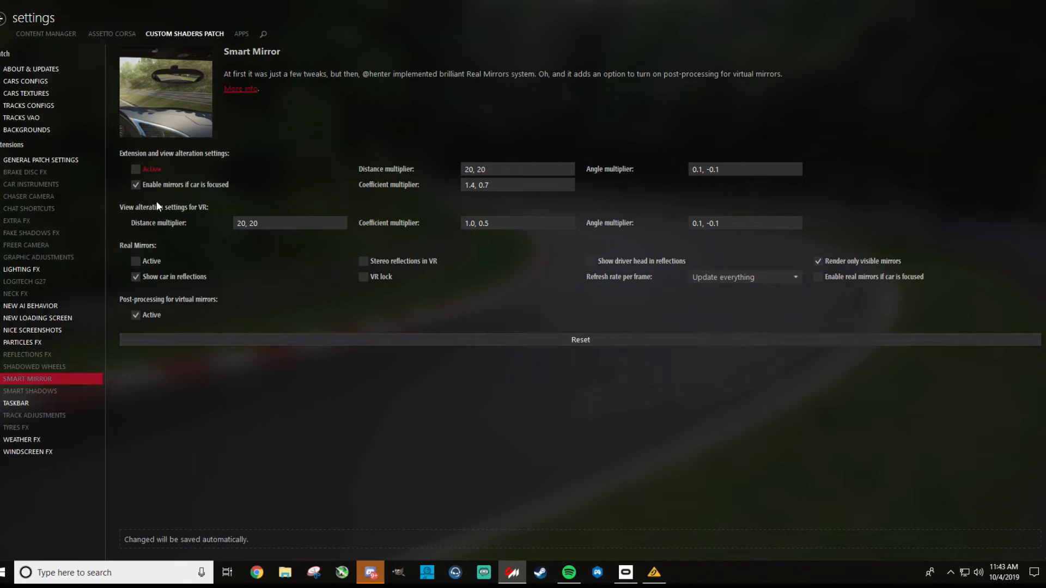
mouse_move(266, 420)
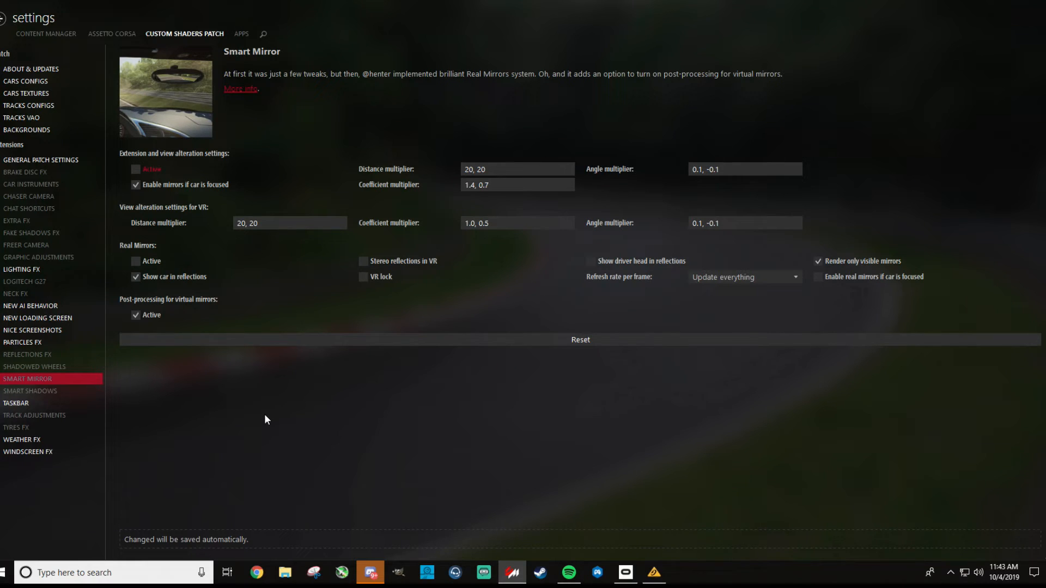
mouse_move(222, 417)
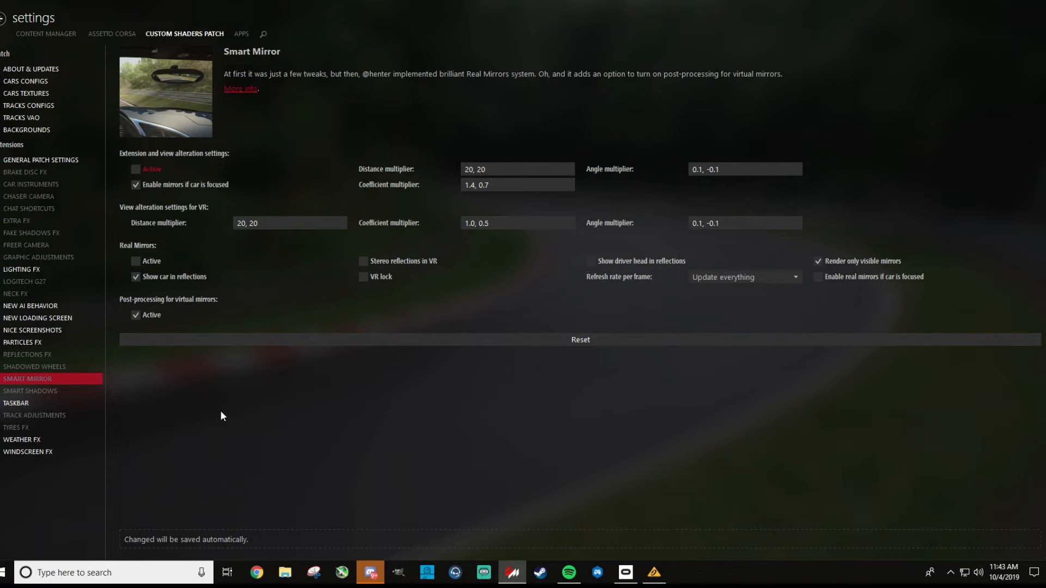
mouse_move(56, 403)
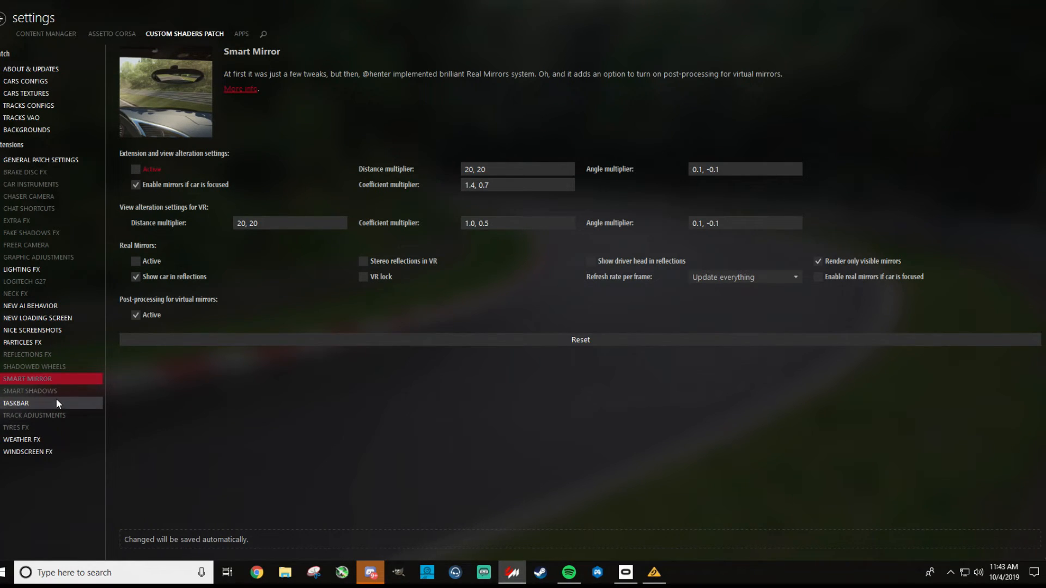
- Glance at the inactive Smart Shadows settings, then show the active Taskbar extension page
click(30, 391)
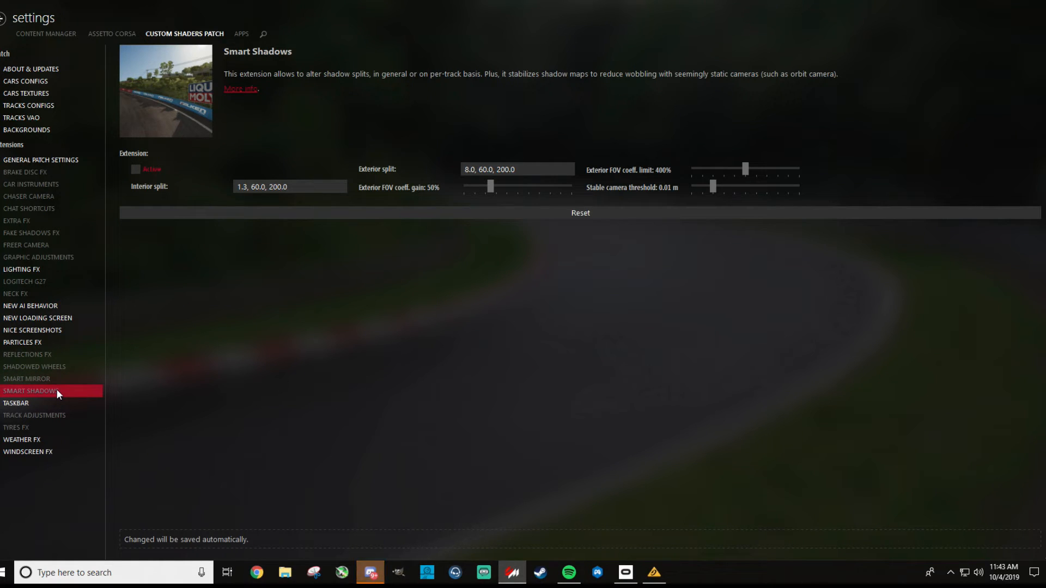
mouse_move(325, 149)
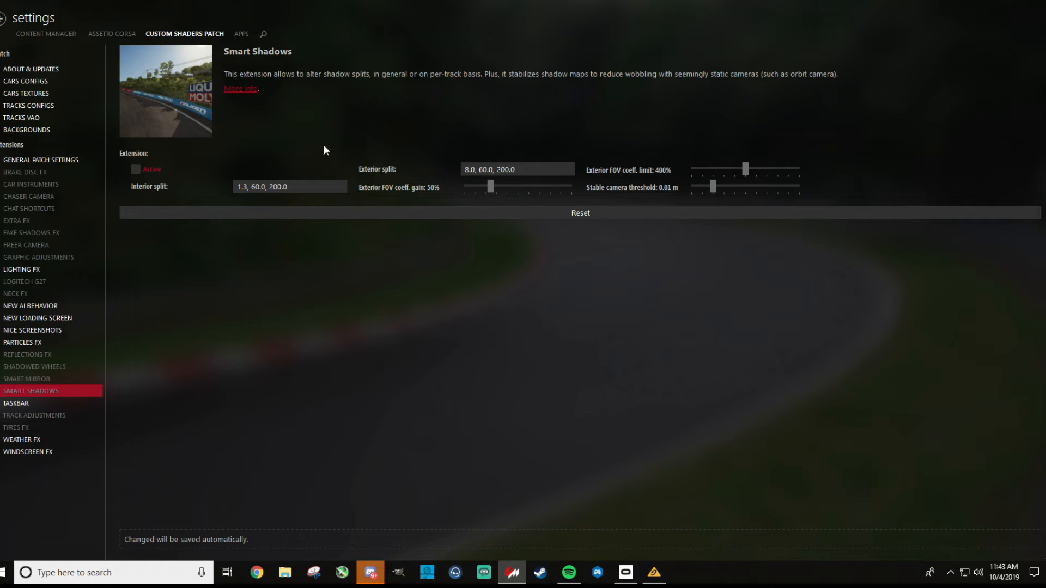
mouse_move(617, 75)
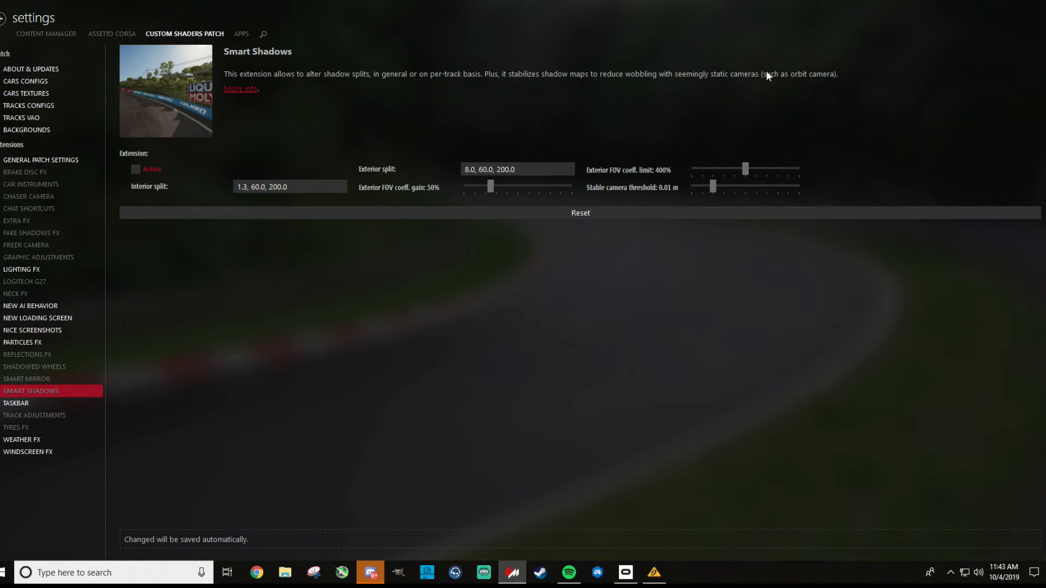
mouse_move(794, 90)
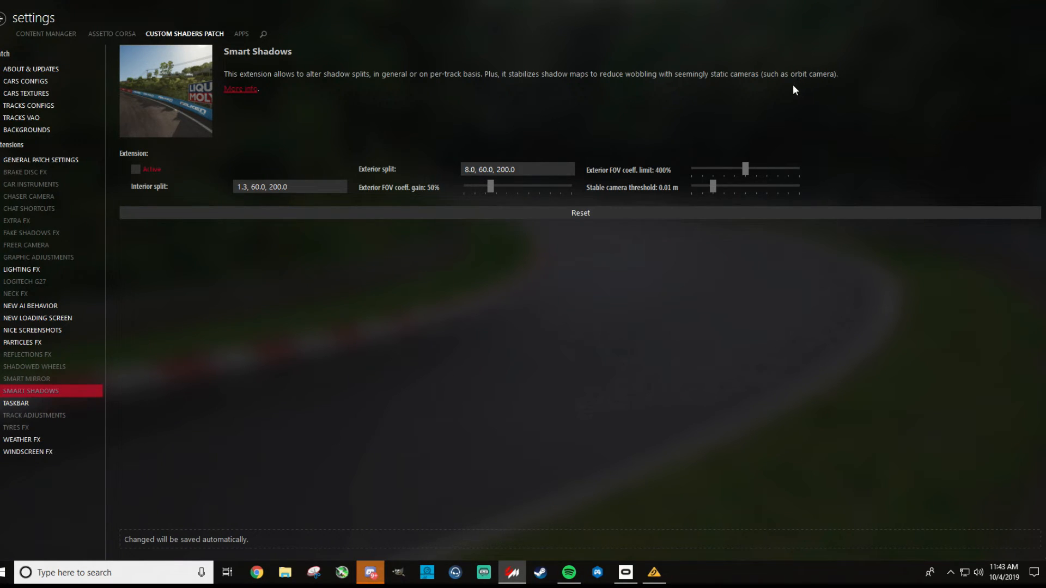
mouse_move(107, 222)
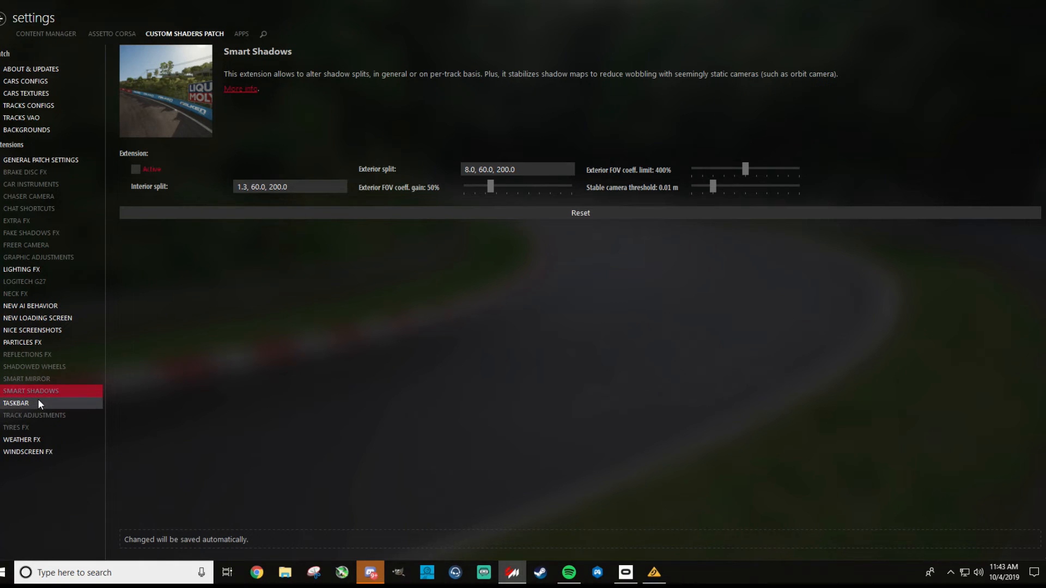
click(17, 403)
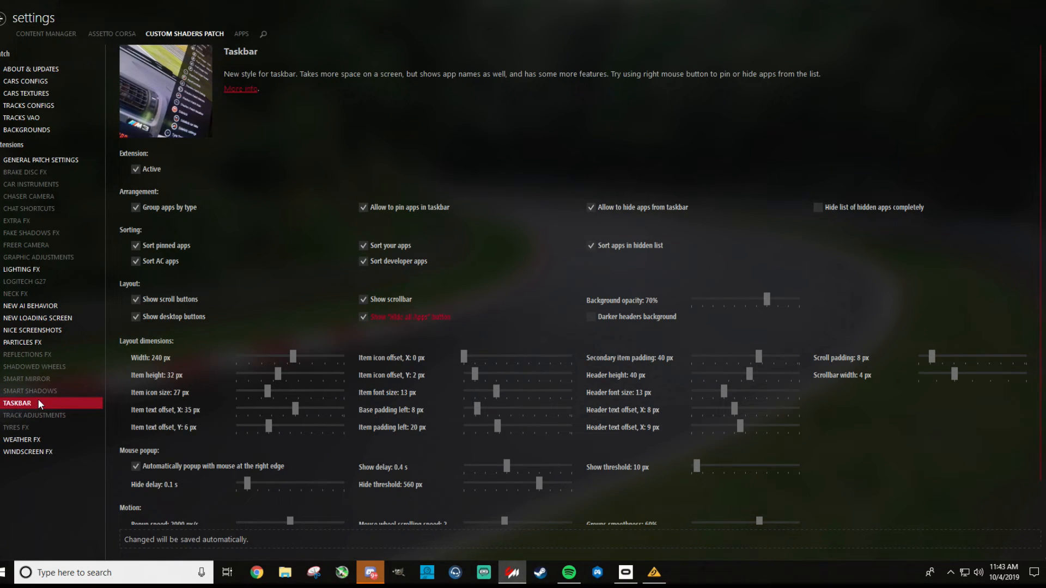
mouse_move(181, 194)
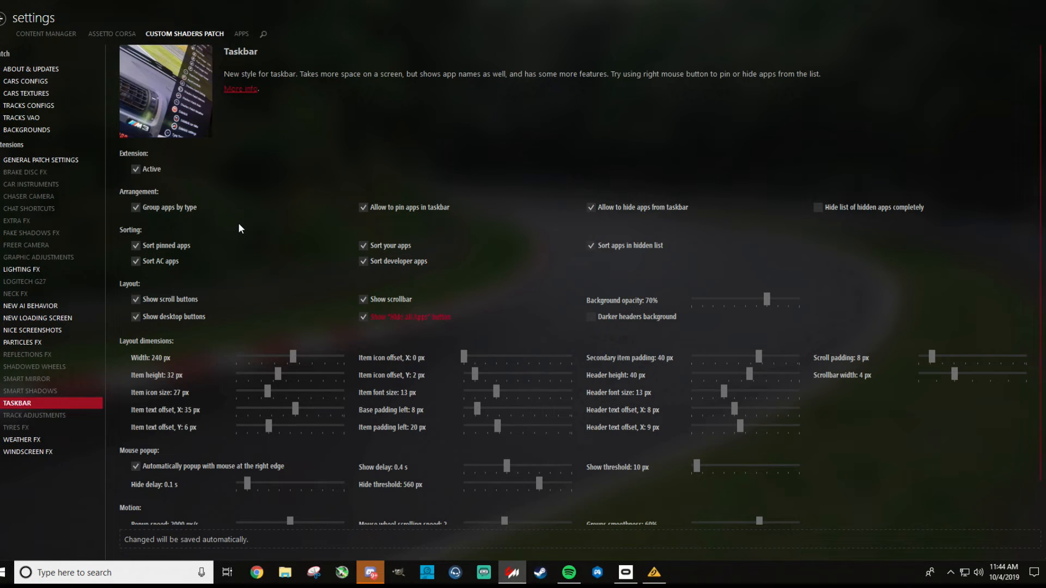
- Check Tyres FX and Track Adjustments, ending on the Weather FX page using Sol scripts
click(18, 428)
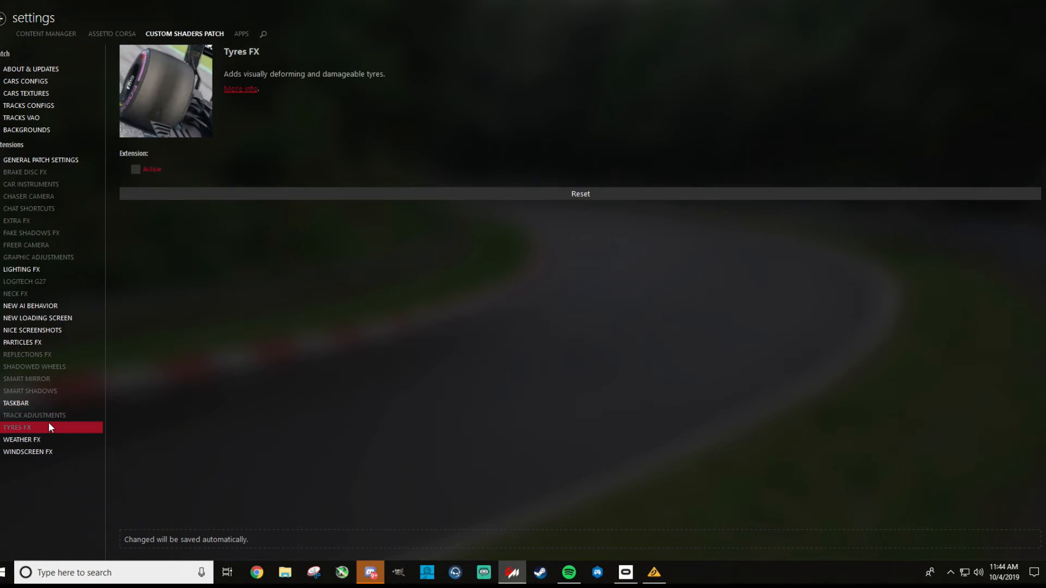
click(34, 415)
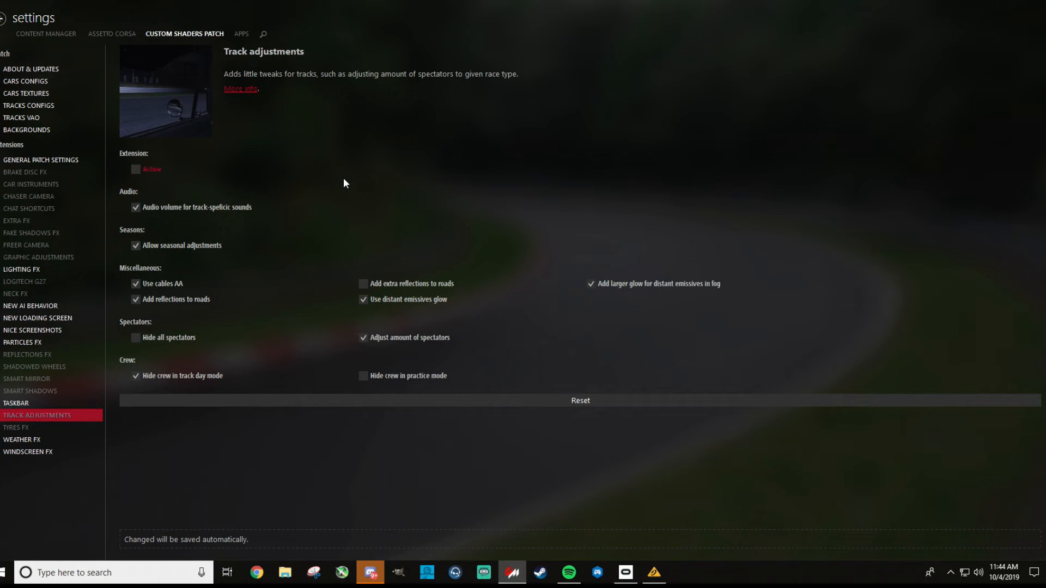
click(17, 427)
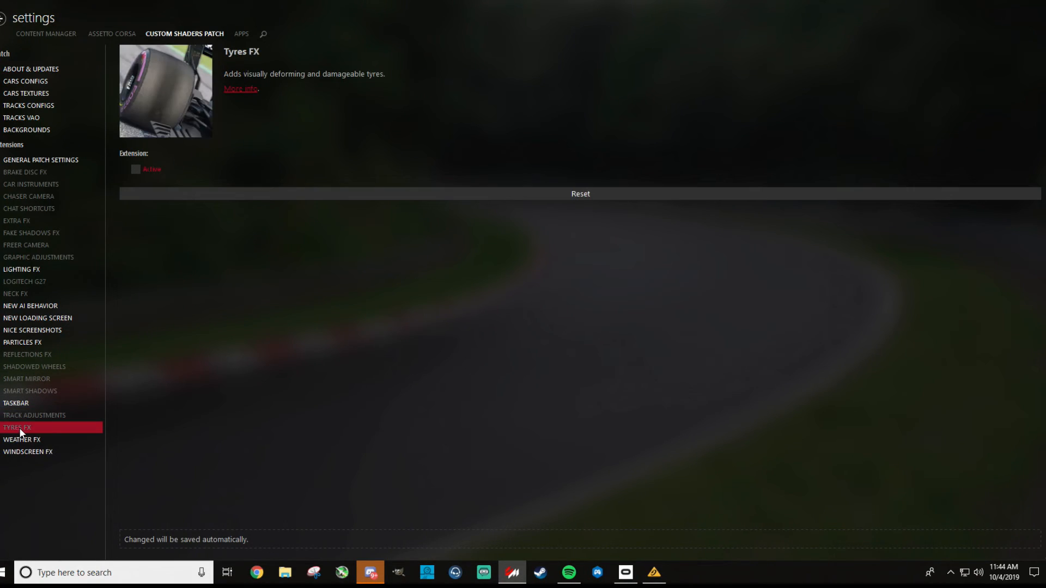
mouse_move(358, 73)
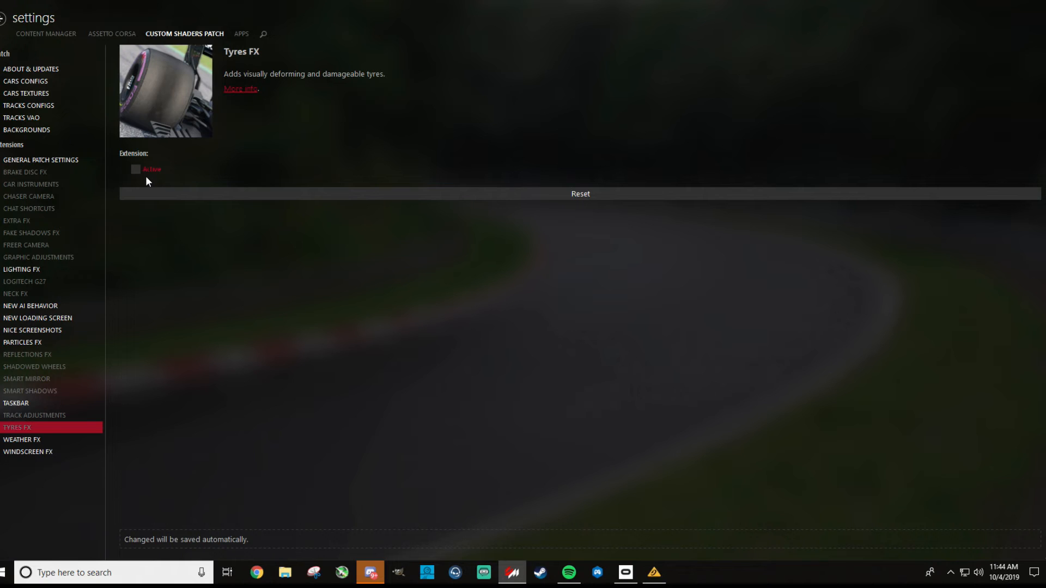
mouse_move(63, 451)
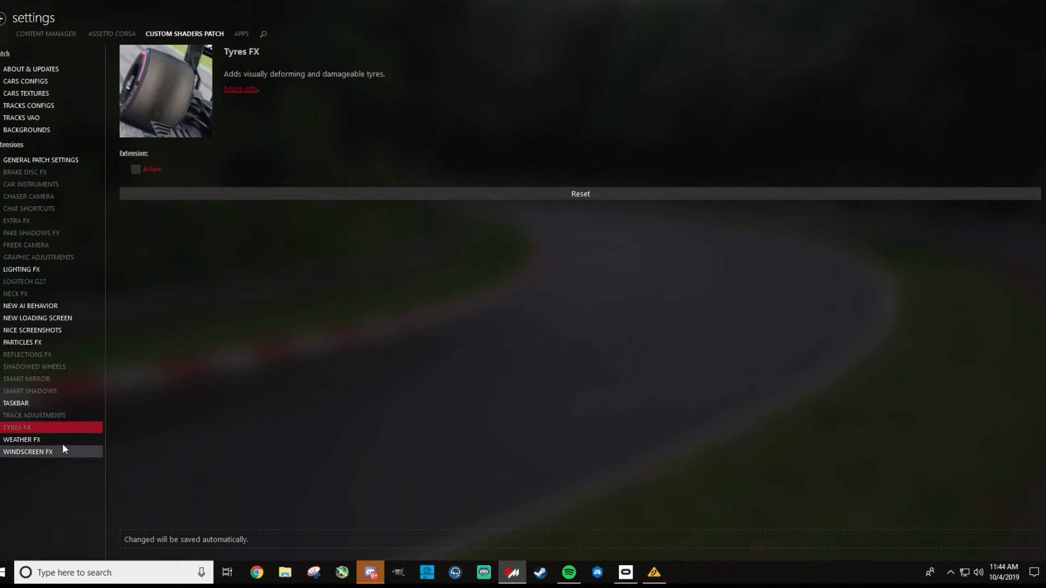
click(22, 439)
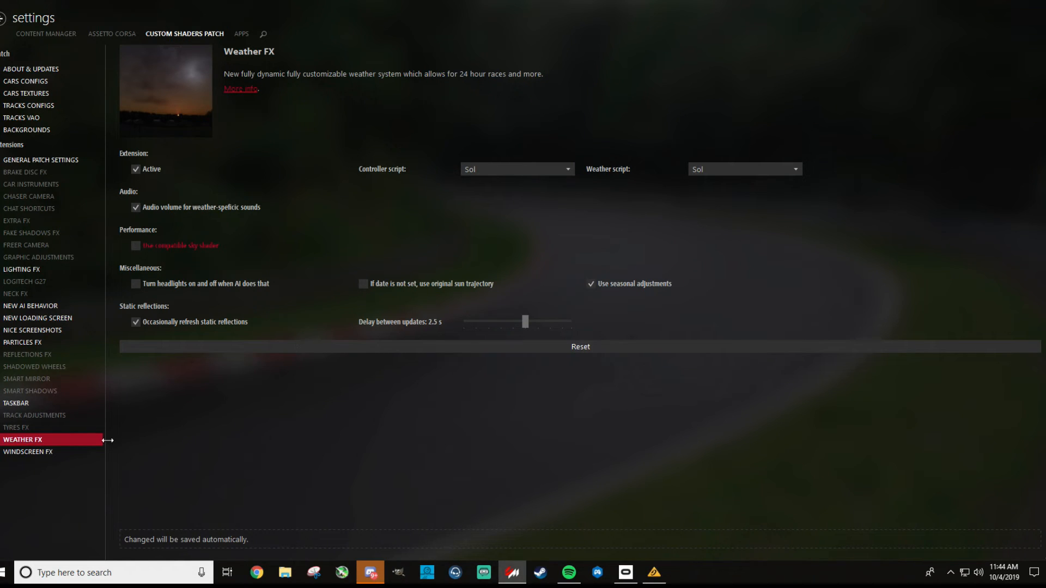
mouse_move(29, 451)
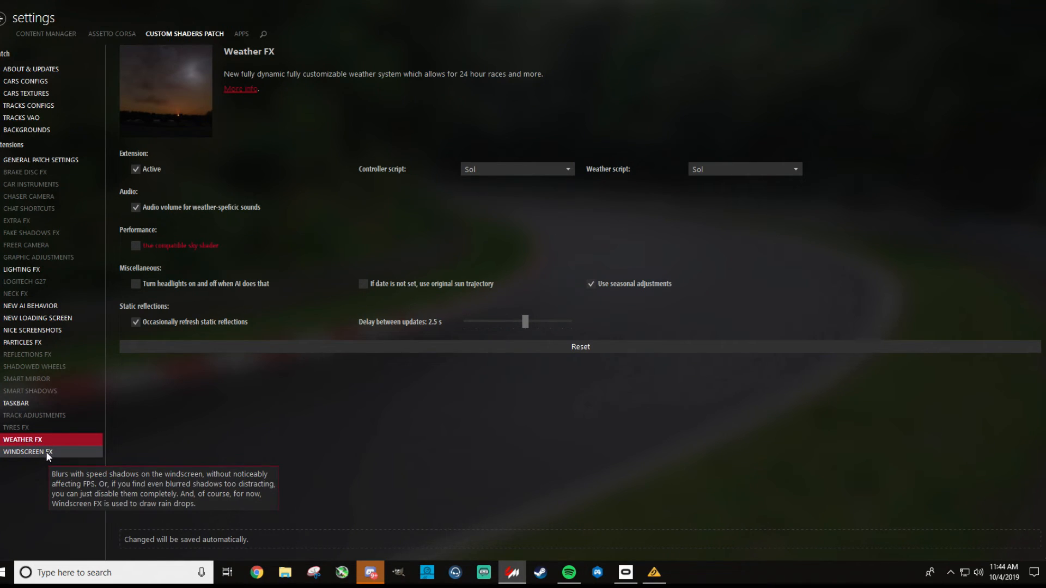
- Show the Windscreen FX page with remove-dirt-completely enabled and its blur settings
click(28, 451)
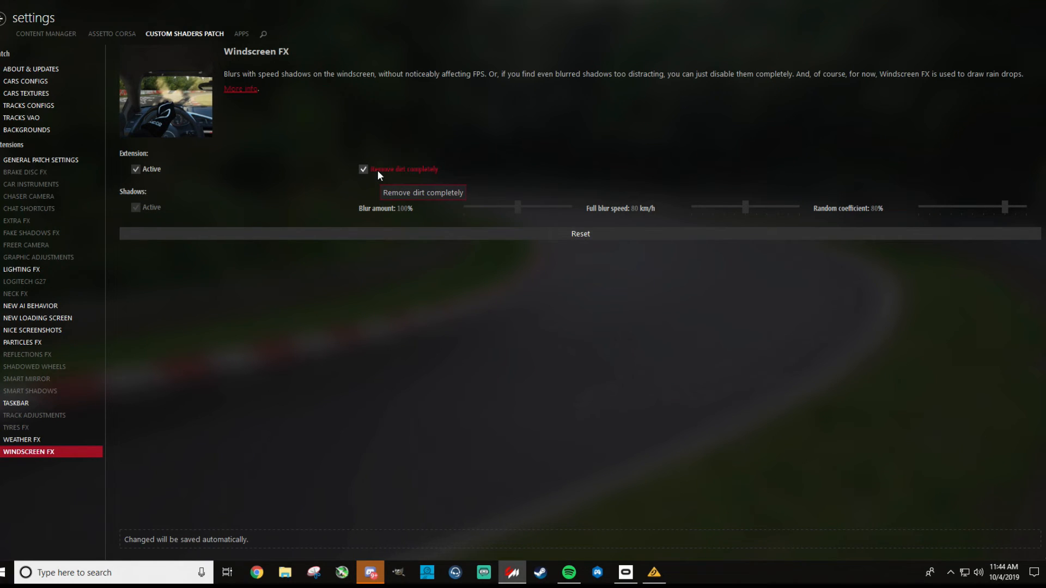
mouse_move(382, 278)
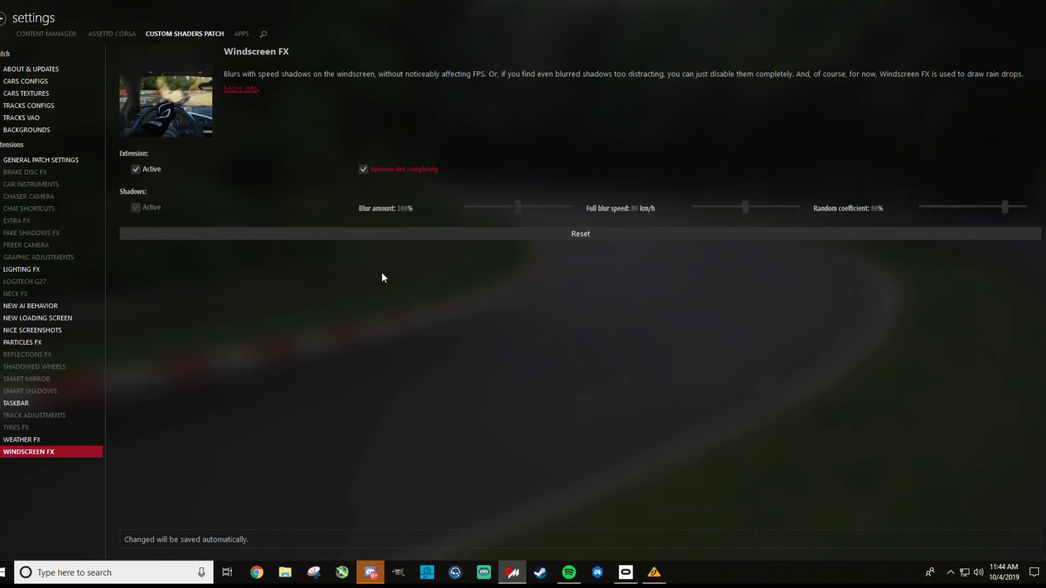
mouse_move(757, 59)
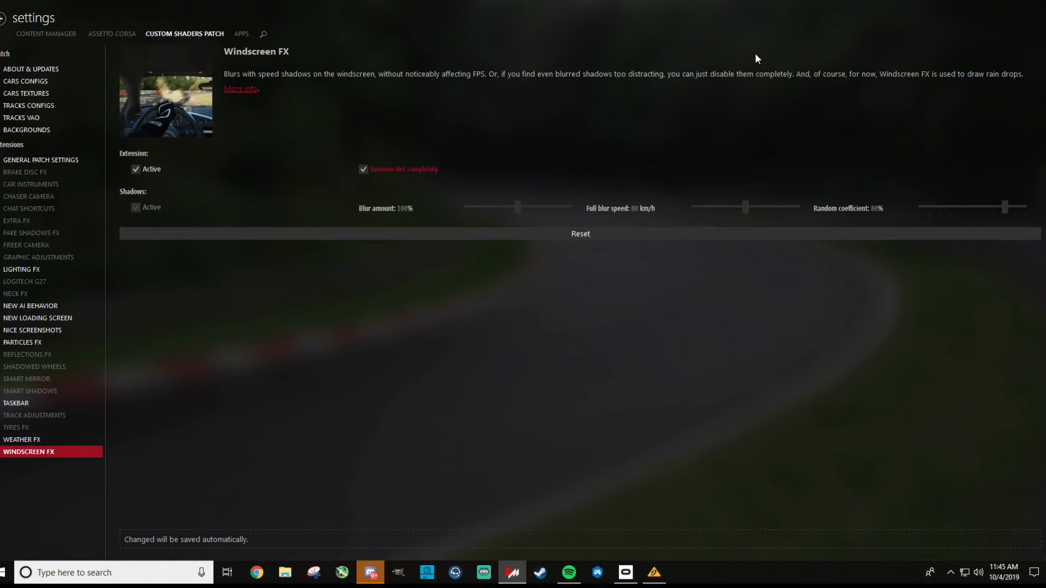
mouse_move(859, 2)
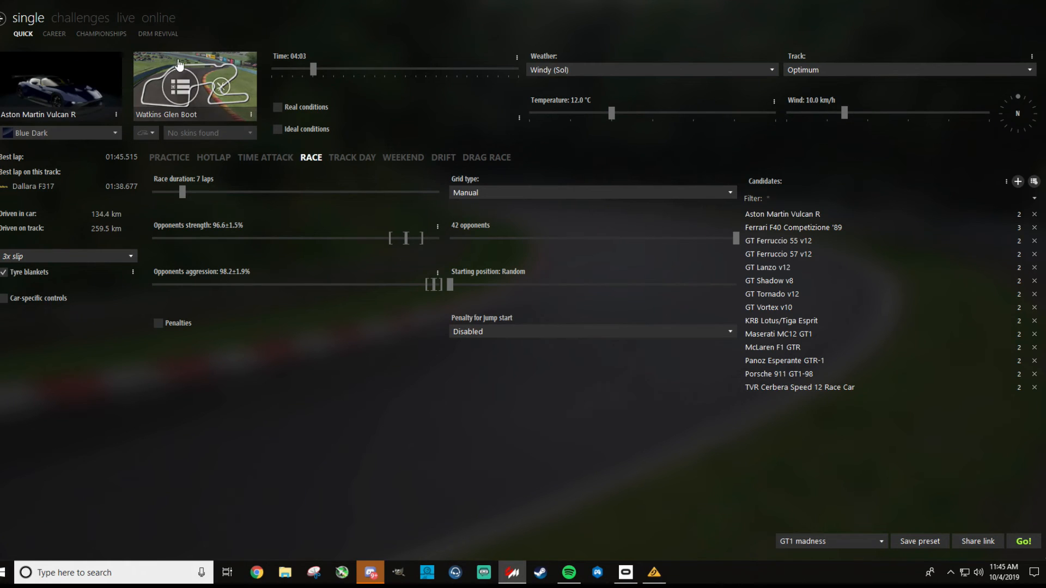
mouse_move(484, 68)
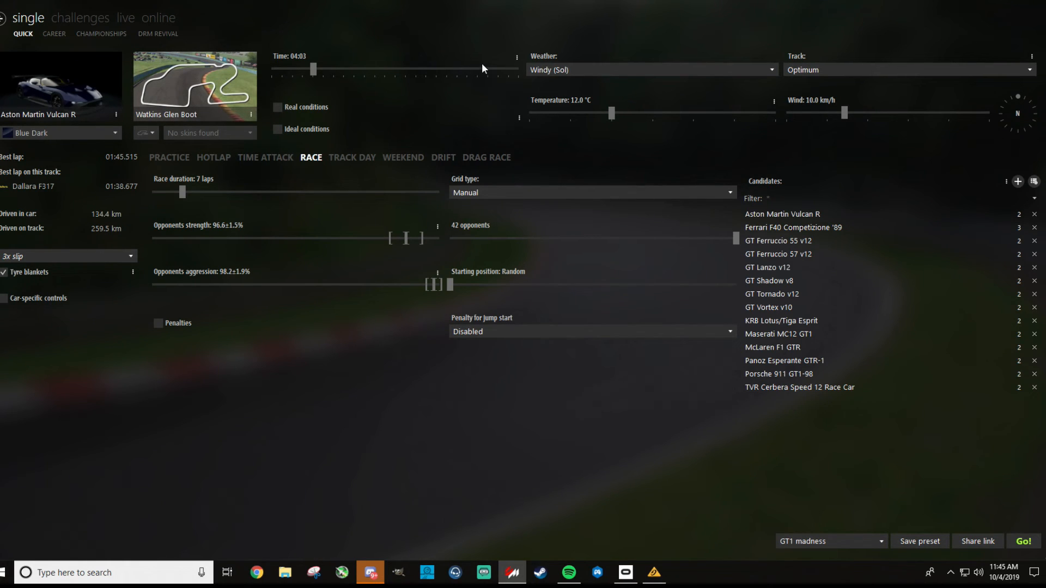
- Change the Watkins Glen quick race weather from Windy (Sol) to Broken Clouds (Sol)
click(650, 69)
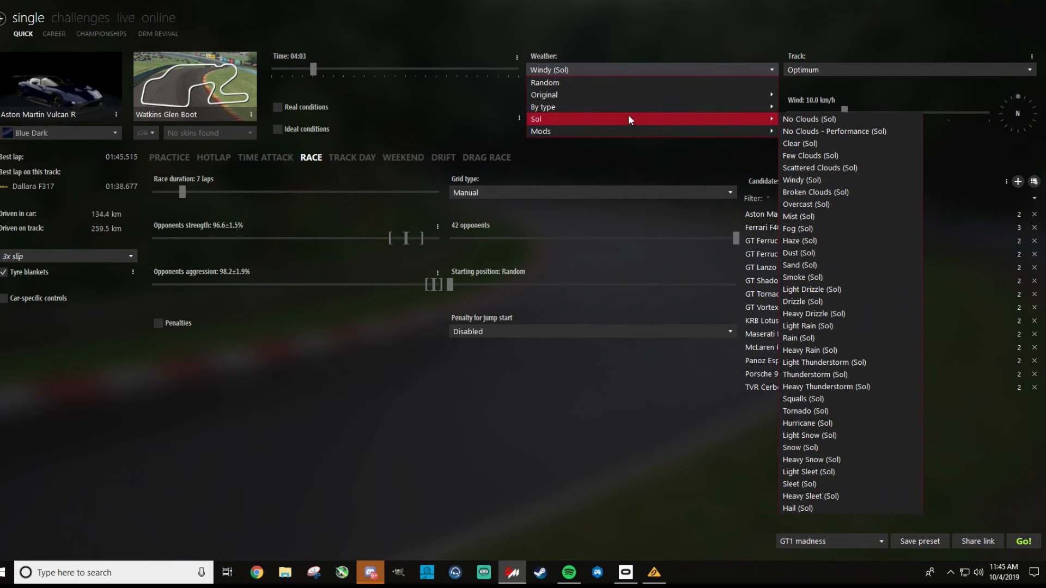
mouse_move(801, 180)
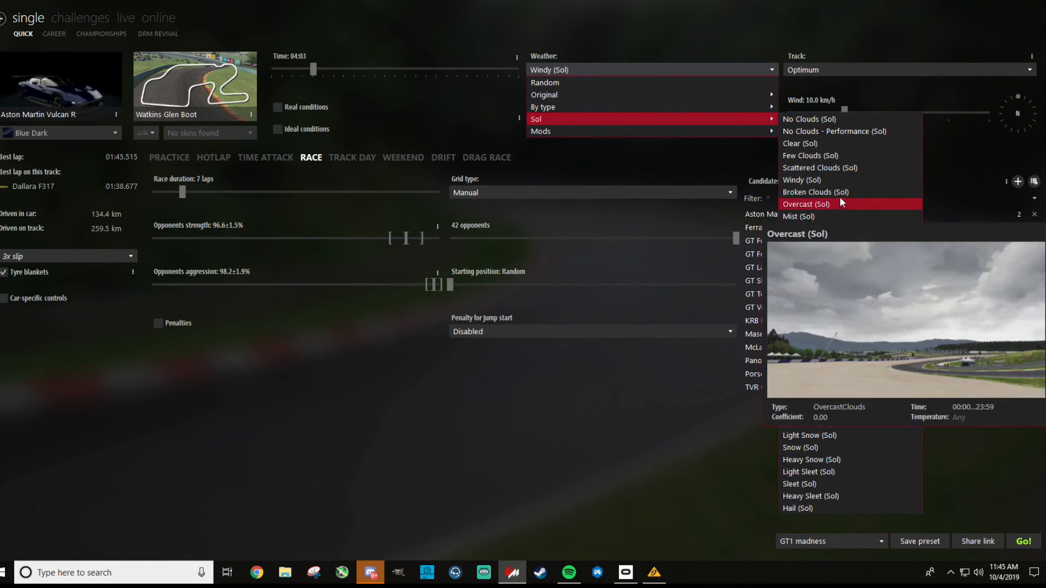
click(815, 192)
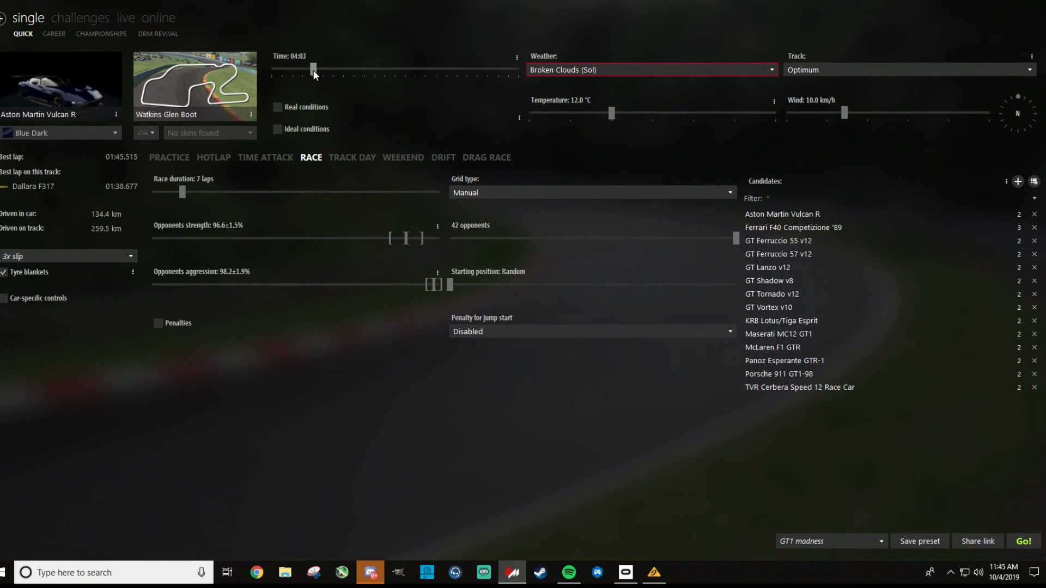
click(651, 69)
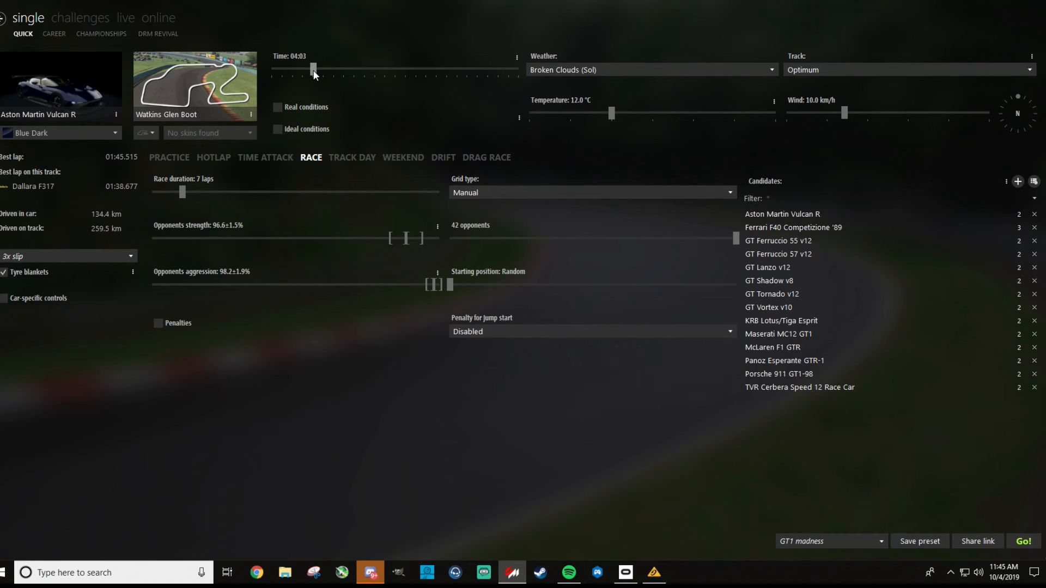
- Move the race start time from 04:03 to 17:04 and show the time options with 60x multiplier
drag(313, 70, 440, 70)
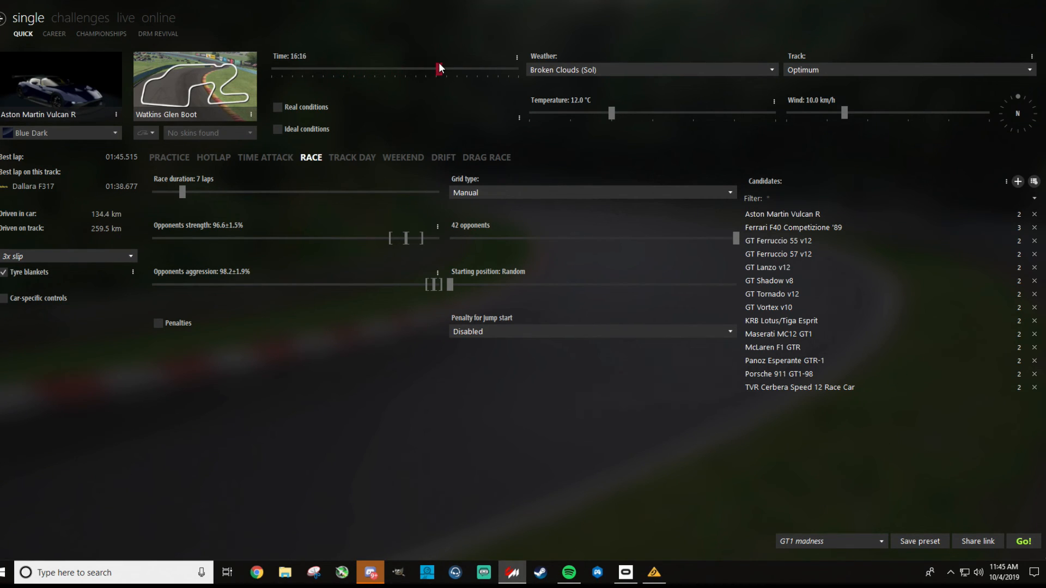
drag(437, 69, 441, 69)
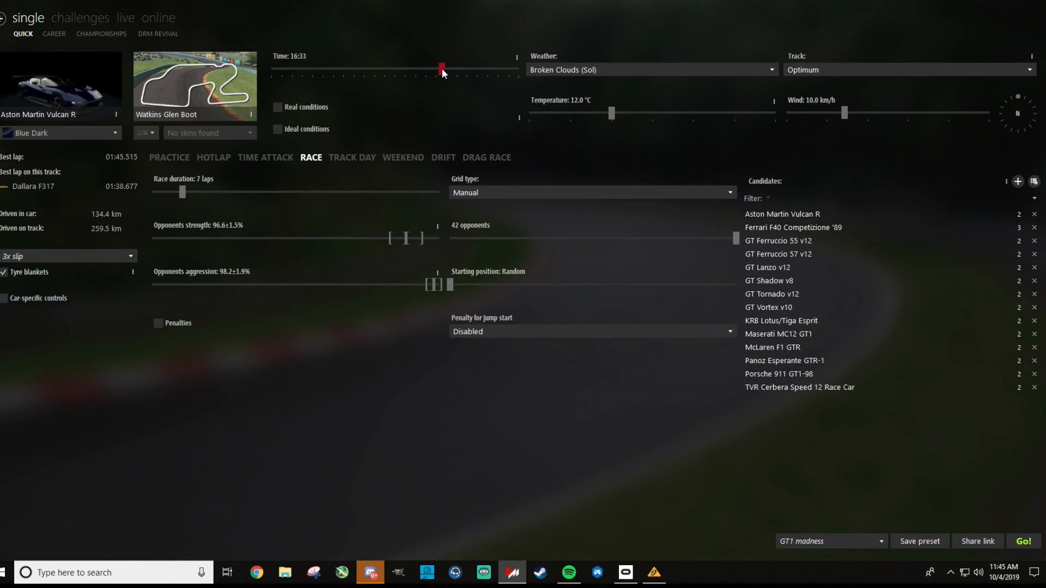
drag(440, 69, 433, 68)
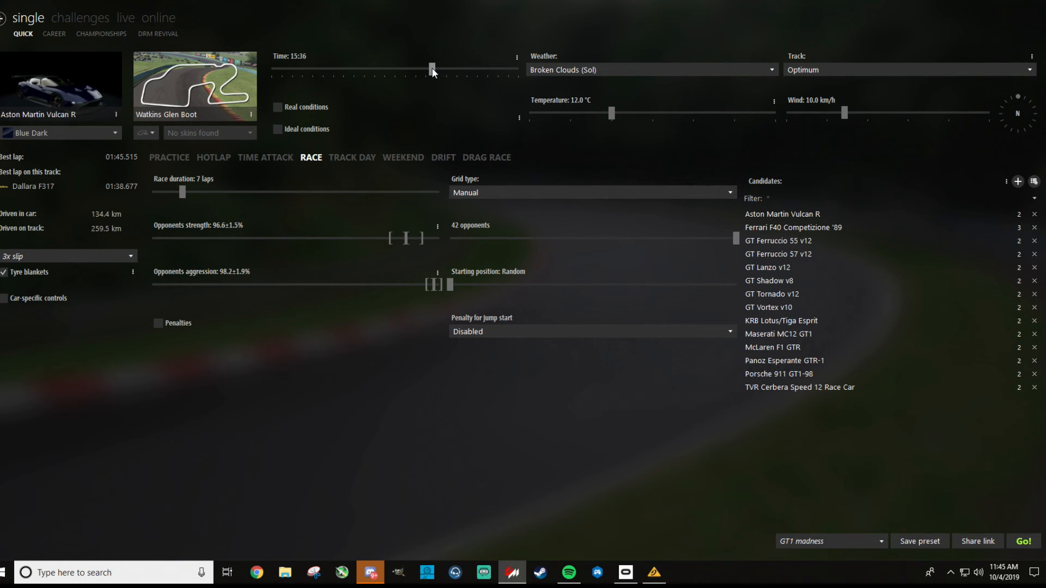
drag(432, 70, 439, 70)
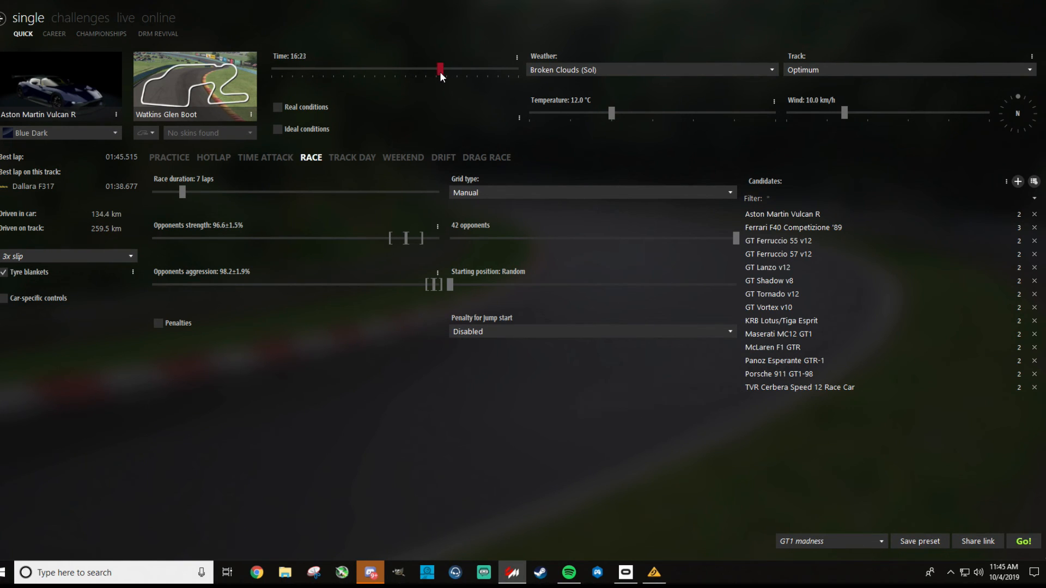
drag(439, 69, 447, 68)
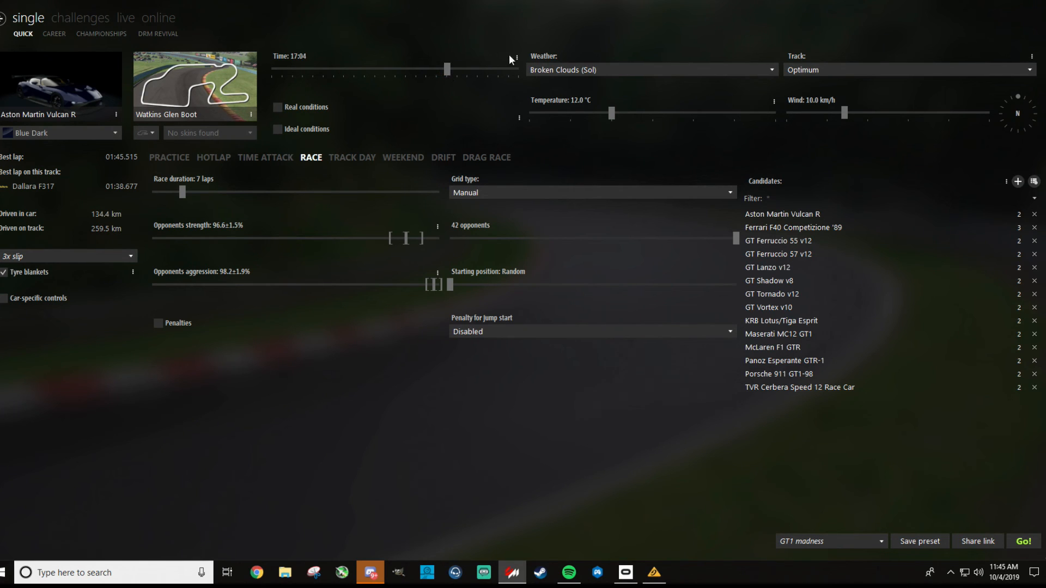
click(516, 56)
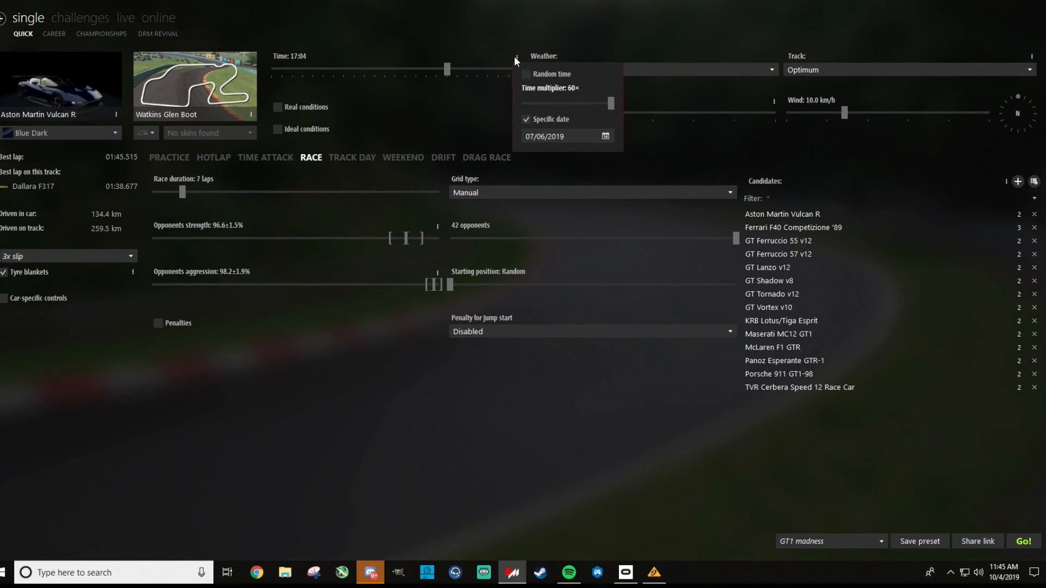